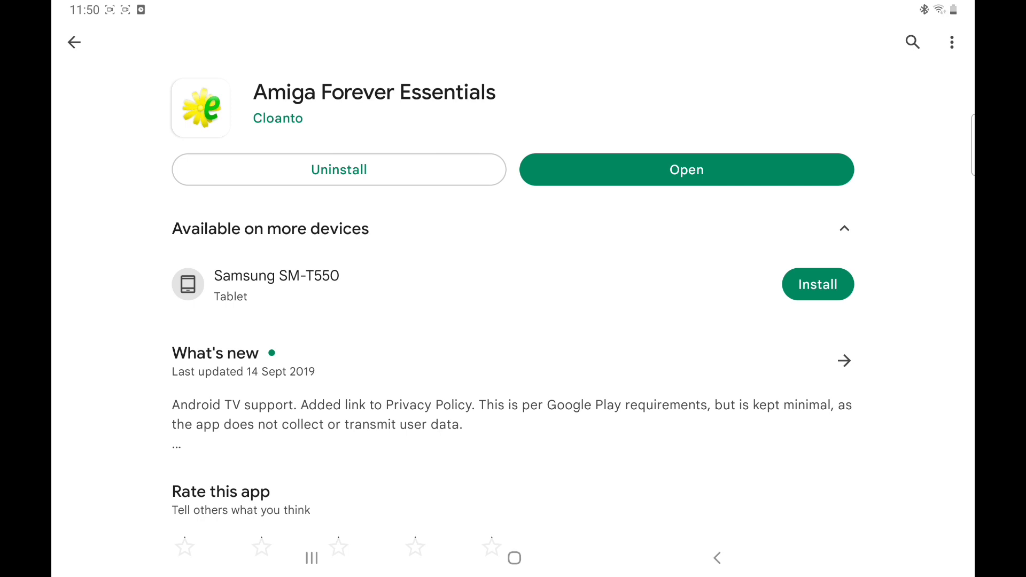
# Step: Launch Amiga Forever Essentials once, then return to the Play Store 'amiga' search results listing it beside Uae4arm
pyautogui.click(686, 170)
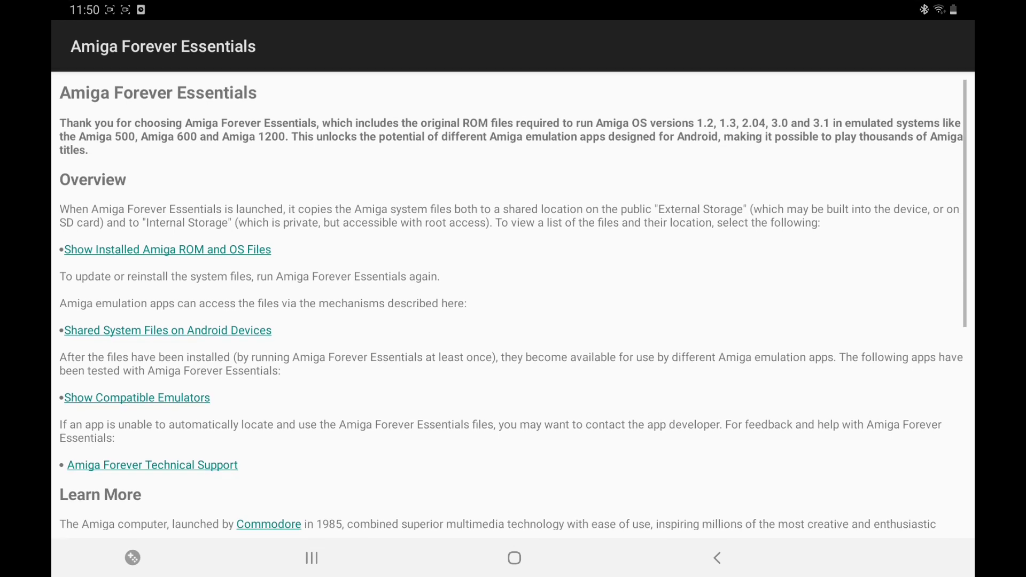
pyautogui.click(716, 558)
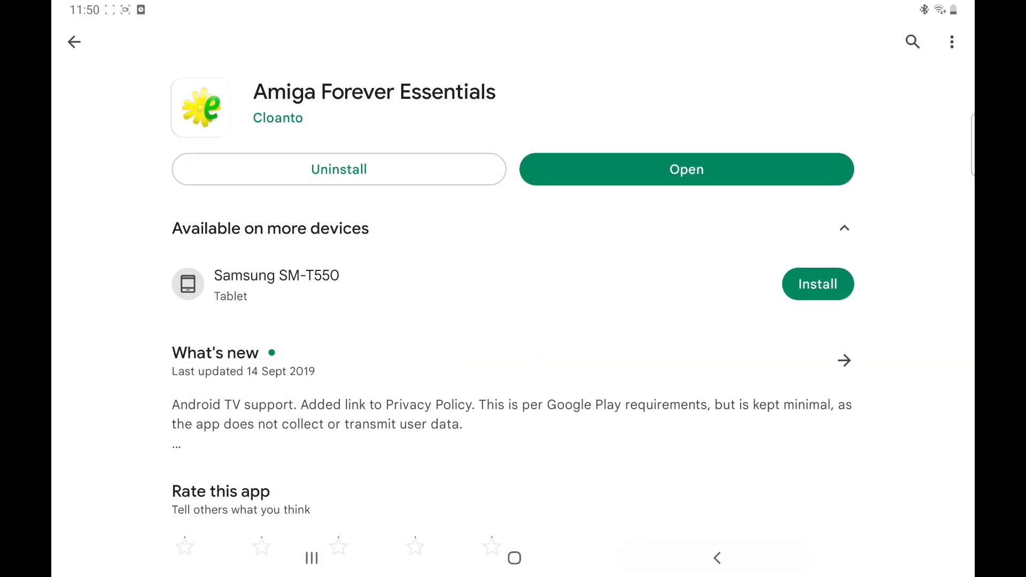
pyautogui.click(73, 42)
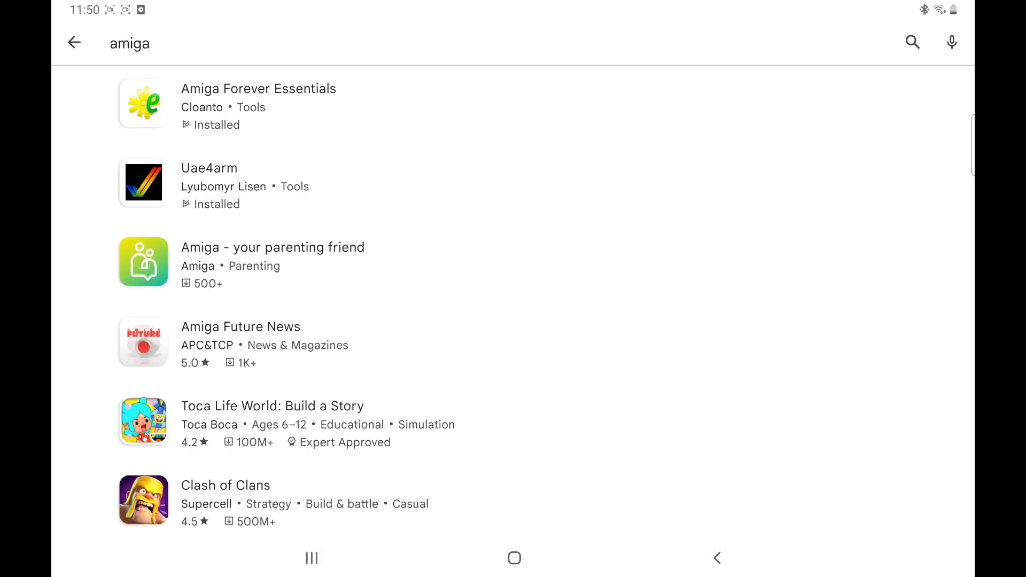
pyautogui.click(312, 558)
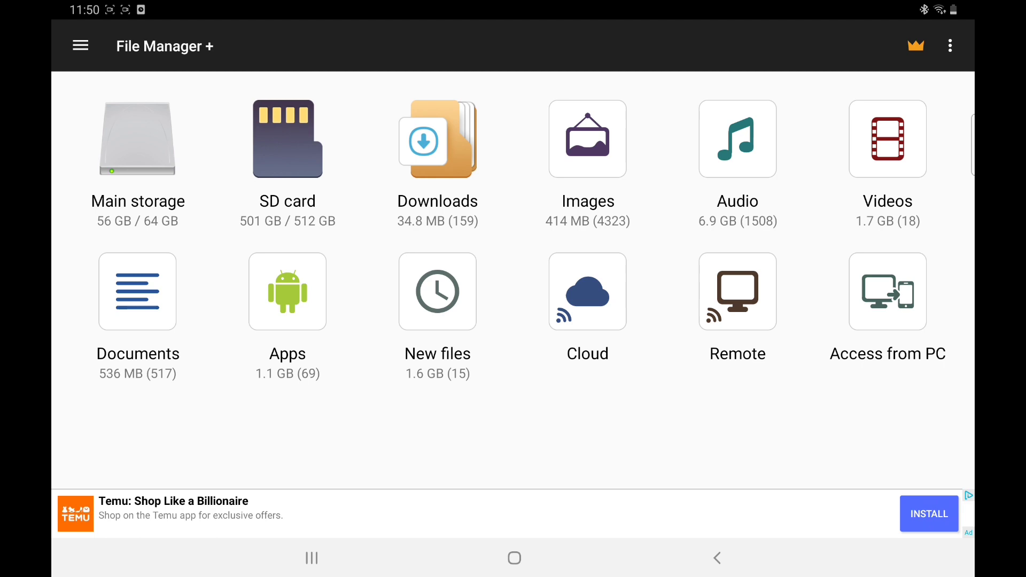
# Step: Browse Main storage > Android > data > com.cloanto.amigaforever.essentials > files > rom
pyautogui.click(138, 138)
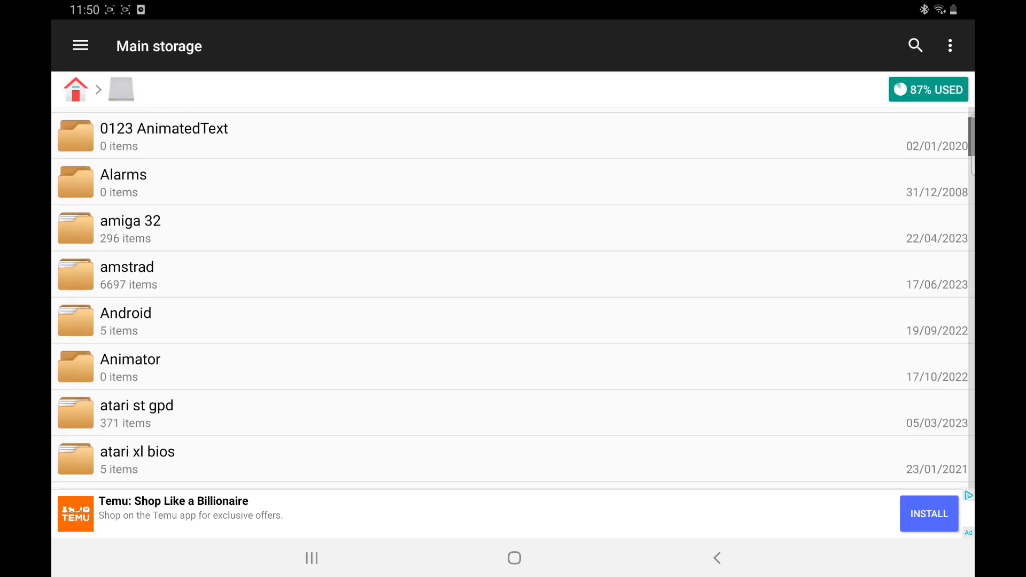
pyautogui.click(126, 314)
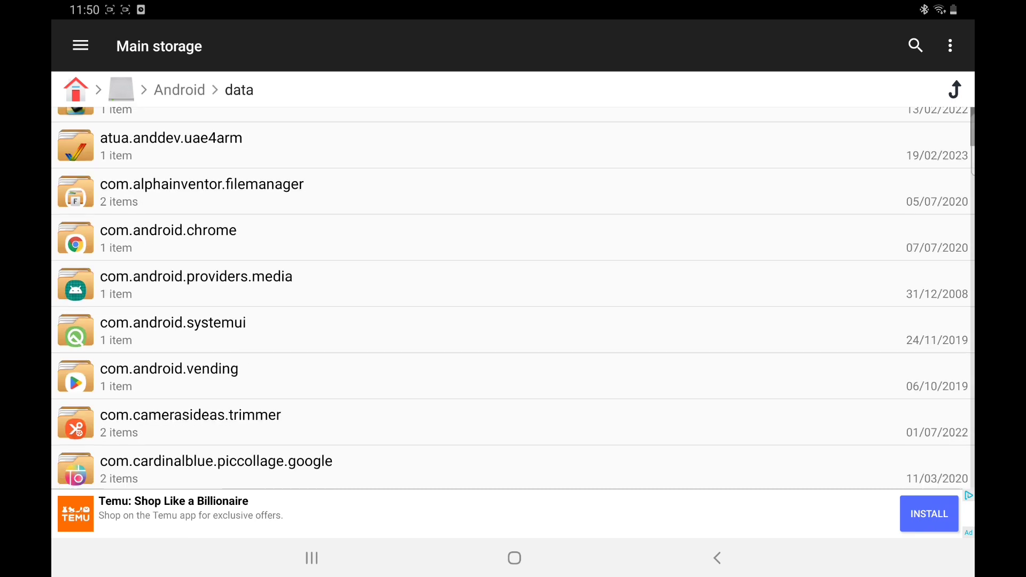
pyautogui.scroll(-3)
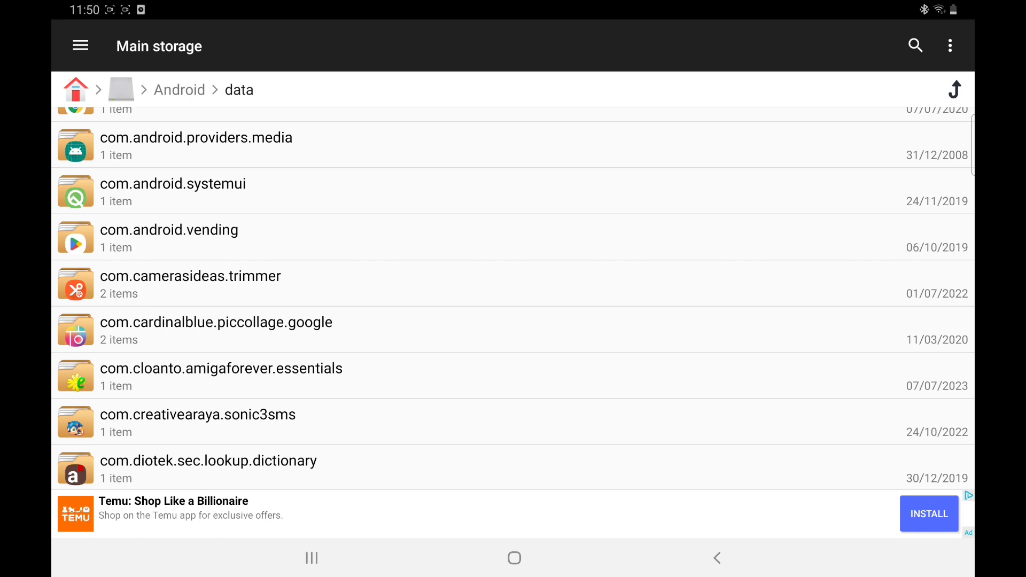
pyautogui.click(221, 368)
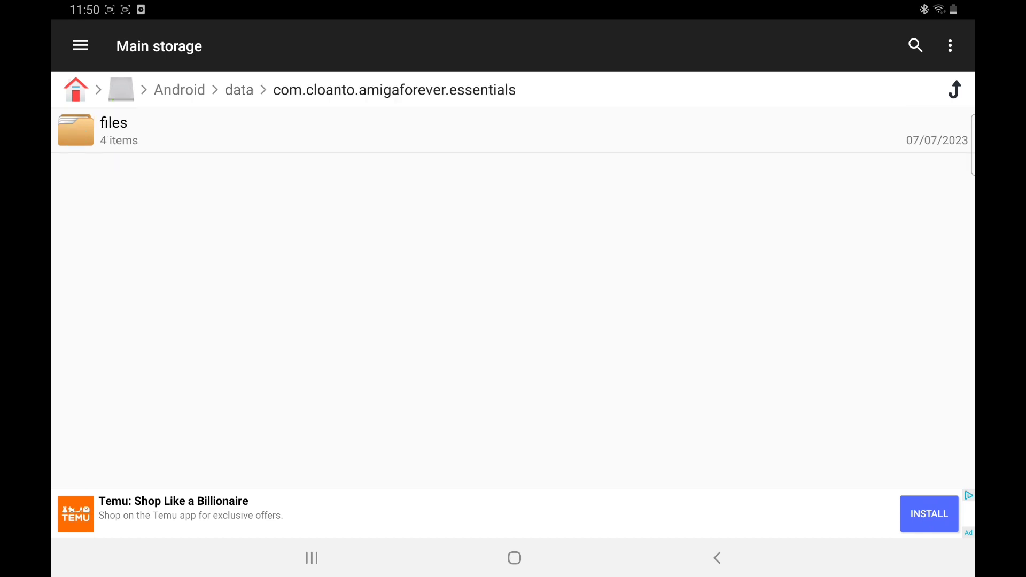
pyautogui.click(113, 129)
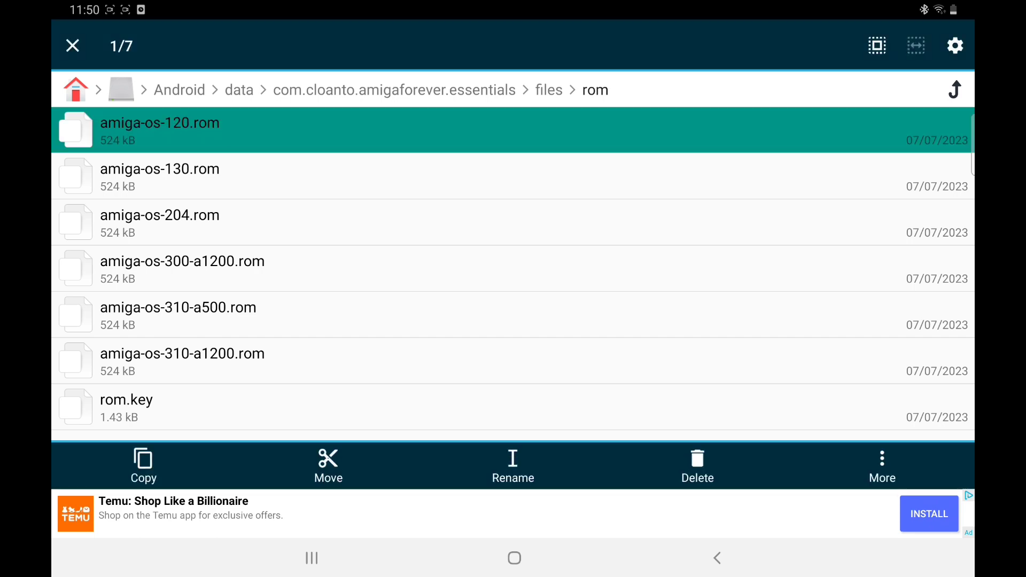
# Step: Select all seven Amiga ROM files in the rom folder and copy them
pyautogui.click(877, 46)
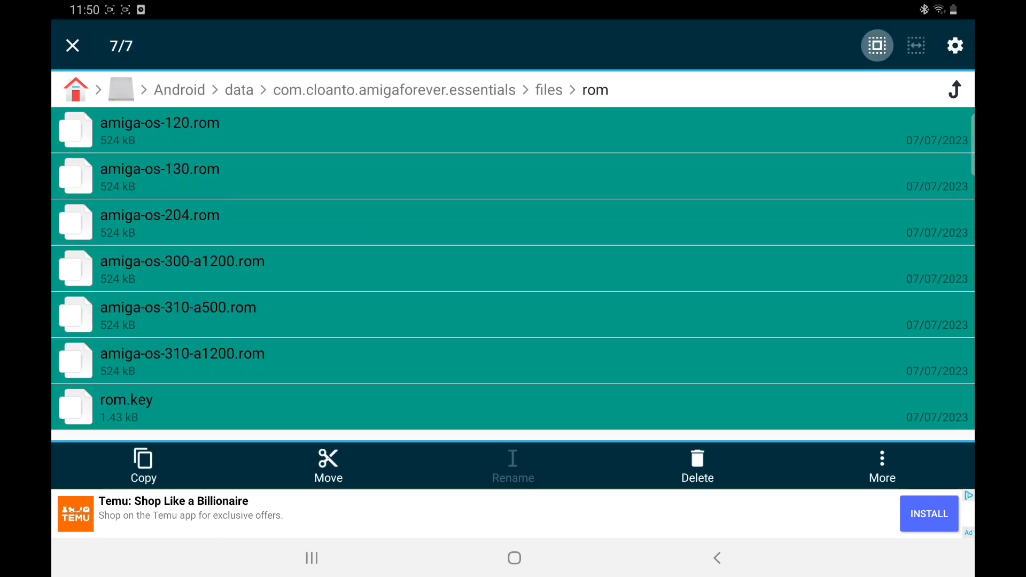
pyautogui.click(144, 465)
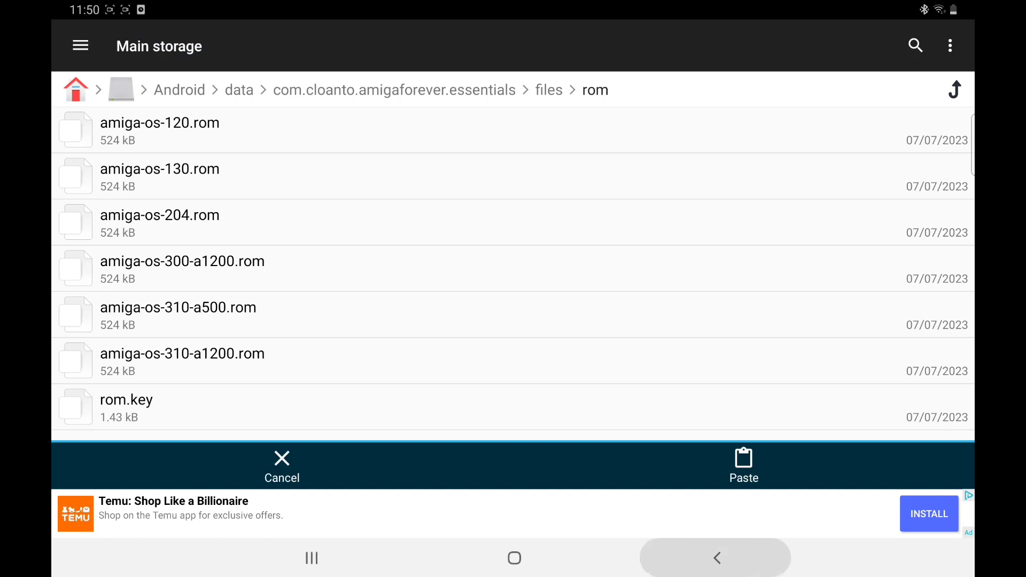
# Step: Return to the top of Main storage and browse down into the RetroArch folder
pyautogui.click(238, 90)
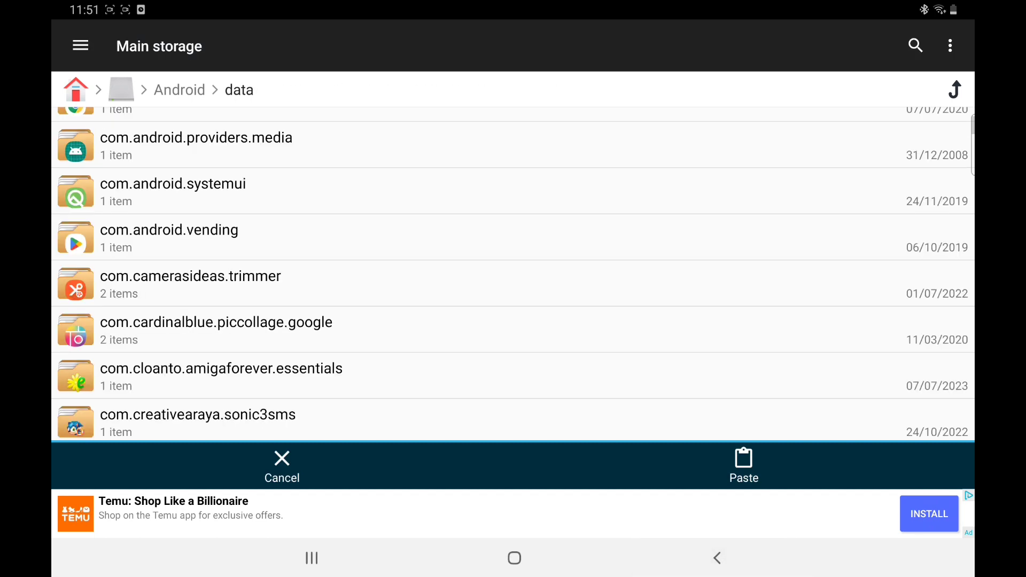
pyautogui.click(121, 90)
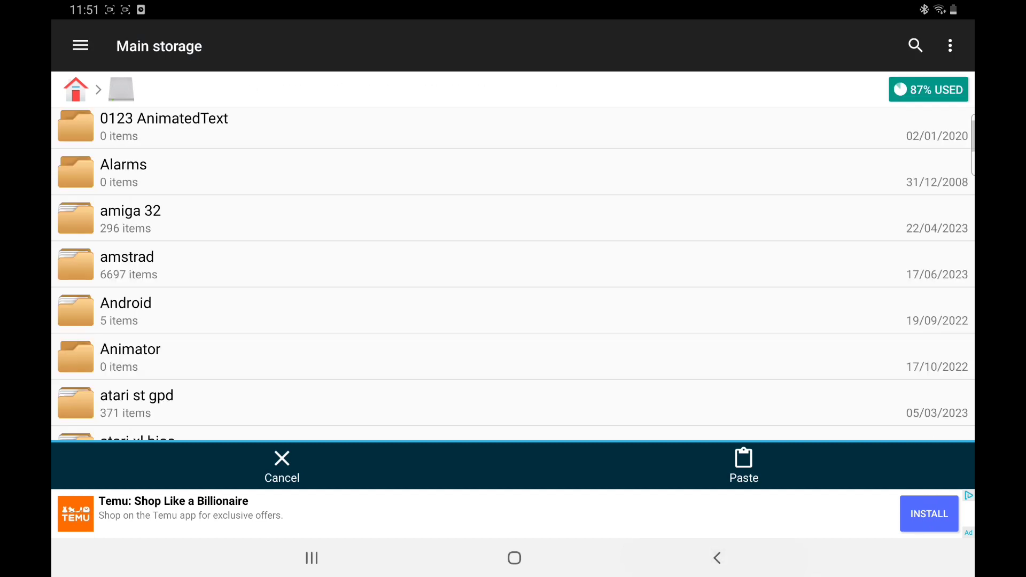
pyautogui.scroll(-3)
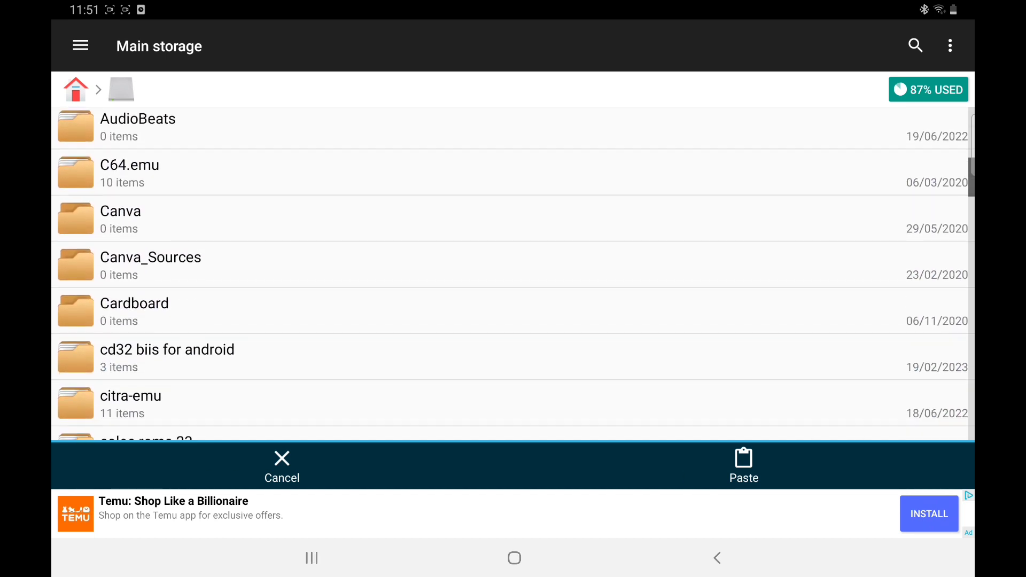
pyautogui.scroll(-3)
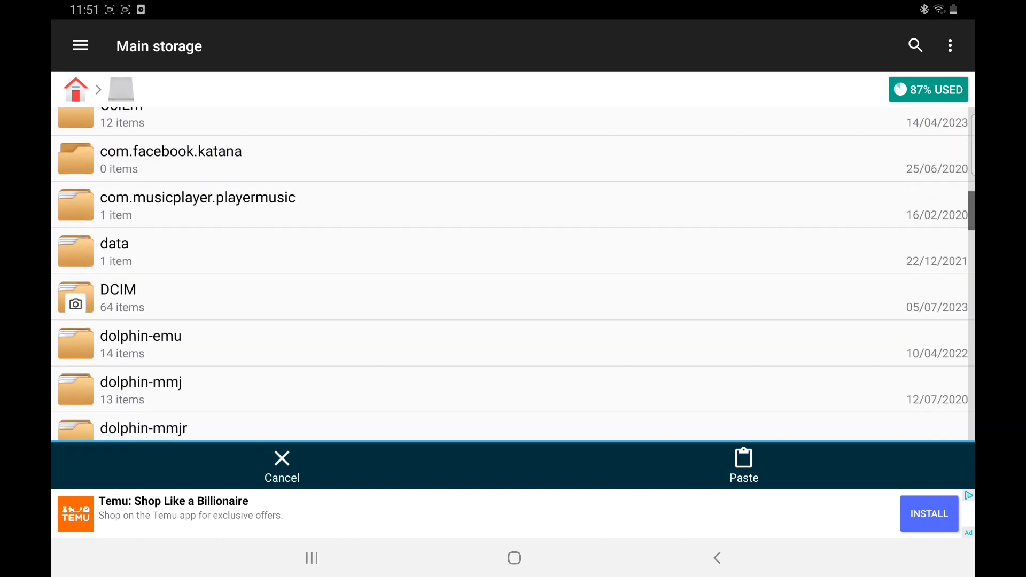
pyautogui.scroll(-3)
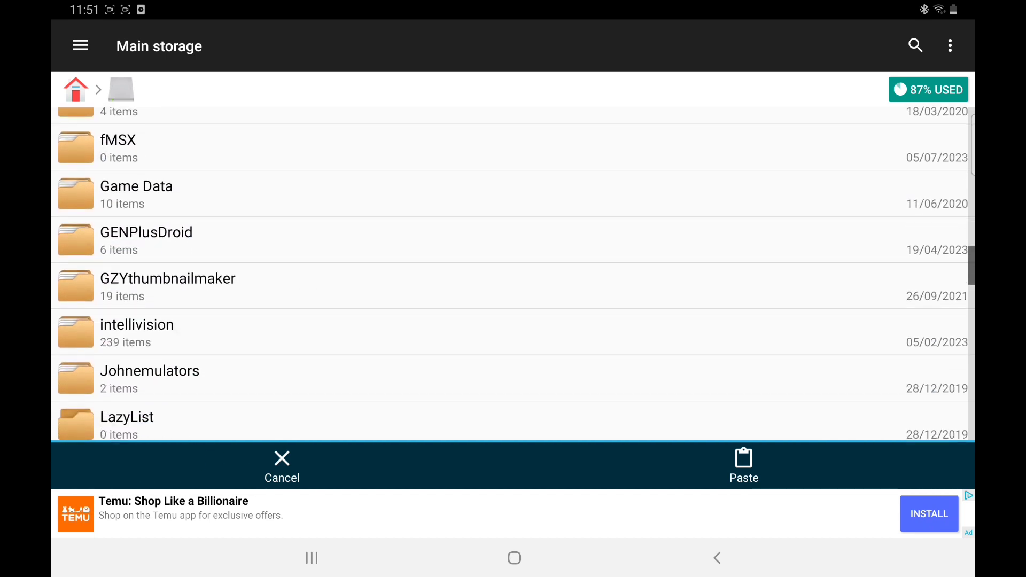
pyautogui.scroll(-3)
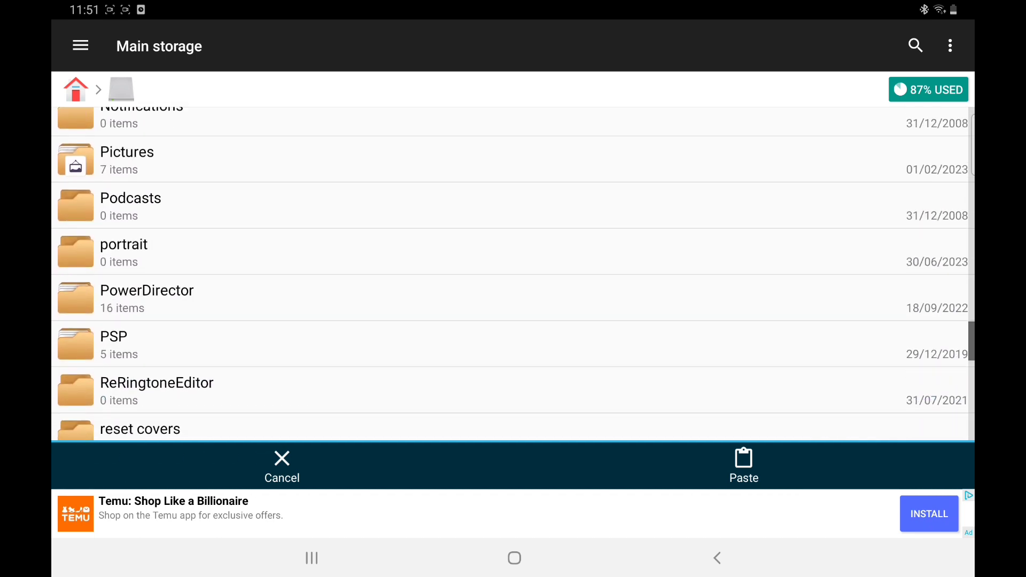
pyautogui.scroll(-3)
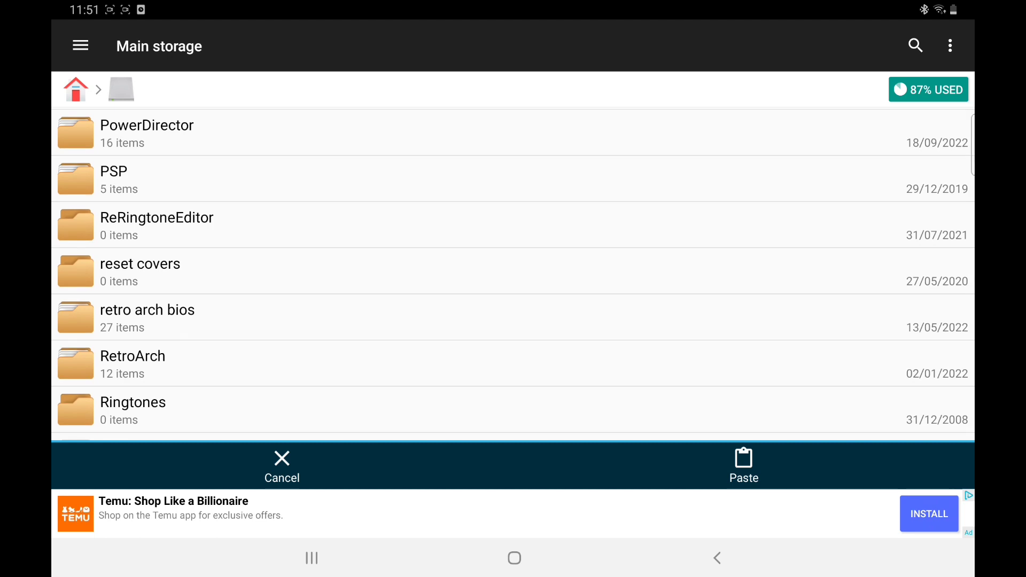
pyautogui.scroll(-3)
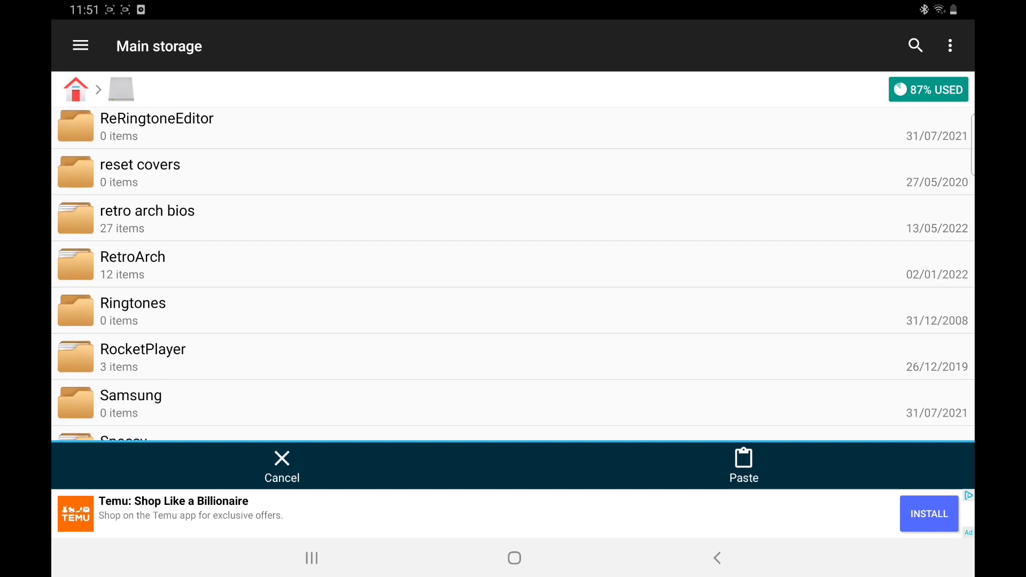
pyautogui.click(133, 256)
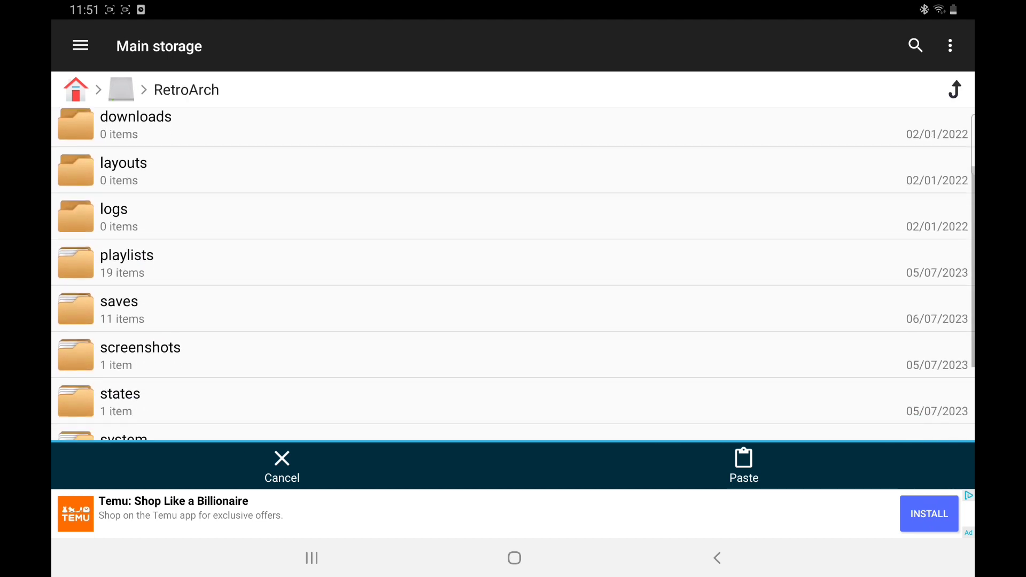
# Step: Paste the seven copied ROM files into RetroArch's system folder
pyautogui.scroll(-3)
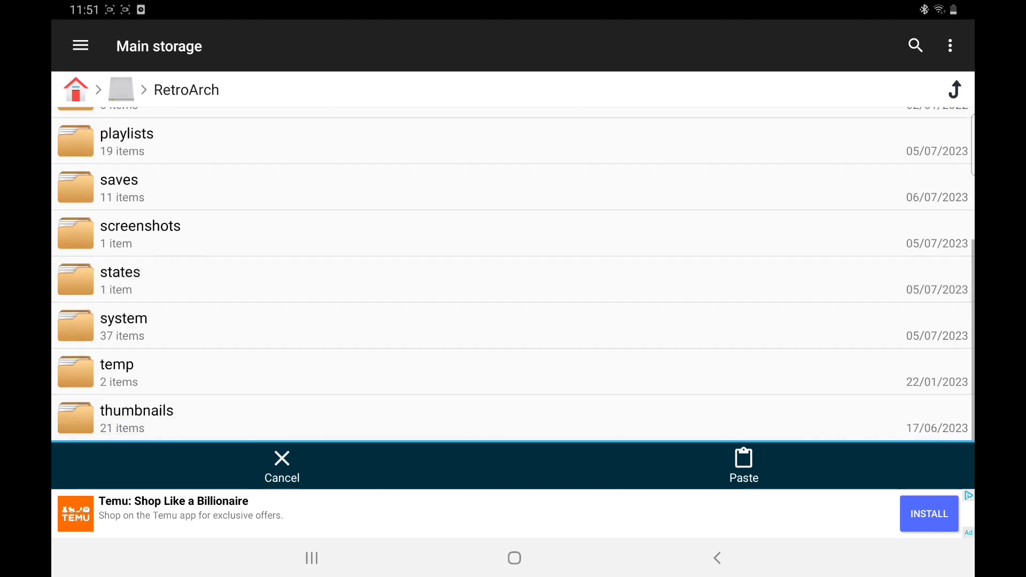
pyautogui.click(123, 319)
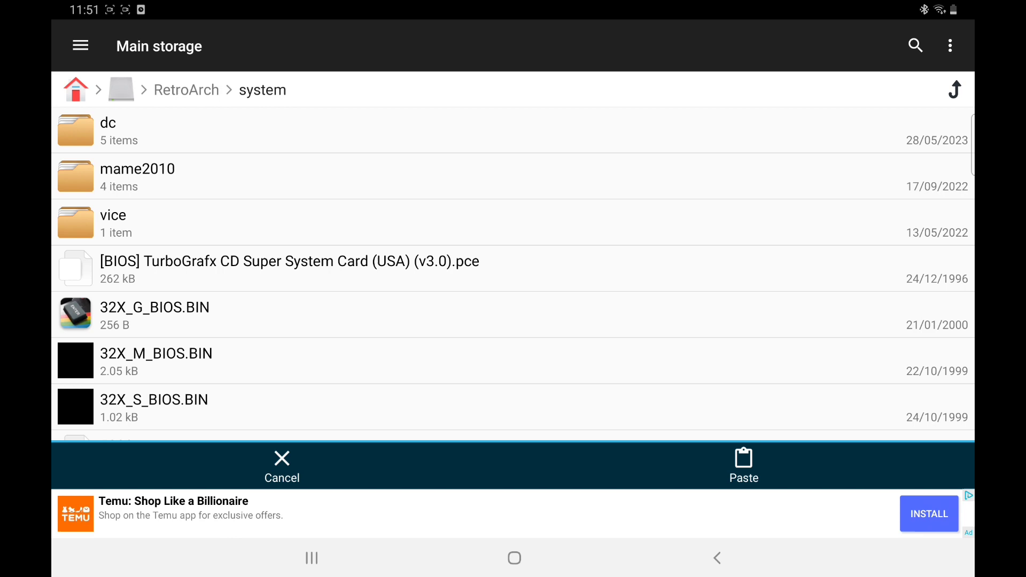
pyautogui.click(743, 466)
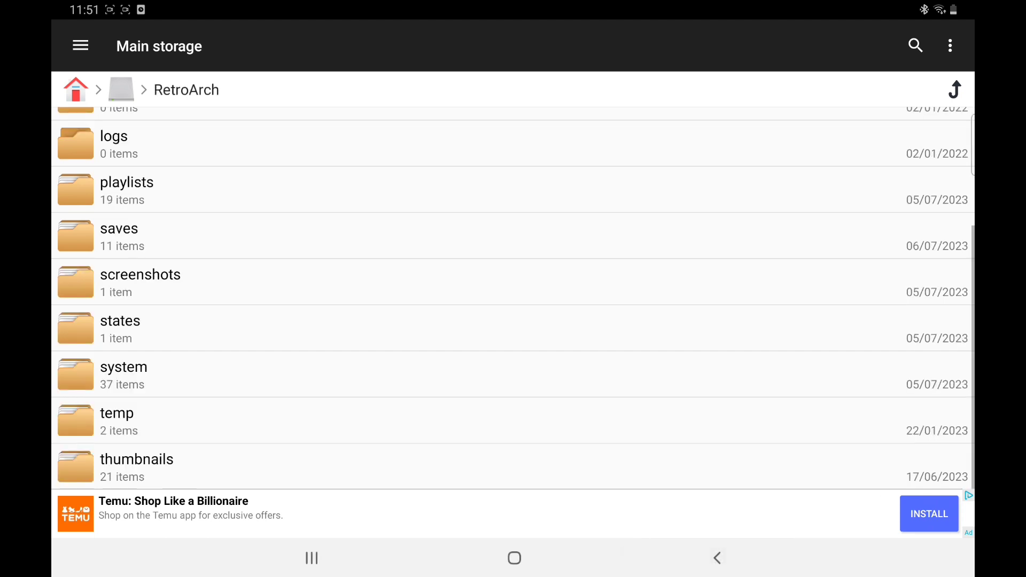
pyautogui.scroll(3)
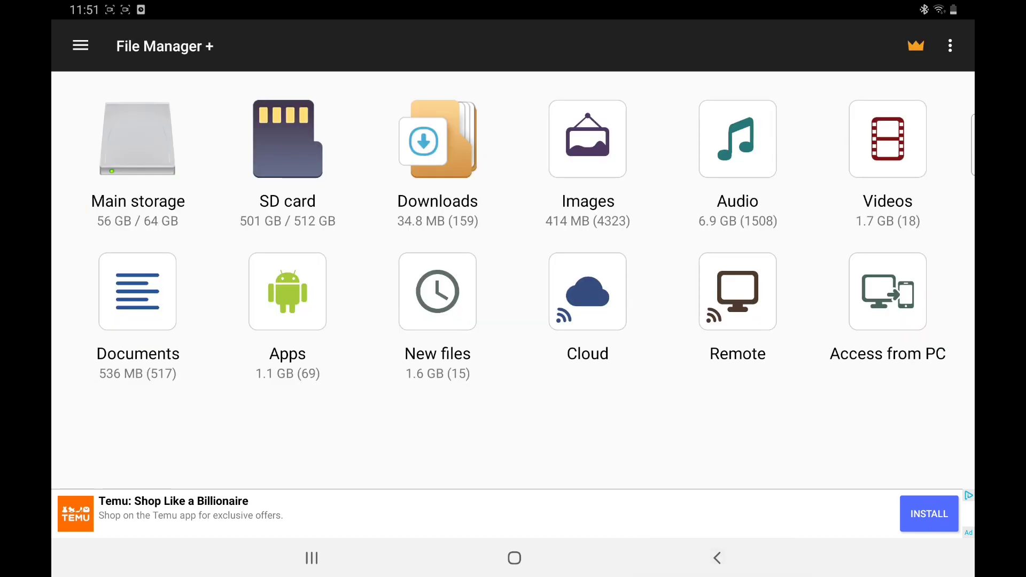
# Step: Check the .dms disk files in Main storage's 01smiga roms folder, then exit File Manager + to the home screen
pyautogui.click(138, 139)
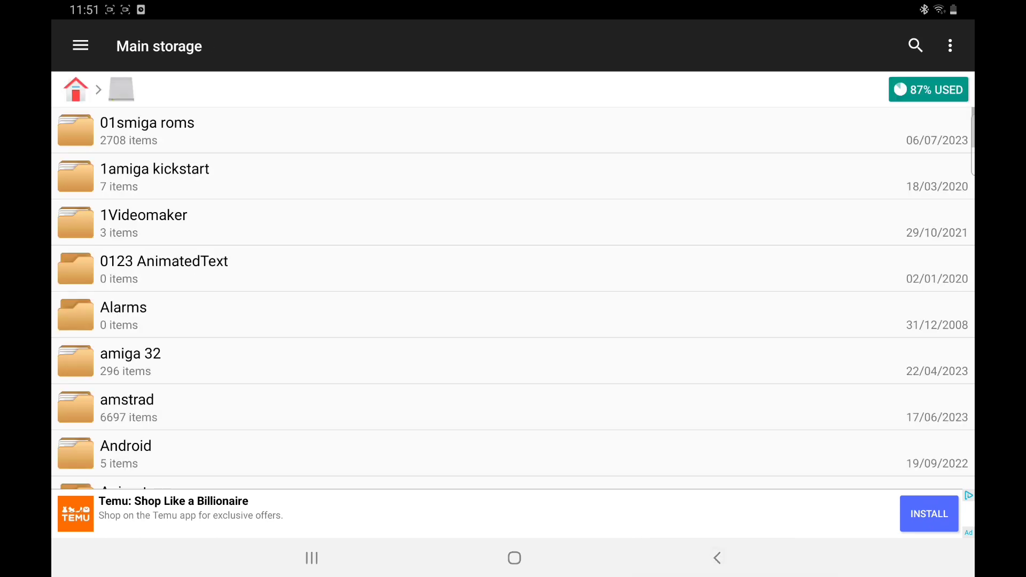
pyautogui.click(148, 129)
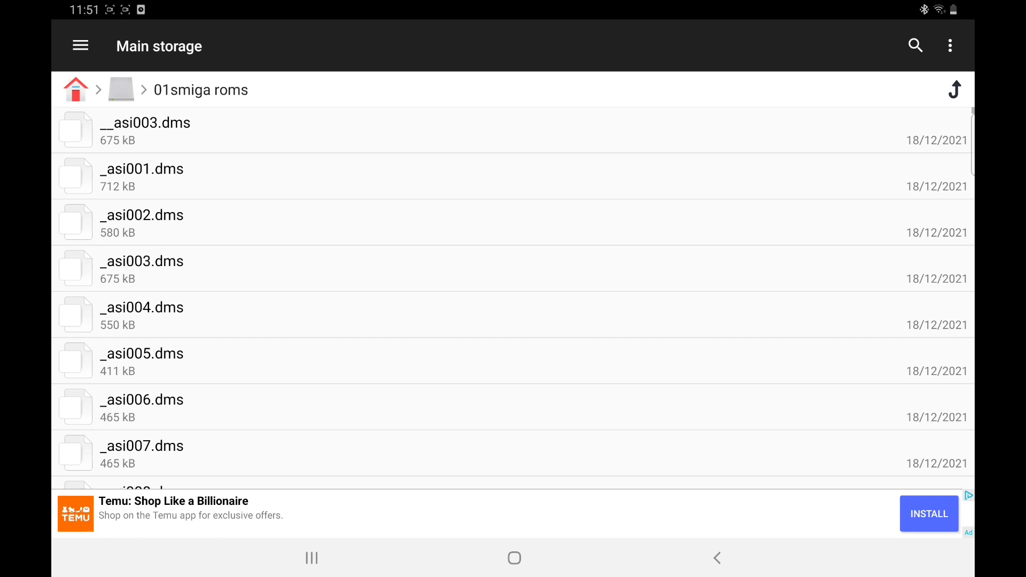
pyautogui.click(955, 89)
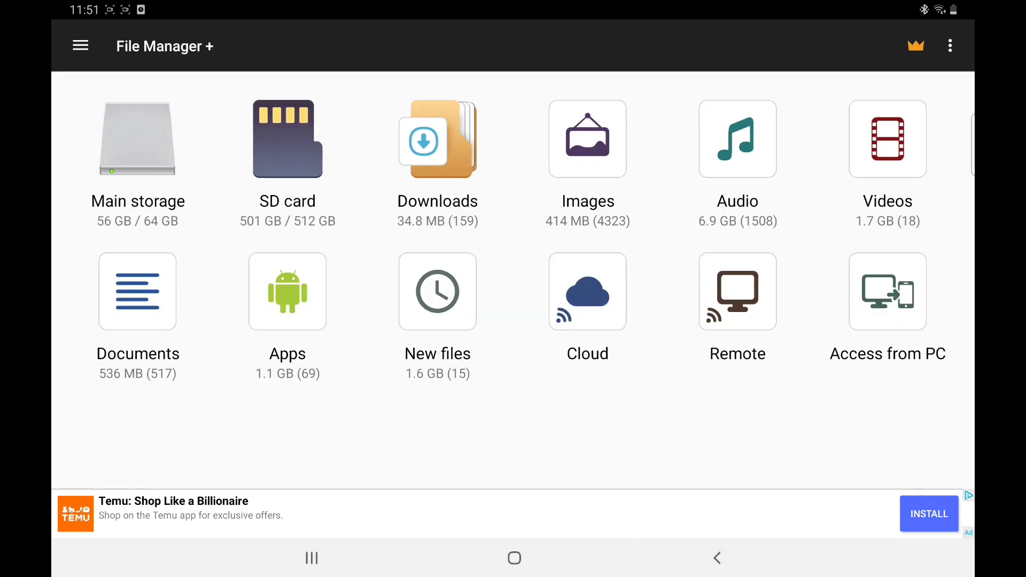
pyautogui.click(716, 558)
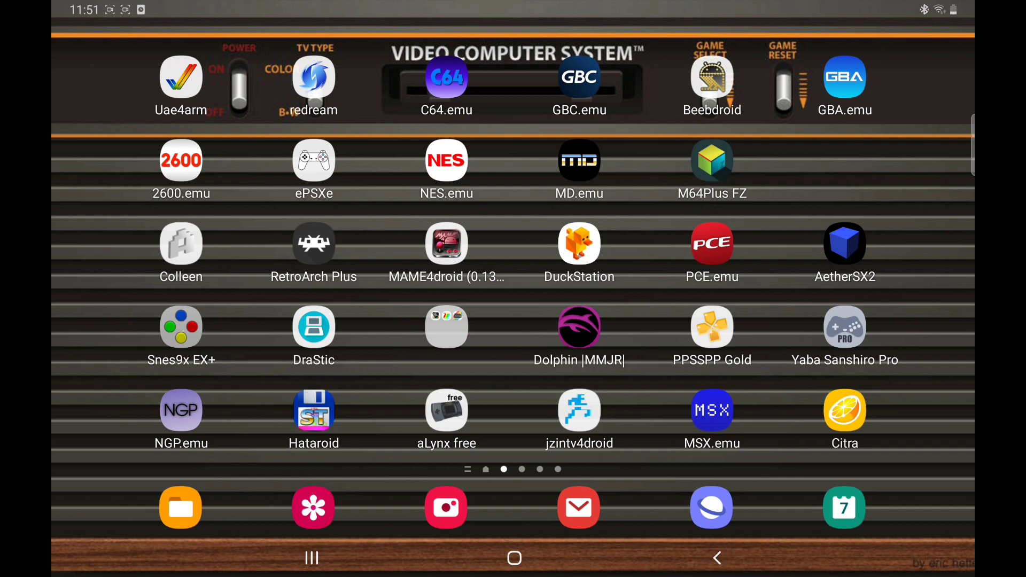
# Step: Launch RetroArch Plus and browse Online Updater > Core Downloader to the installed Commodore - Amiga (PUAE) core
pyautogui.click(314, 244)
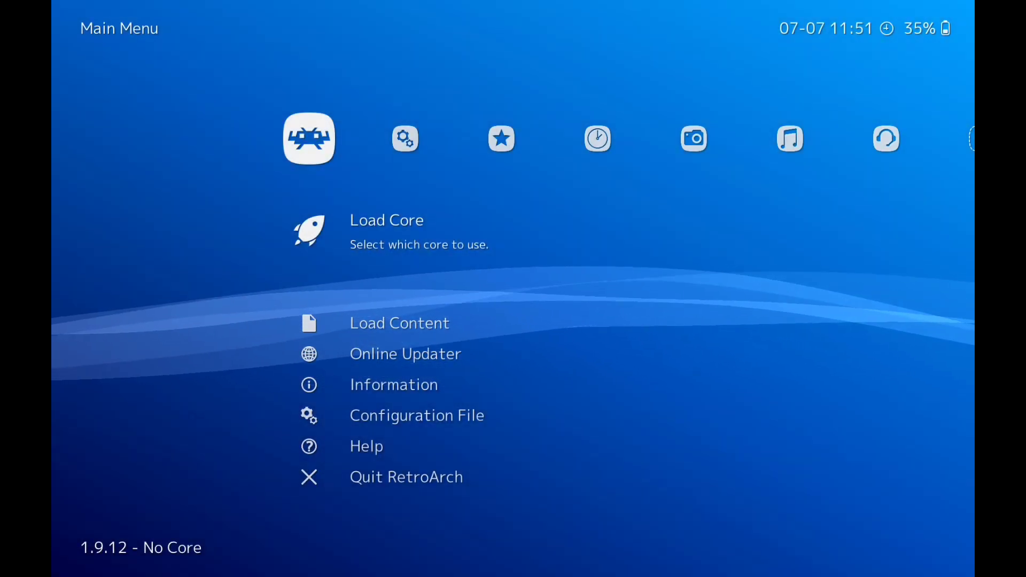
pyautogui.scroll(-3)
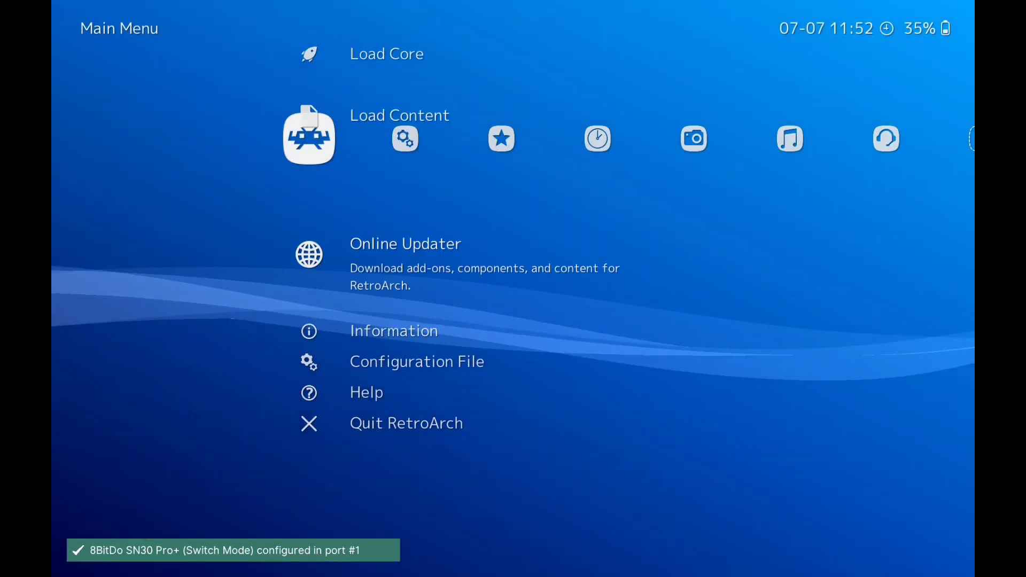
pyautogui.click(405, 244)
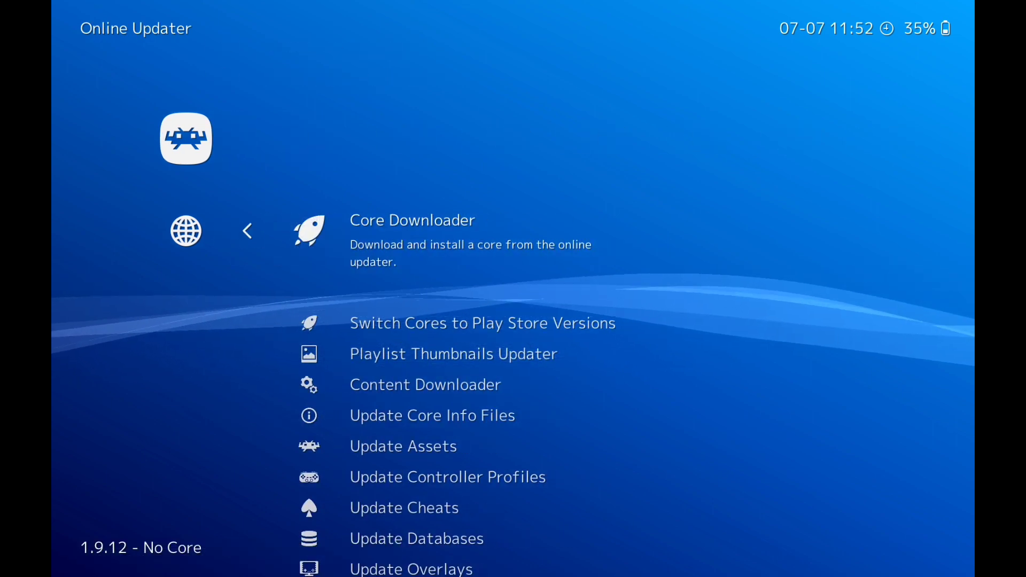
pyautogui.click(413, 220)
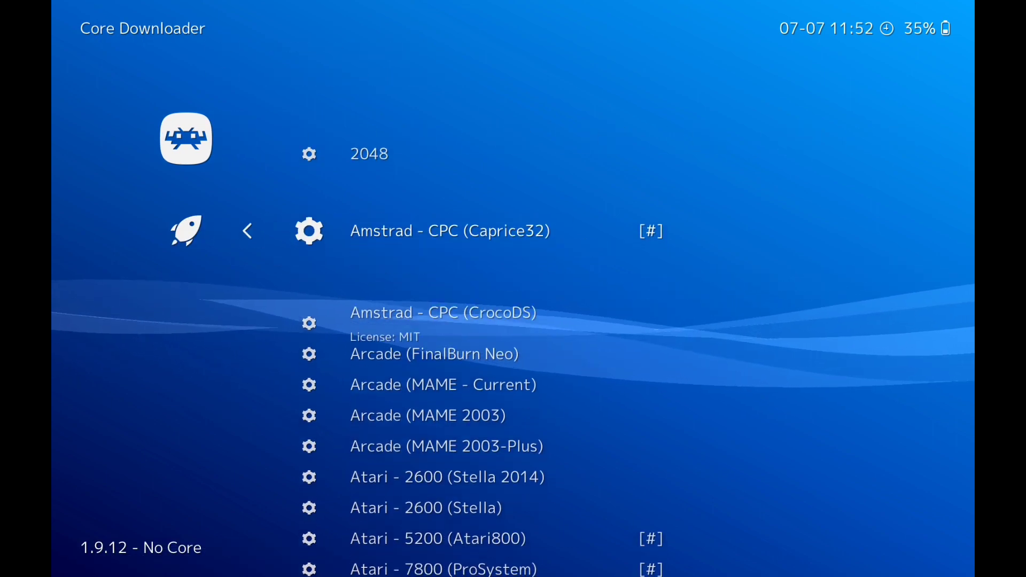
pyautogui.scroll(-3)
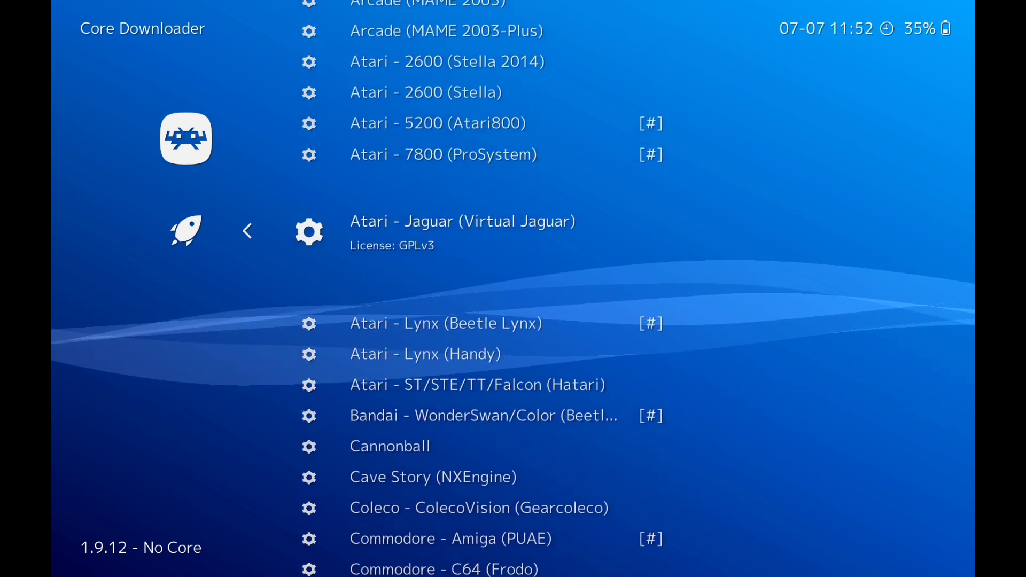
pyautogui.scroll(-3)
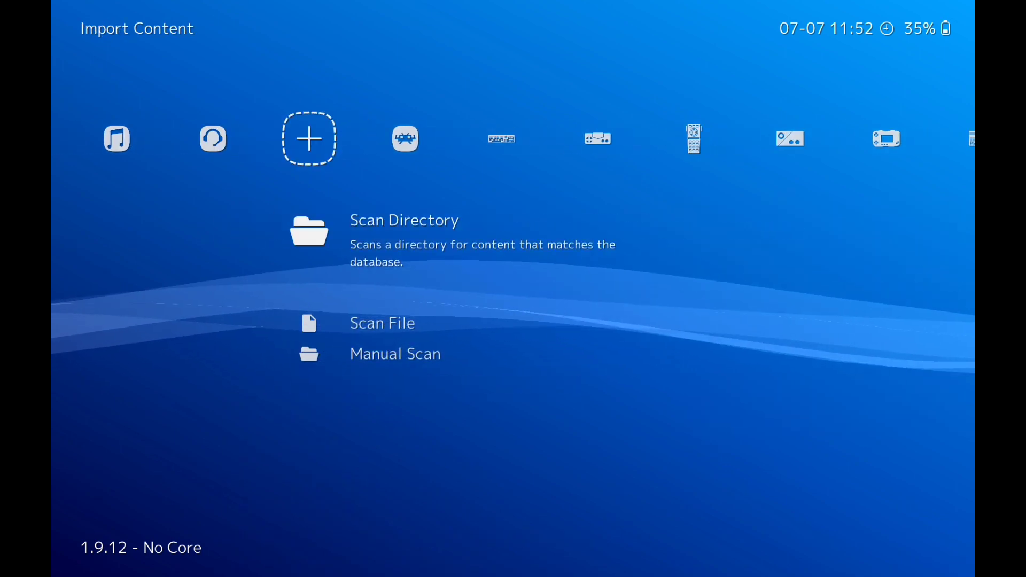
# Step: Set the Manual Scan content directory to /storage/emulated/0/01smiga roms
pyautogui.scroll(-3)
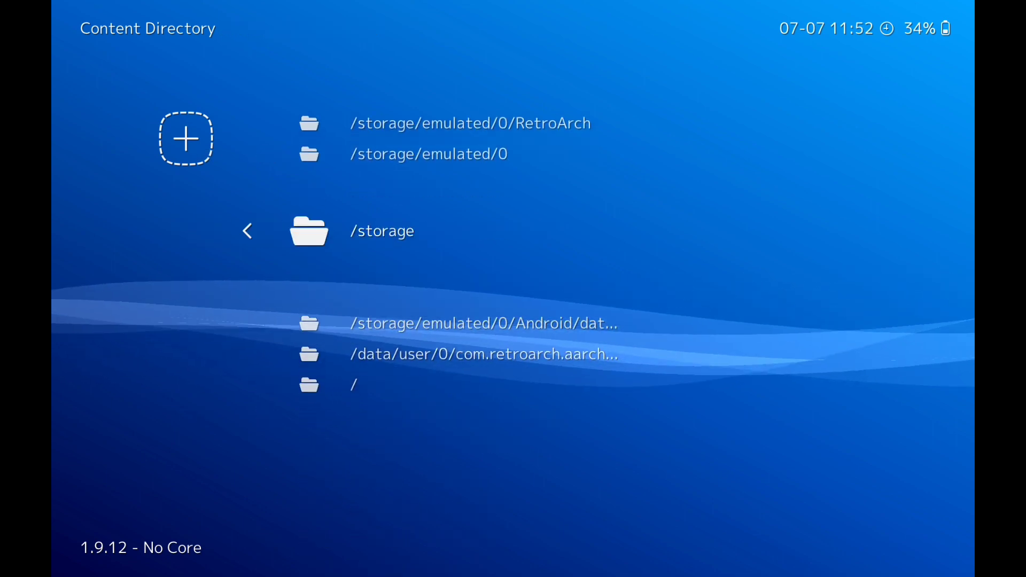
pyautogui.click(430, 154)
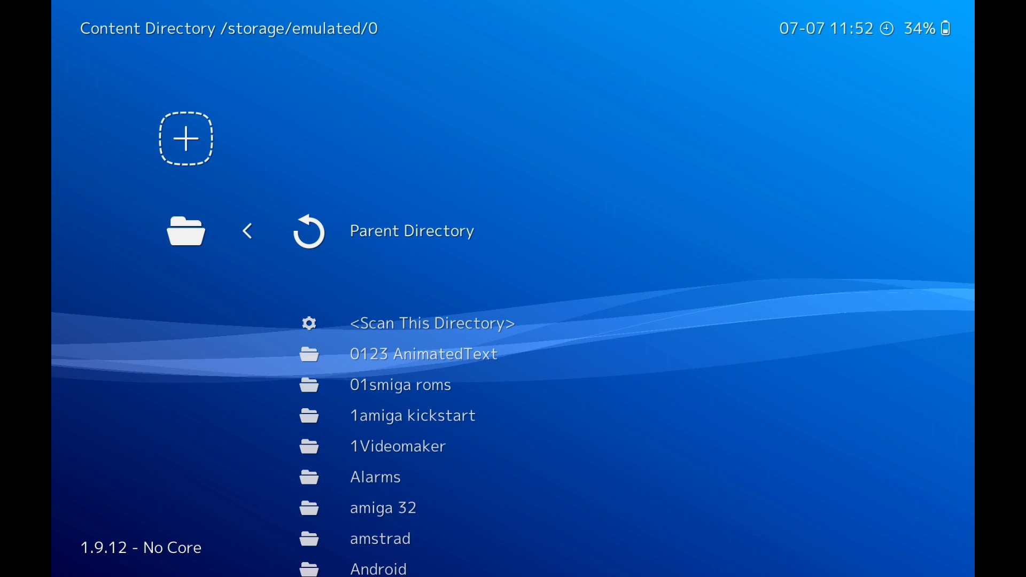
pyautogui.scroll(-3)
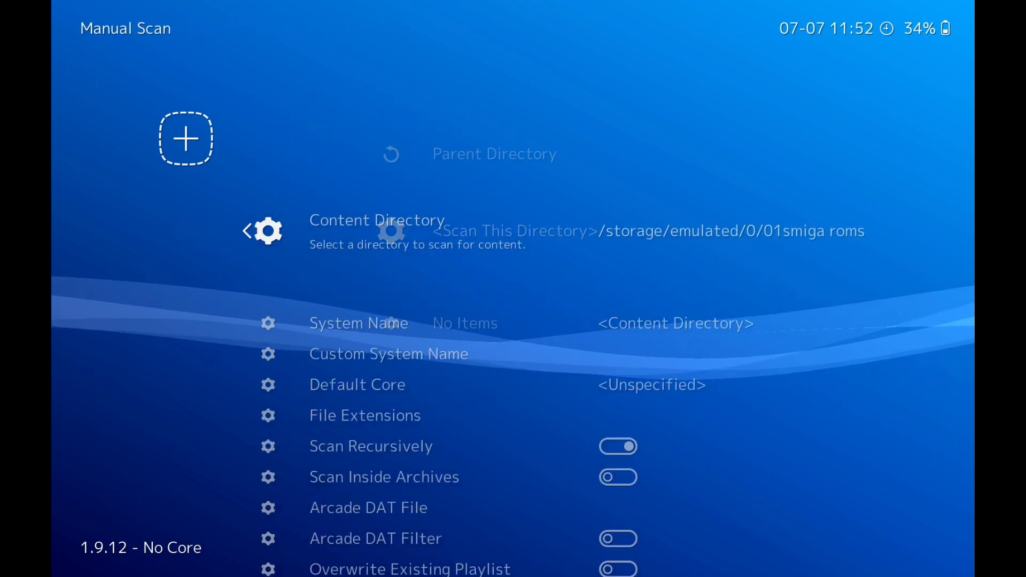
# Step: Choose system Commodore - Amiga and default core Commodore - Amiga (PUAE), then start the scan
pyautogui.click(359, 323)
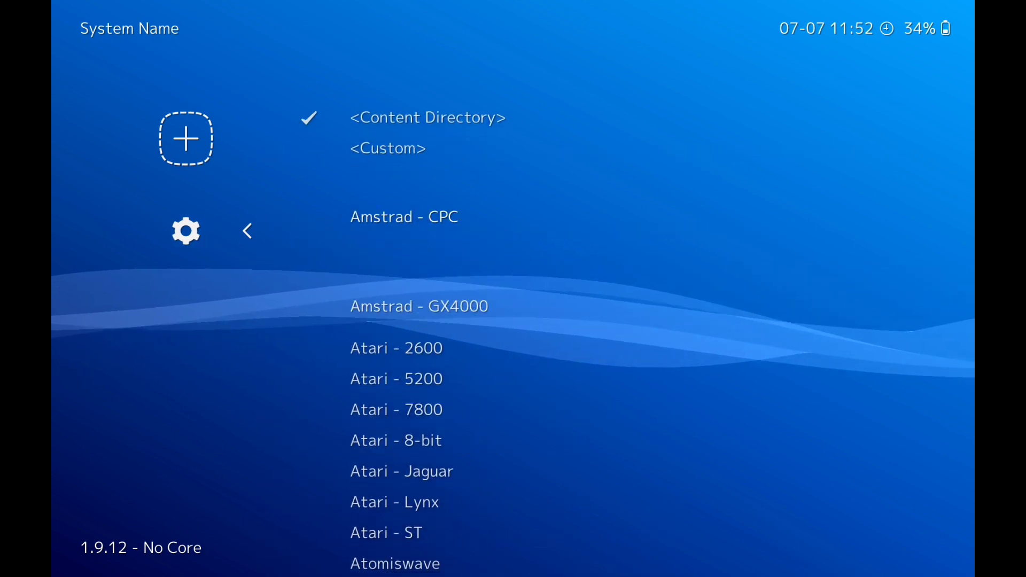
pyautogui.scroll(-3)
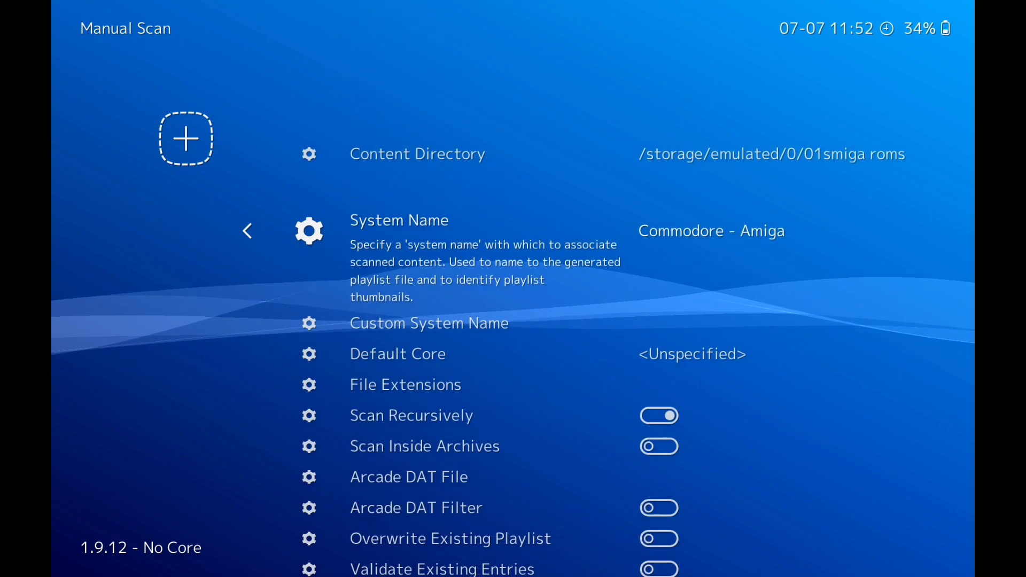
pyautogui.scroll(-3)
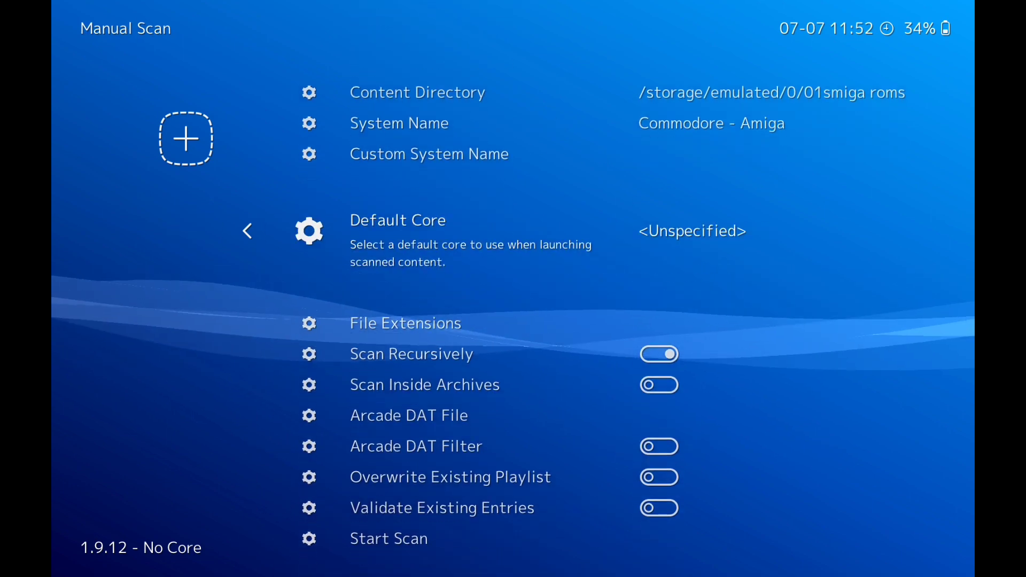
pyautogui.click(398, 220)
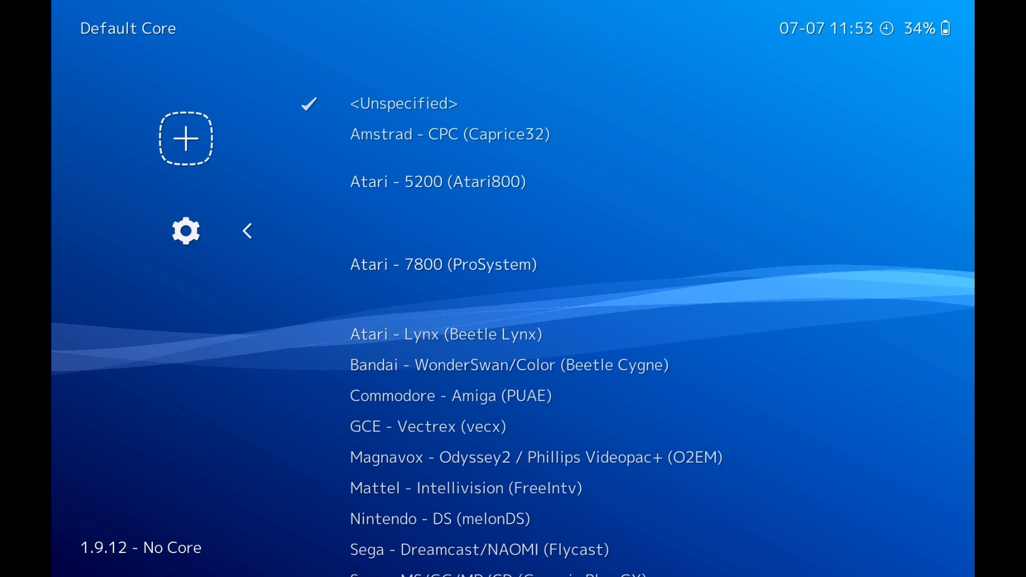
pyautogui.scroll(-3)
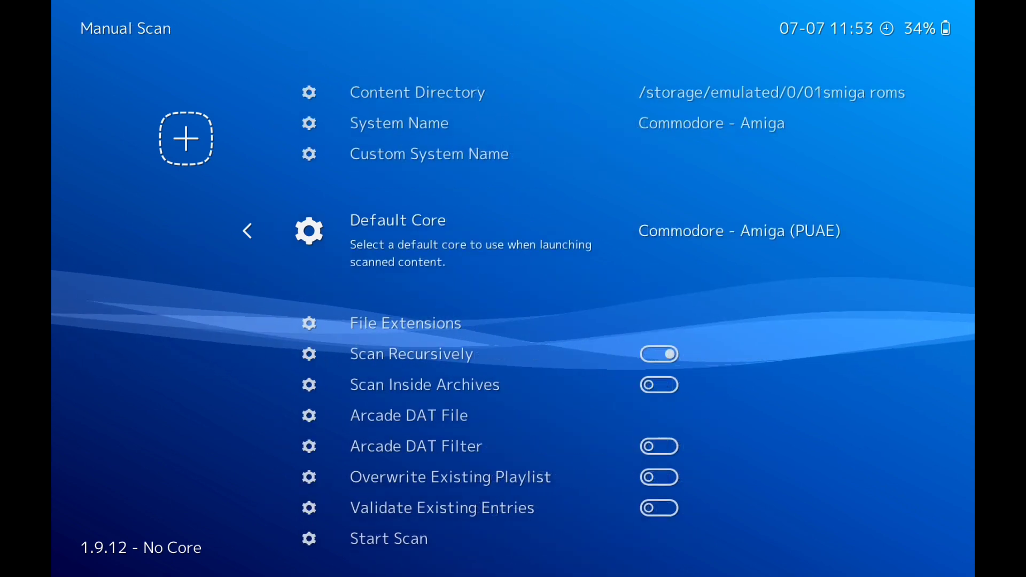
pyautogui.scroll(-3)
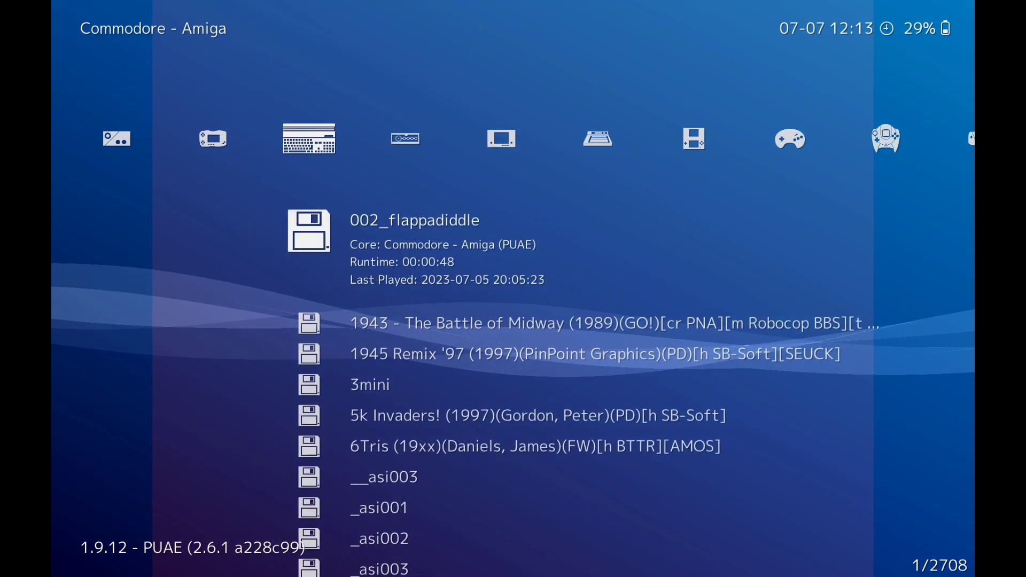
# Step: Scroll through the entries of the 2708-game Commodore - Amiga playlist
pyautogui.scroll(-3)
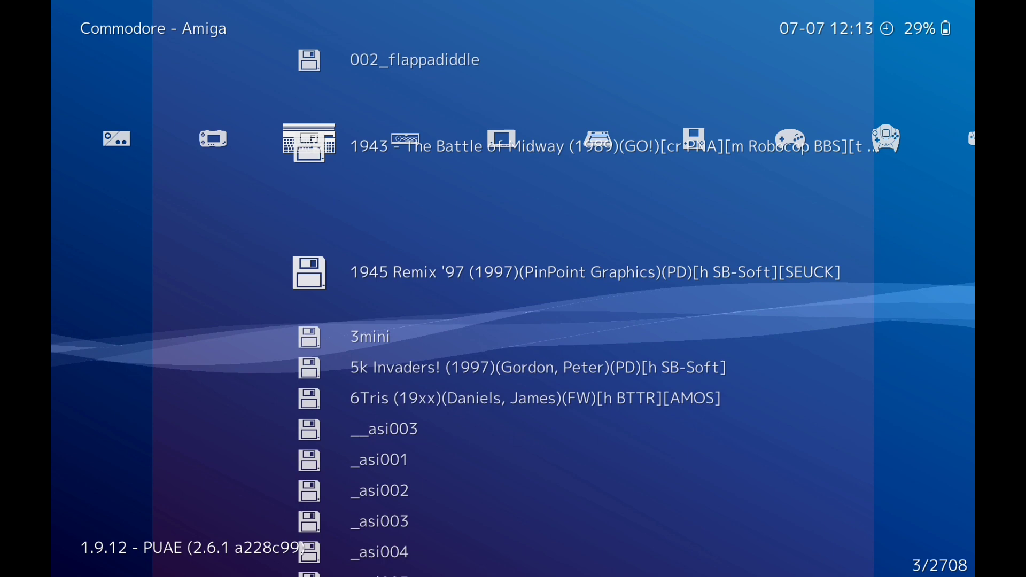
pyautogui.scroll(-3)
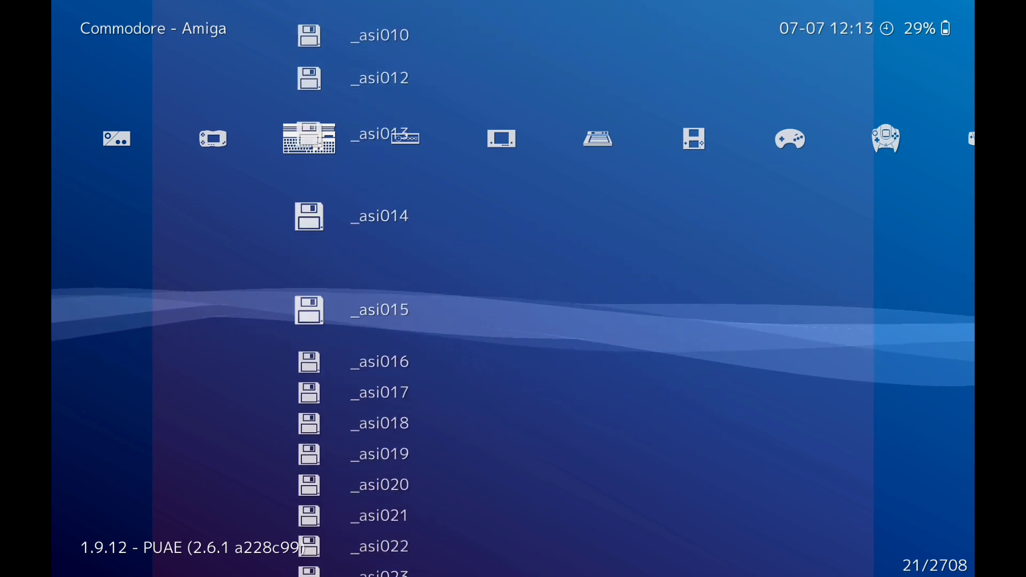
pyautogui.scroll(-3)
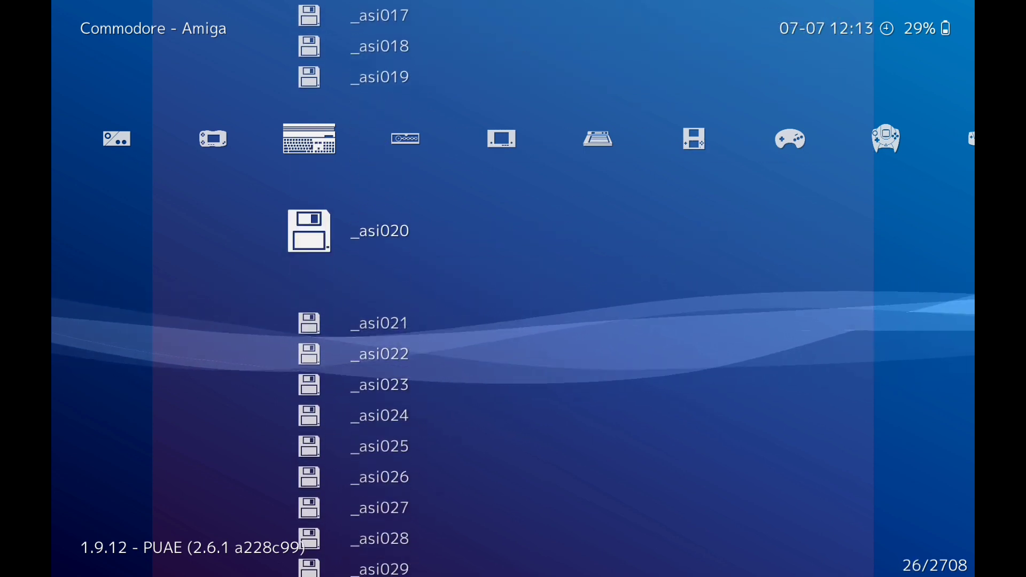
pyautogui.scroll(-3)
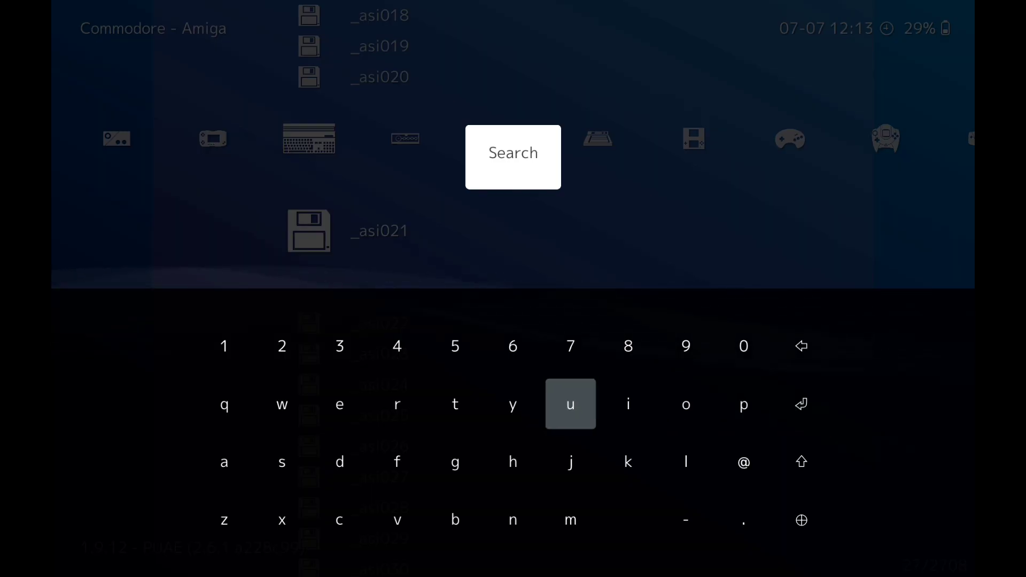
# Step: Search the playlist by letter, scroll to the desired Amiga game and run it with the PUAE core
pyautogui.click(512, 462)
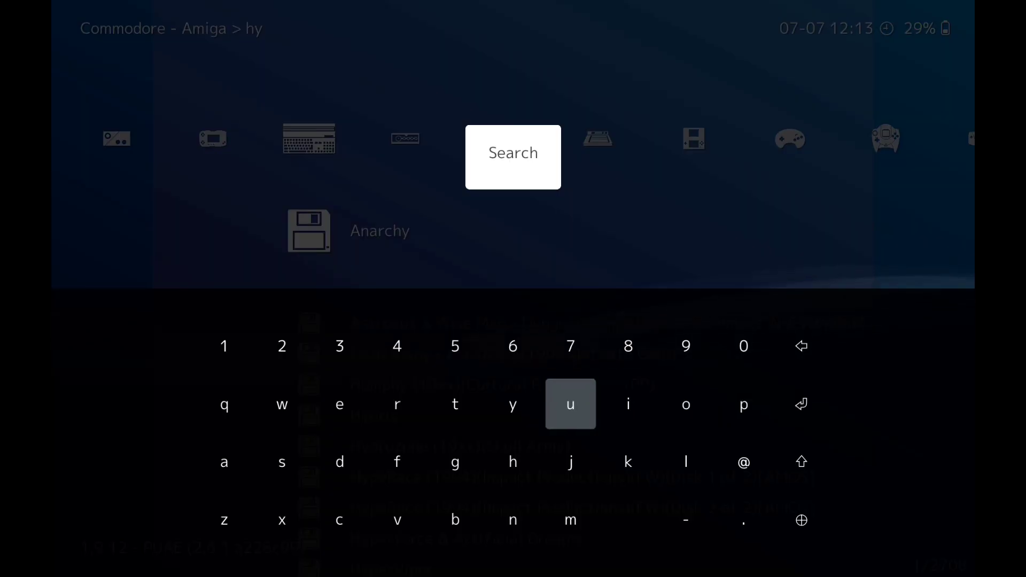
pyautogui.click(513, 462)
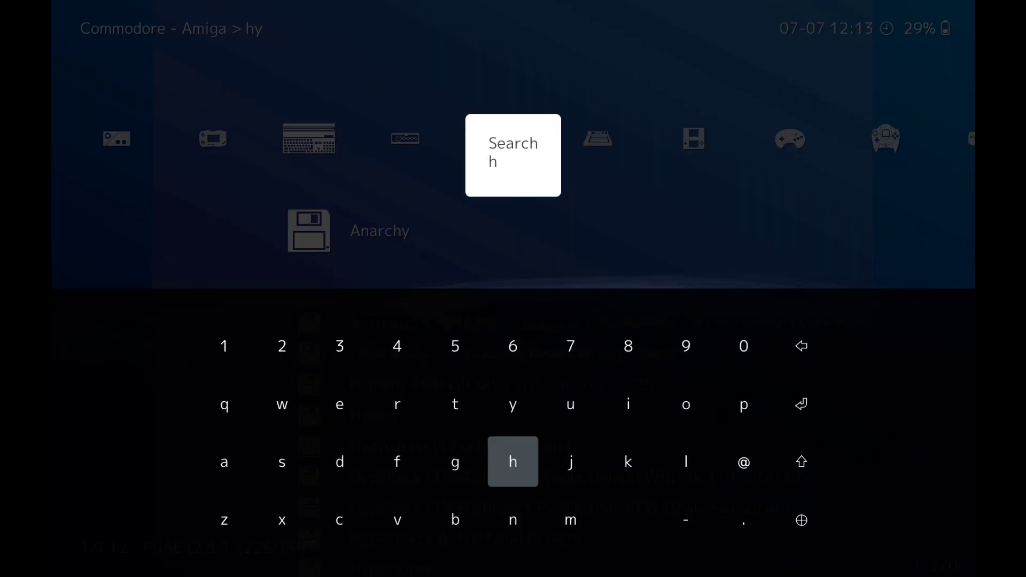
pyautogui.click(513, 404)
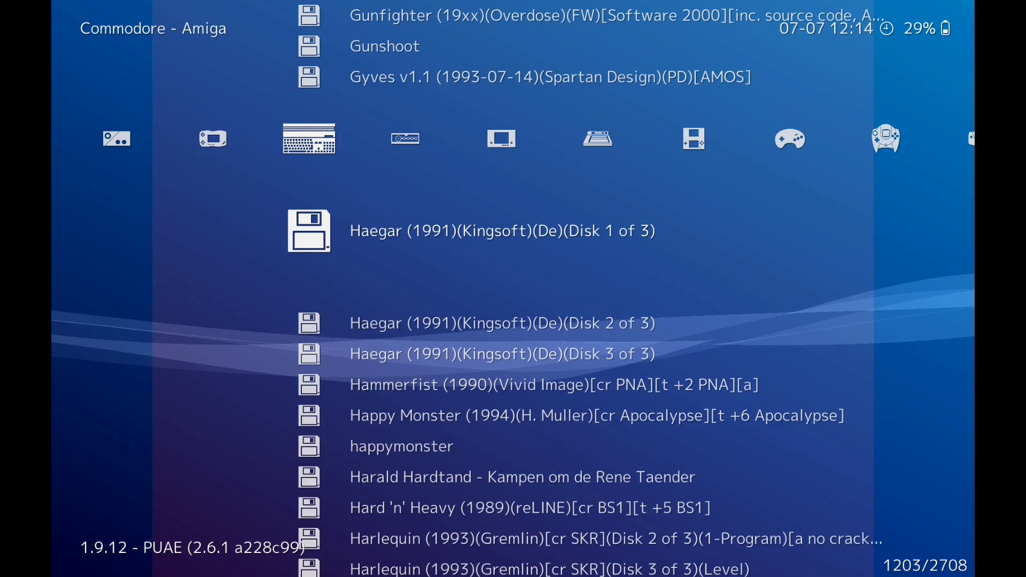
pyautogui.scroll(-3)
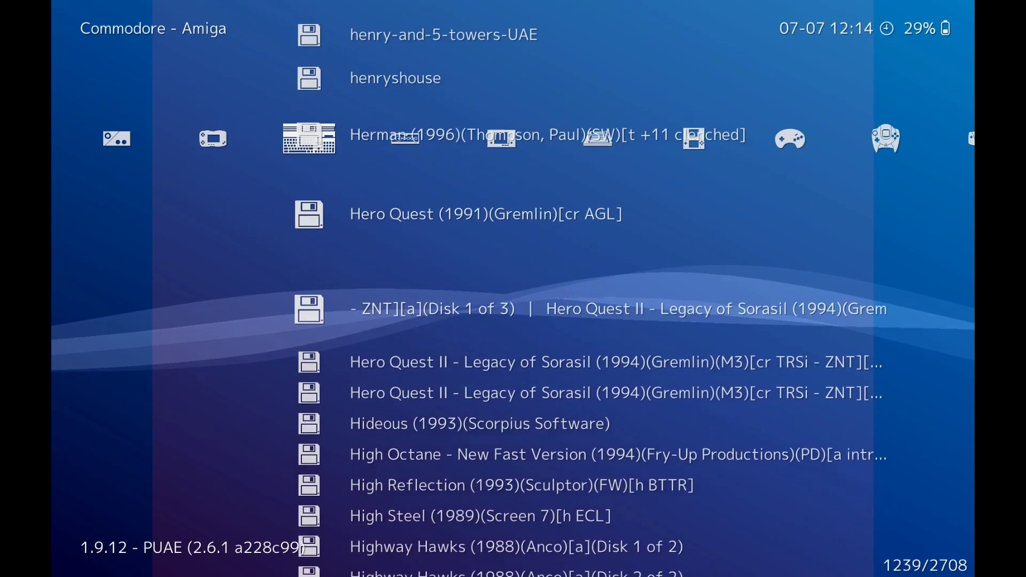
pyautogui.scroll(-3)
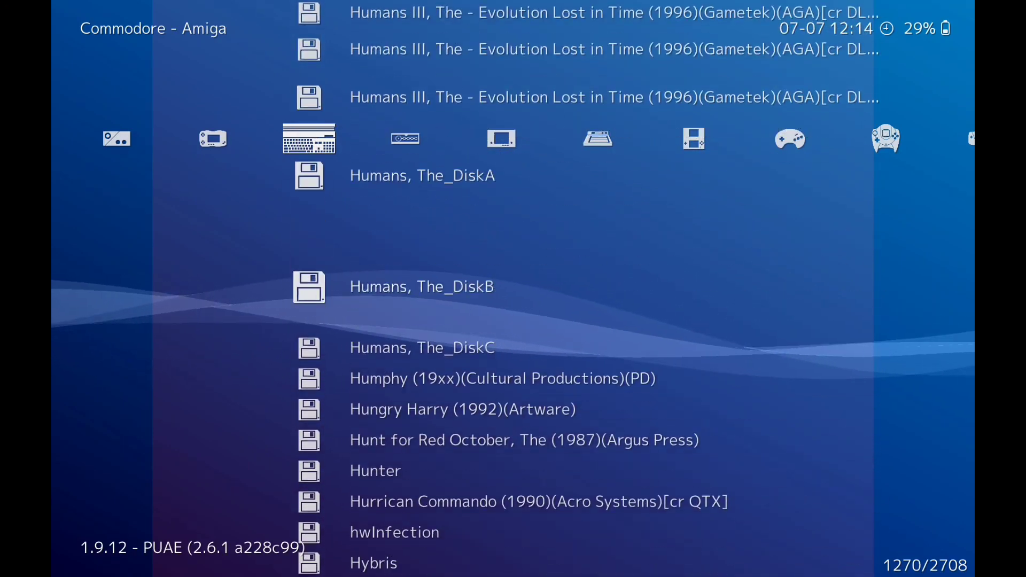
pyautogui.scroll(-3)
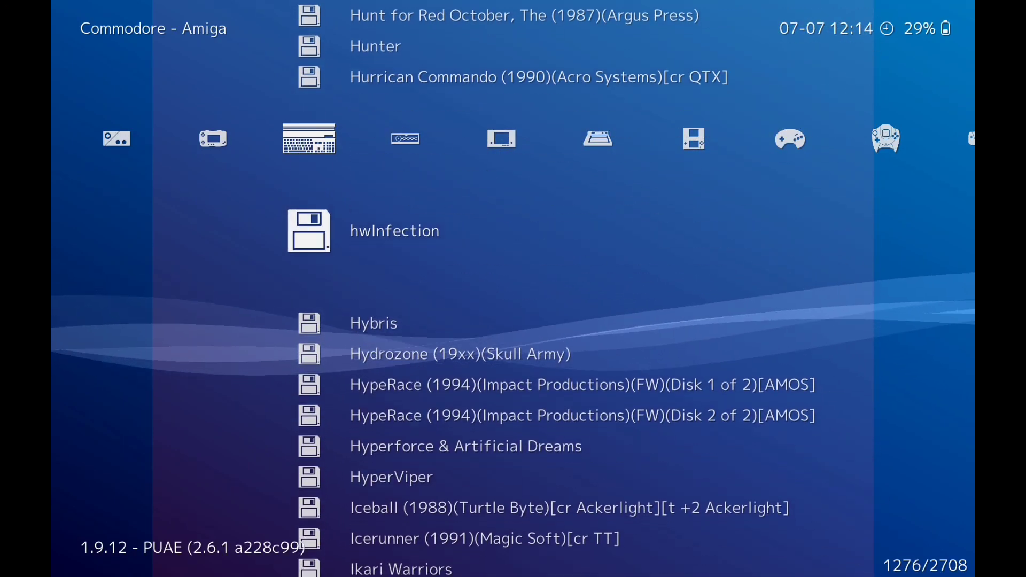
pyautogui.scroll(-3)
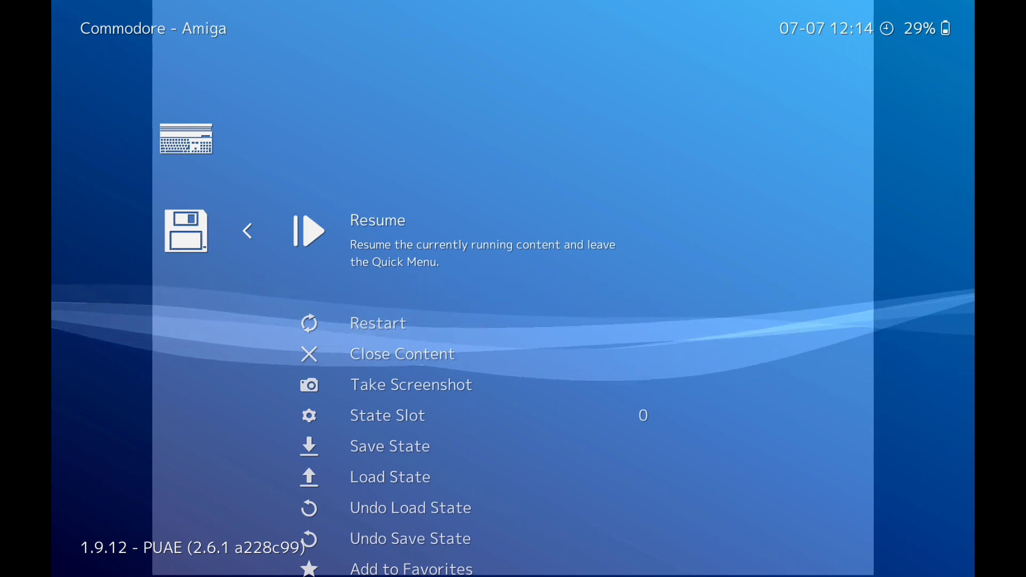
# Step: From the Quick Menu go into Controls > Port 1 Controls for the running game
pyautogui.scroll(-3)
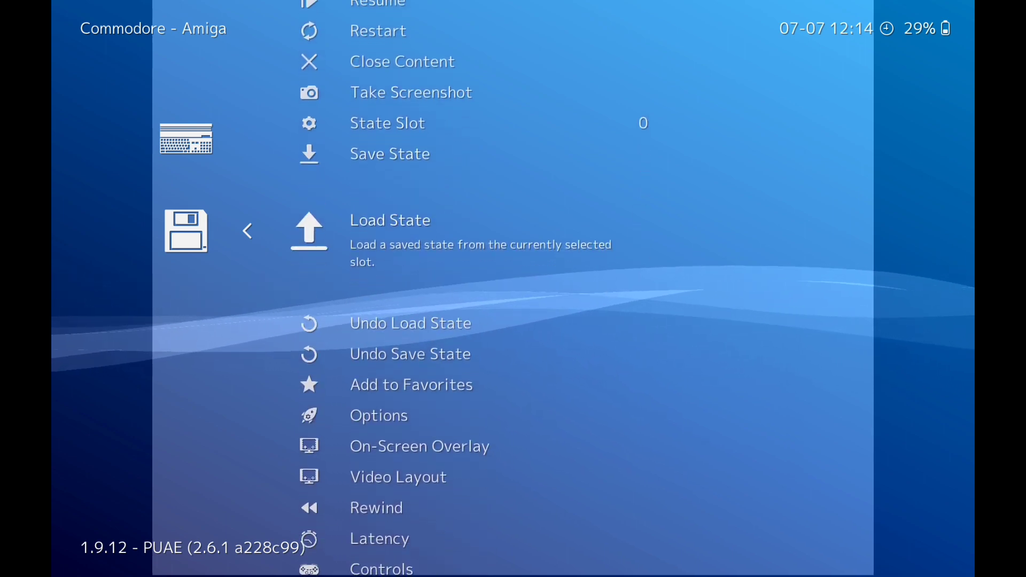
pyautogui.scroll(-3)
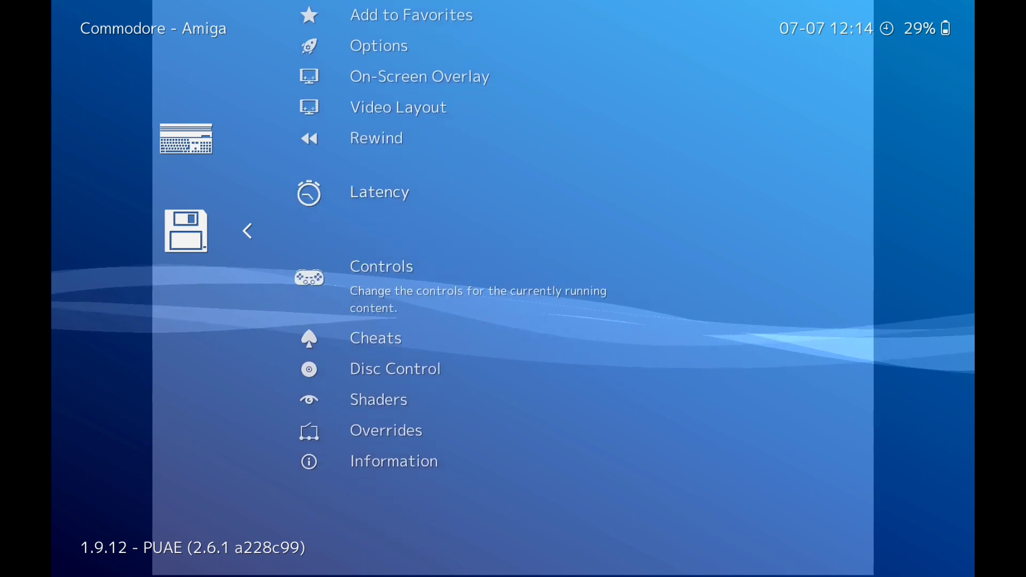
pyautogui.click(381, 266)
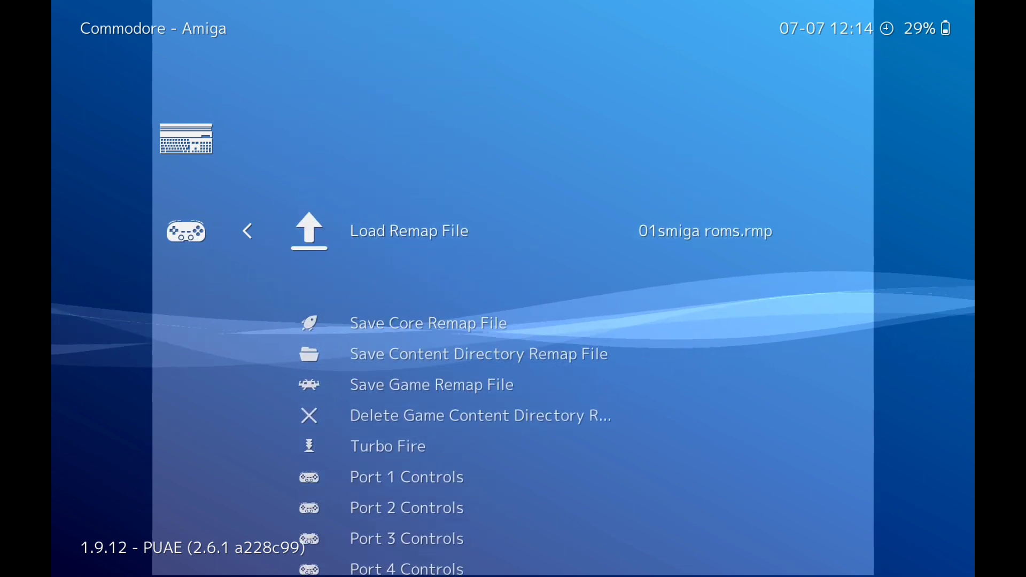
pyautogui.scroll(-3)
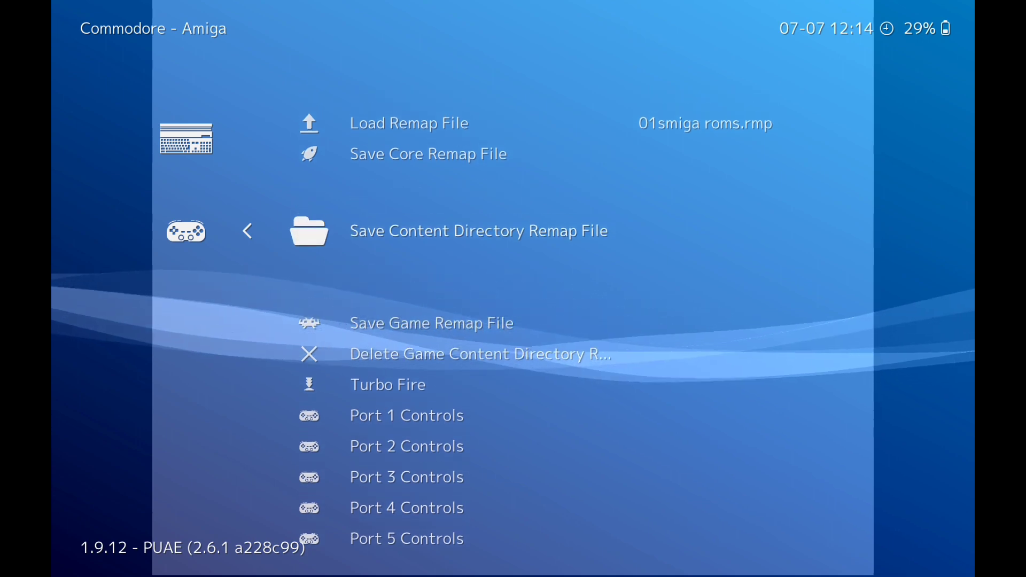
pyautogui.scroll(-3)
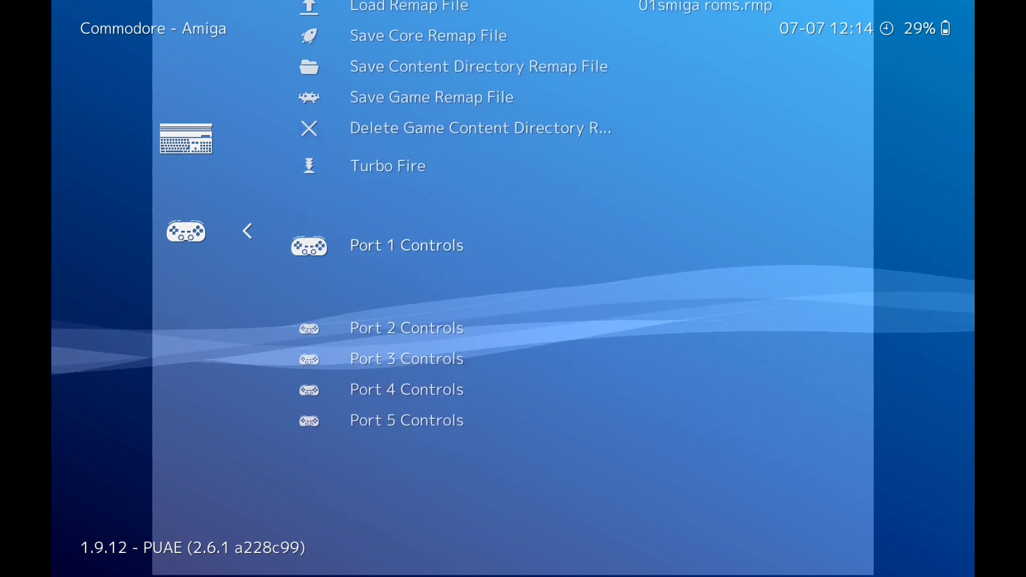
pyautogui.click(406, 245)
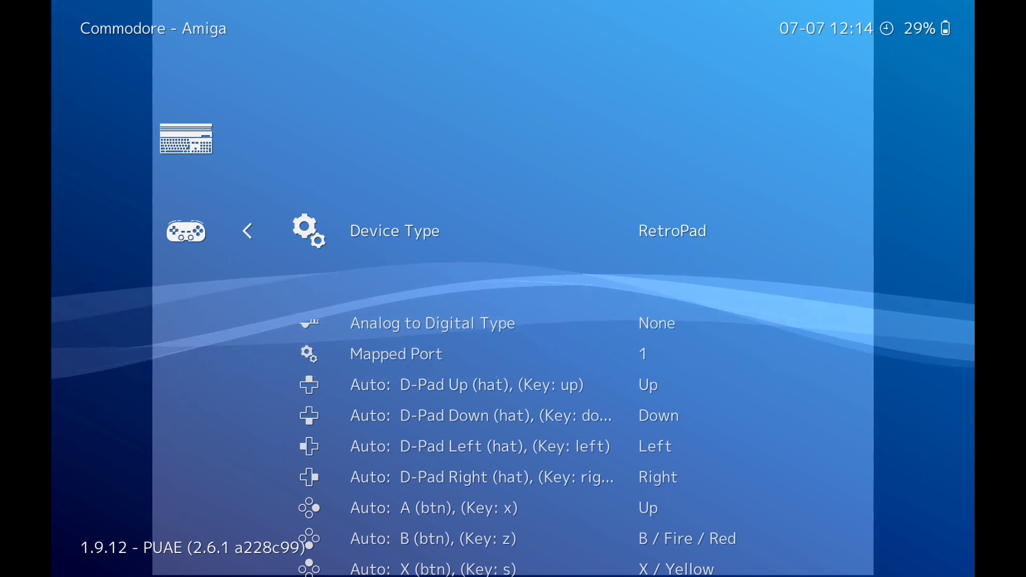
# Step: Toggle Port 1 Device Type to Joystick and back to RetroPad, review the binds, and return to the Quick Menu
pyautogui.click(672, 231)
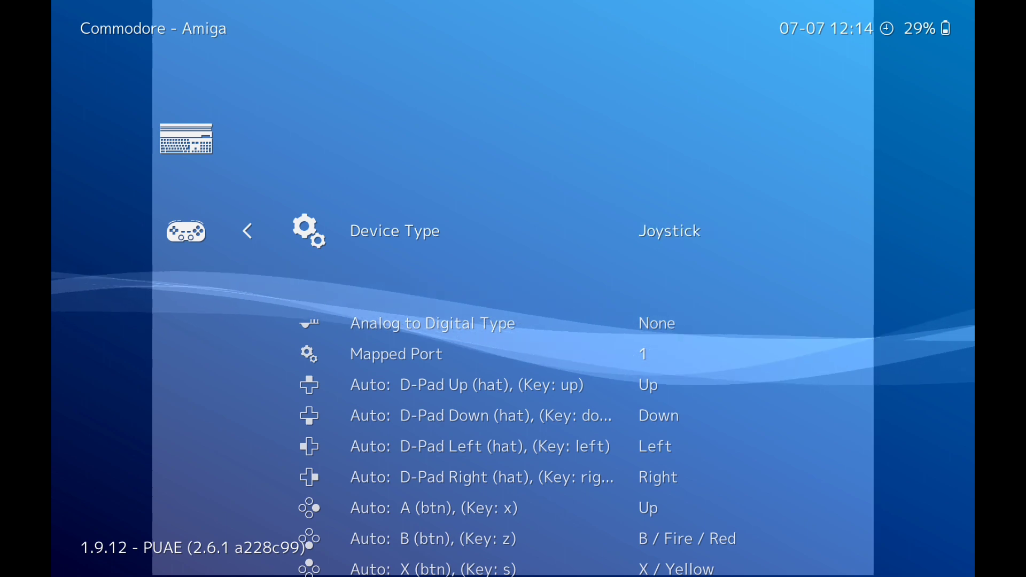
pyautogui.click(669, 231)
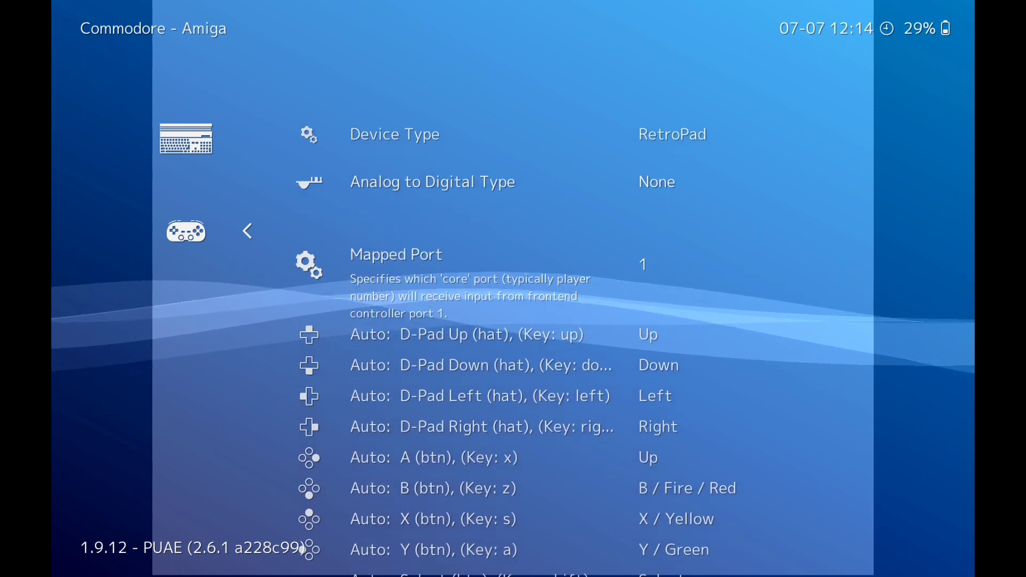
pyautogui.scroll(-3)
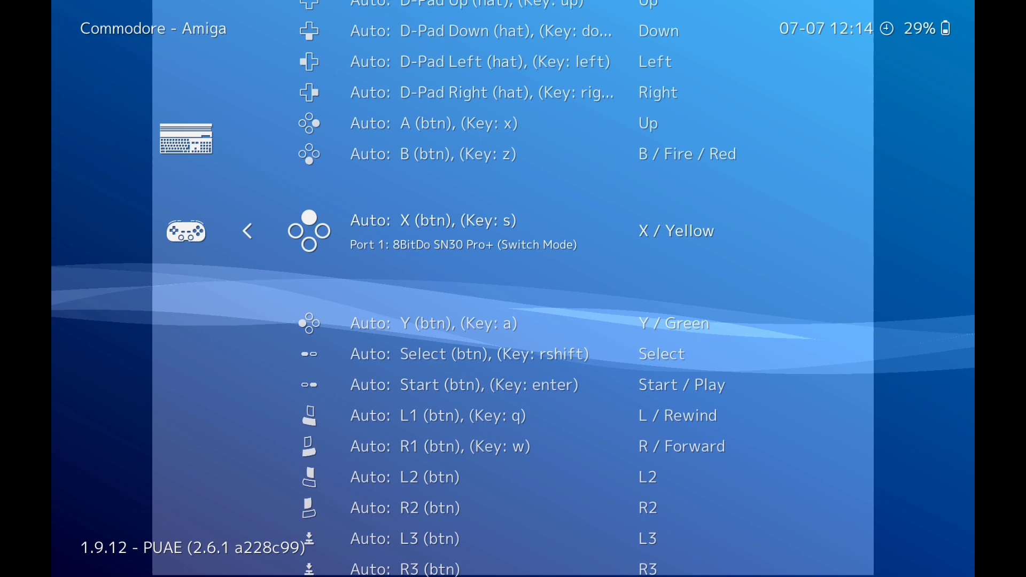
pyautogui.scroll(3)
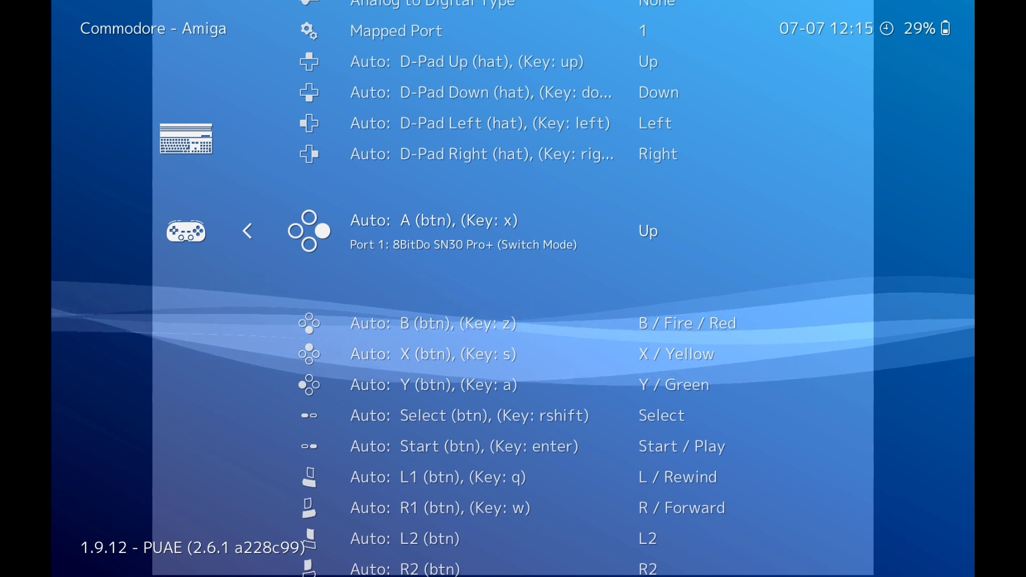
pyautogui.click(247, 231)
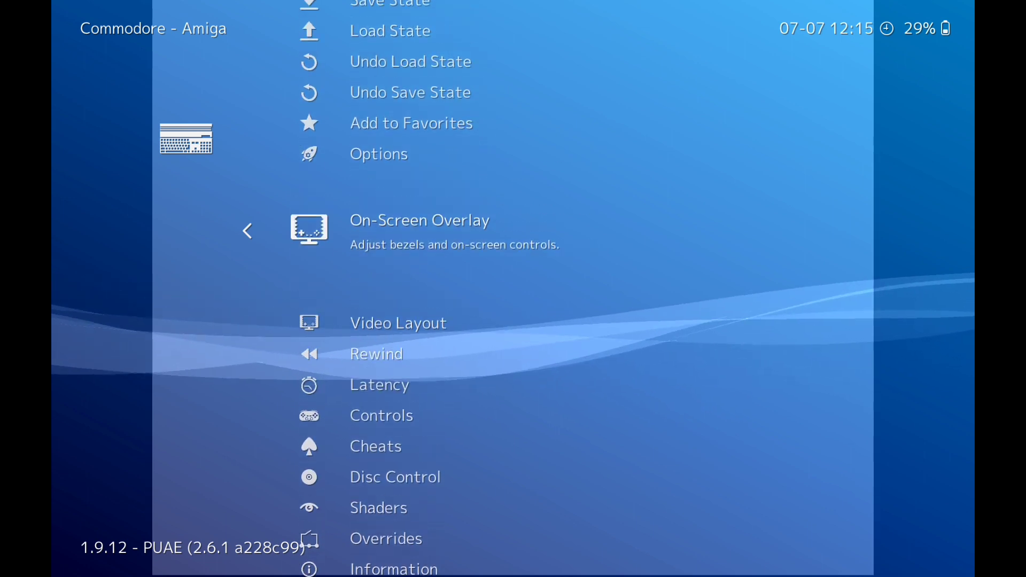
# Step: Review the PUAE core's RetroPad Mapping options under Quick Menu > Options, then return to the Amiga playlist
pyautogui.scroll(3)
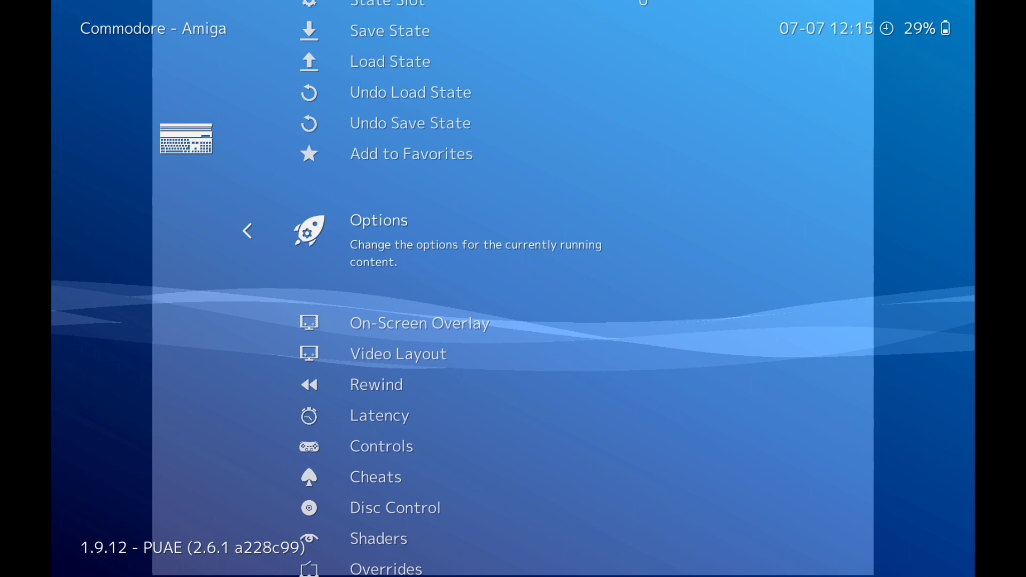
pyautogui.click(379, 221)
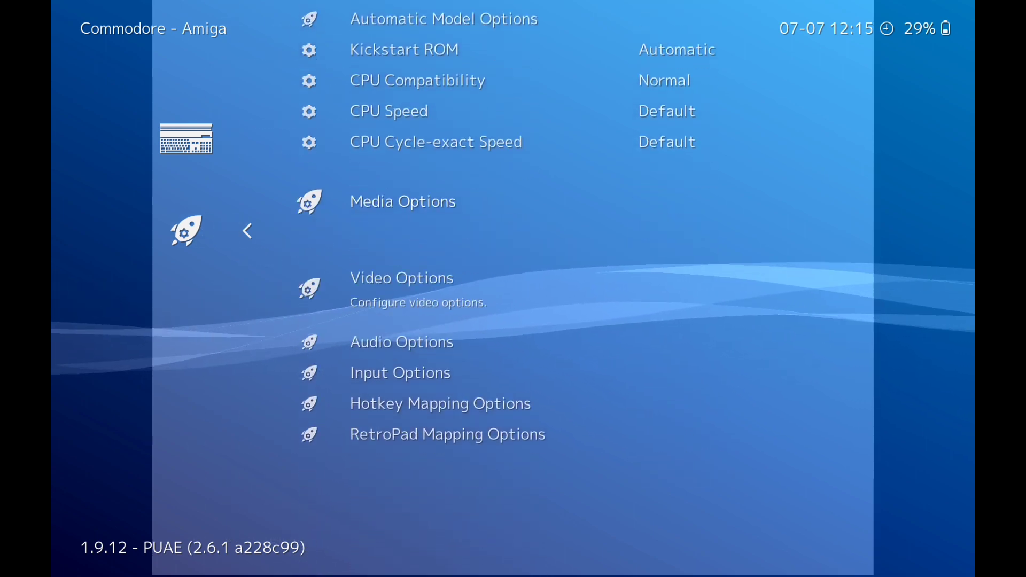
pyautogui.click(447, 434)
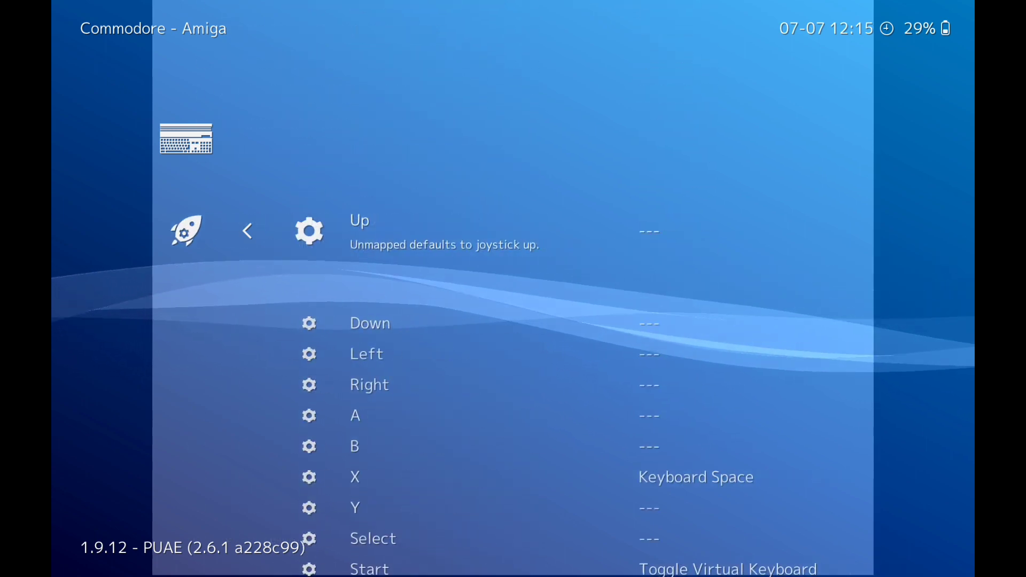
pyautogui.scroll(-3)
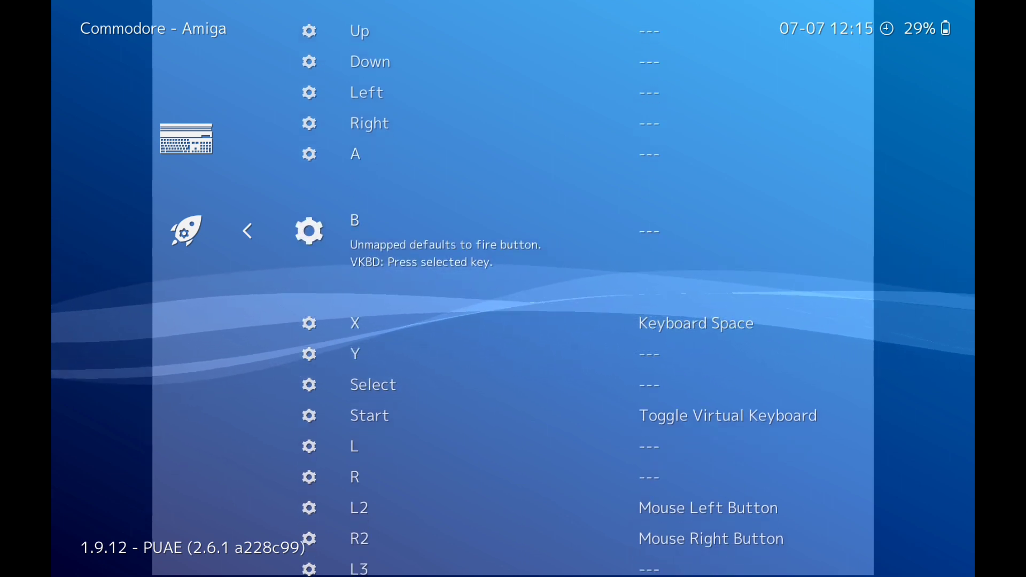
pyautogui.scroll(-3)
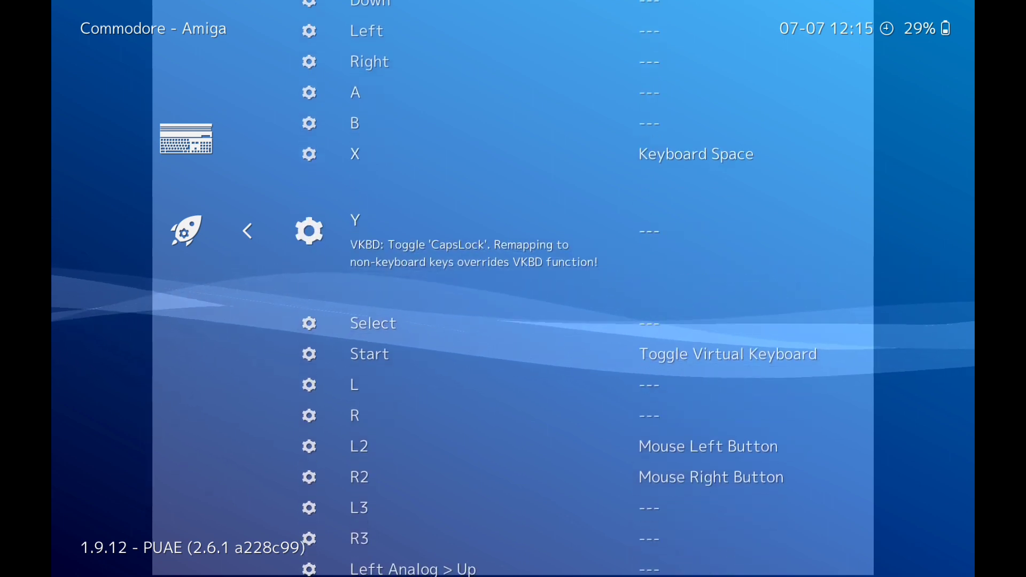
pyautogui.scroll(-3)
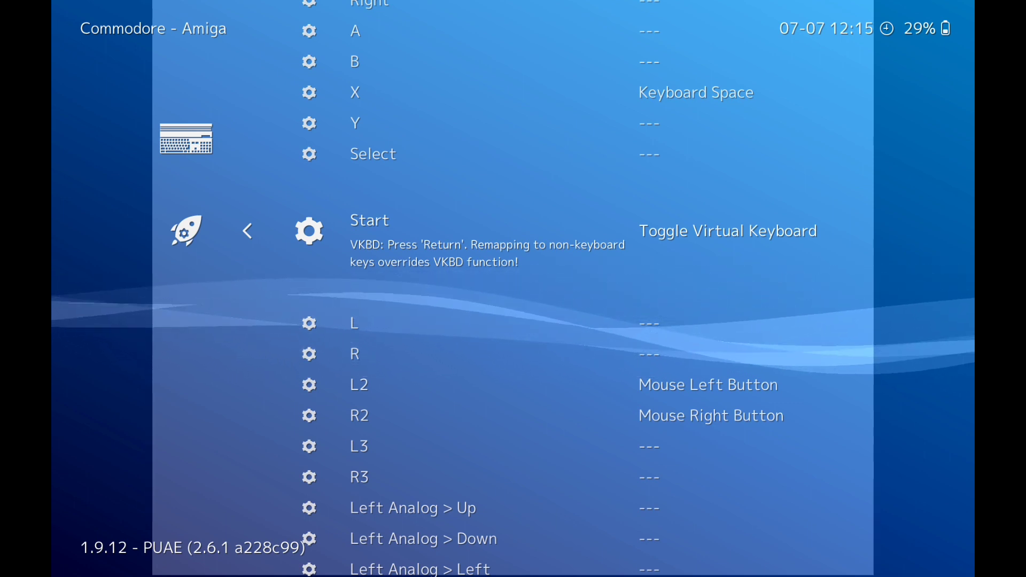
pyautogui.click(247, 231)
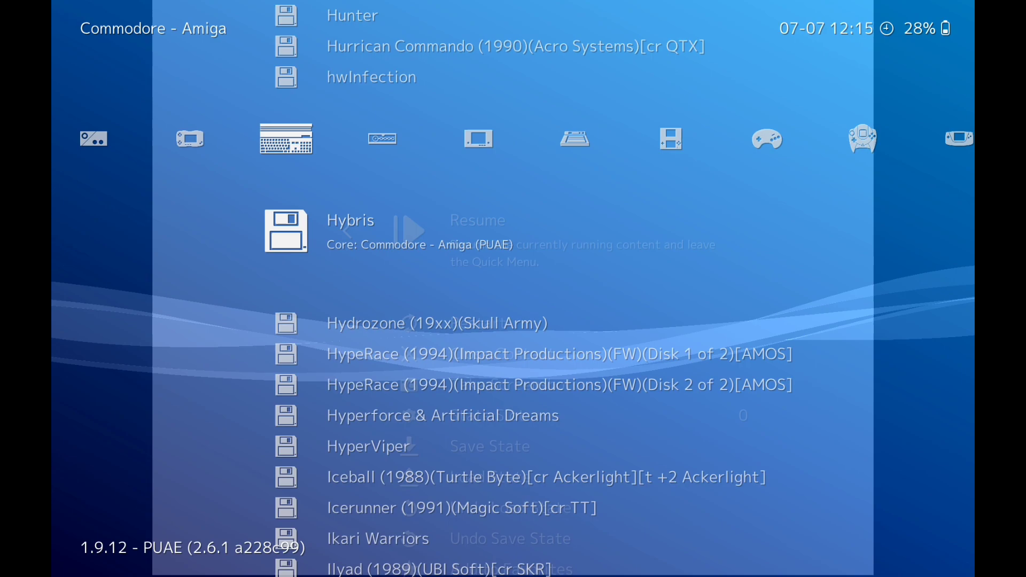
# Step: Select Hybris in the Commodore - Amiga playlist to show its 00:04:35 runtime and last-played date
pyautogui.click(477, 221)
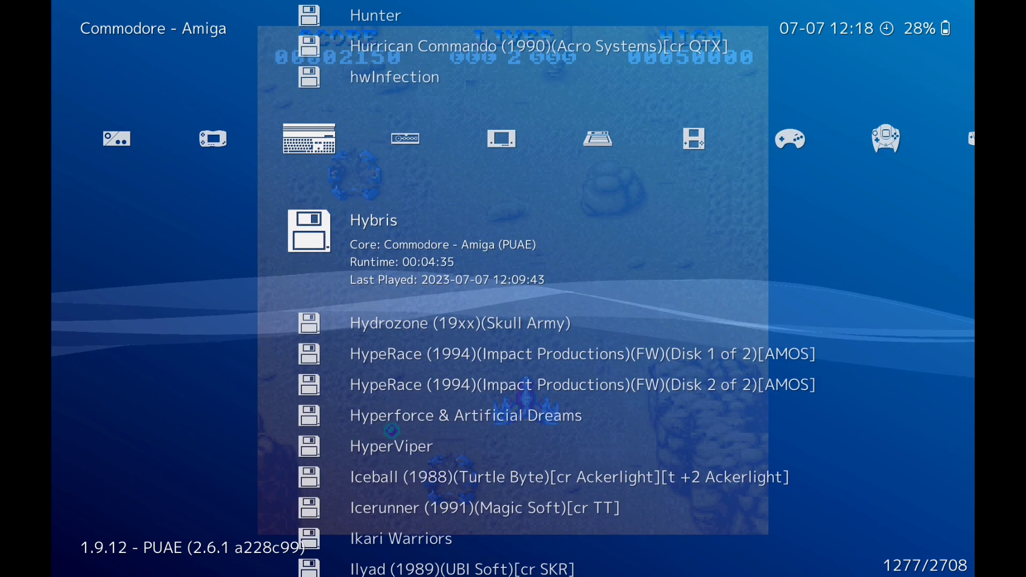
# Step: Scroll the Commodore - Amiga playlist back up to the B titles near Bob's Bad Day
pyautogui.scroll(3)
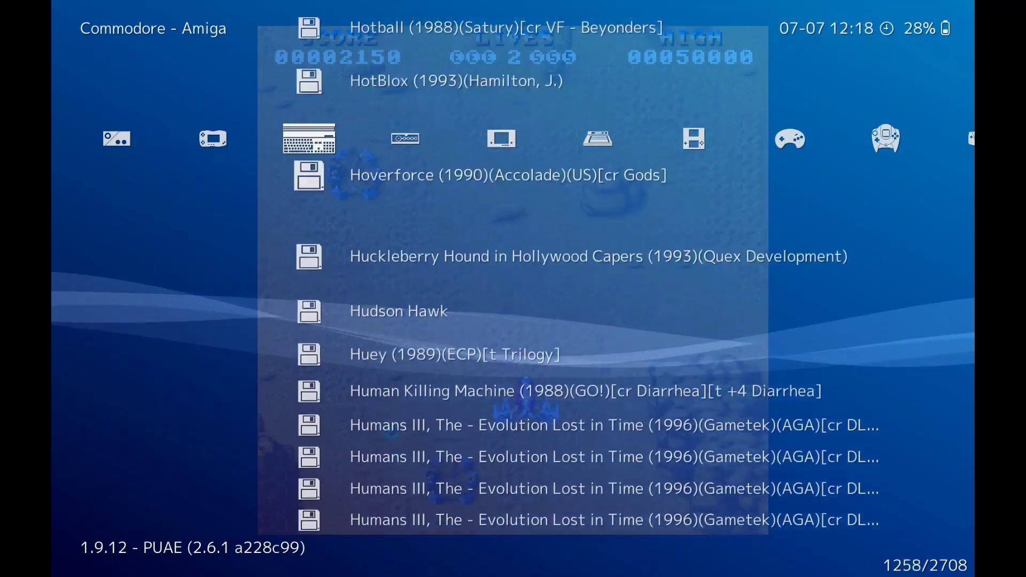
pyautogui.scroll(3)
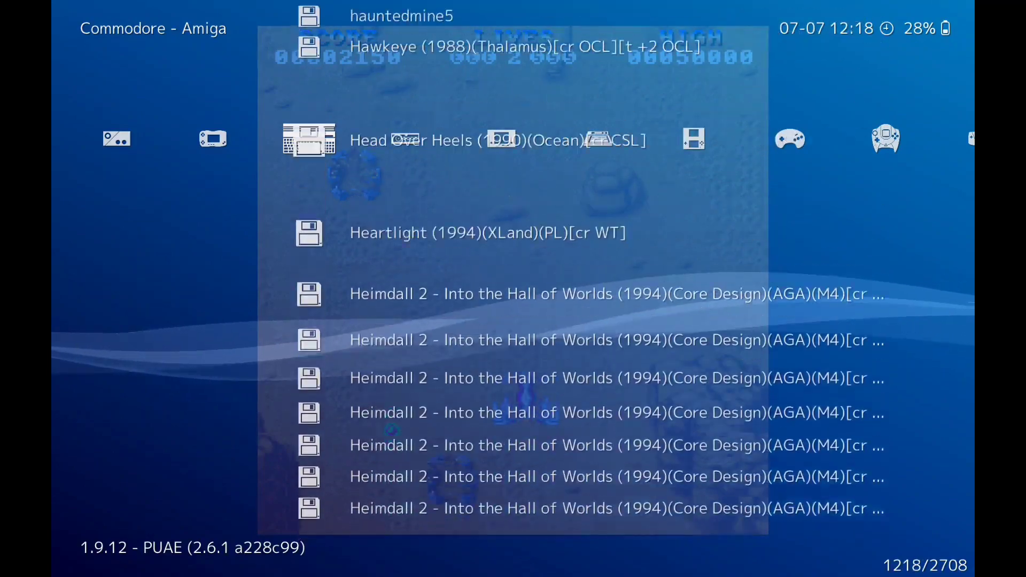
pyautogui.scroll(3)
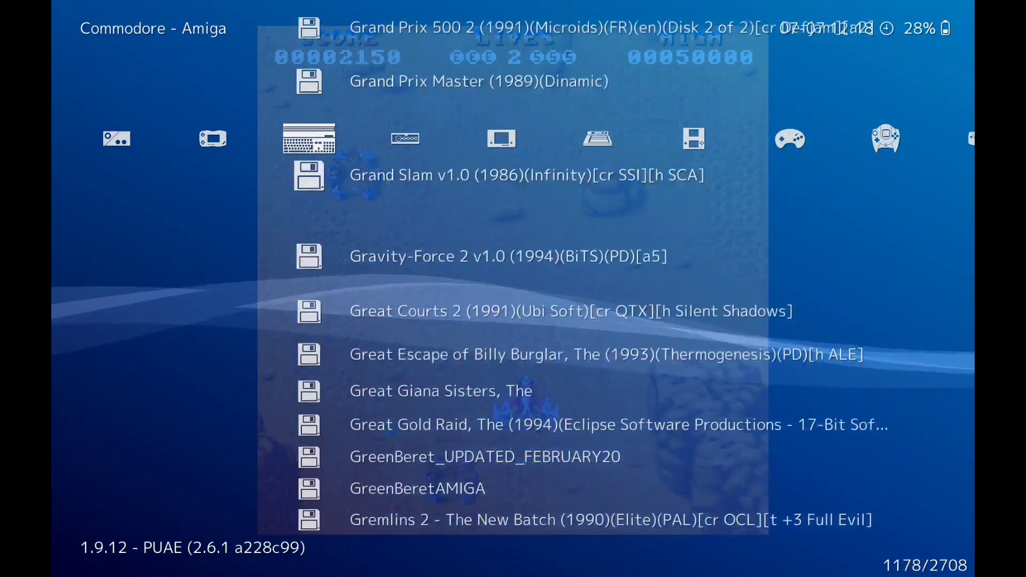
pyautogui.scroll(3)
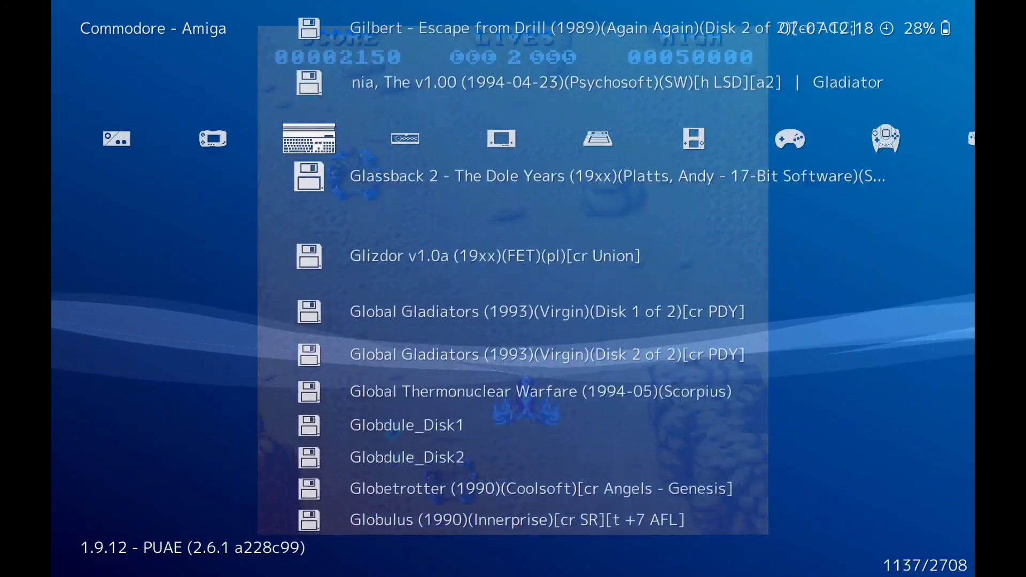
pyautogui.scroll(3)
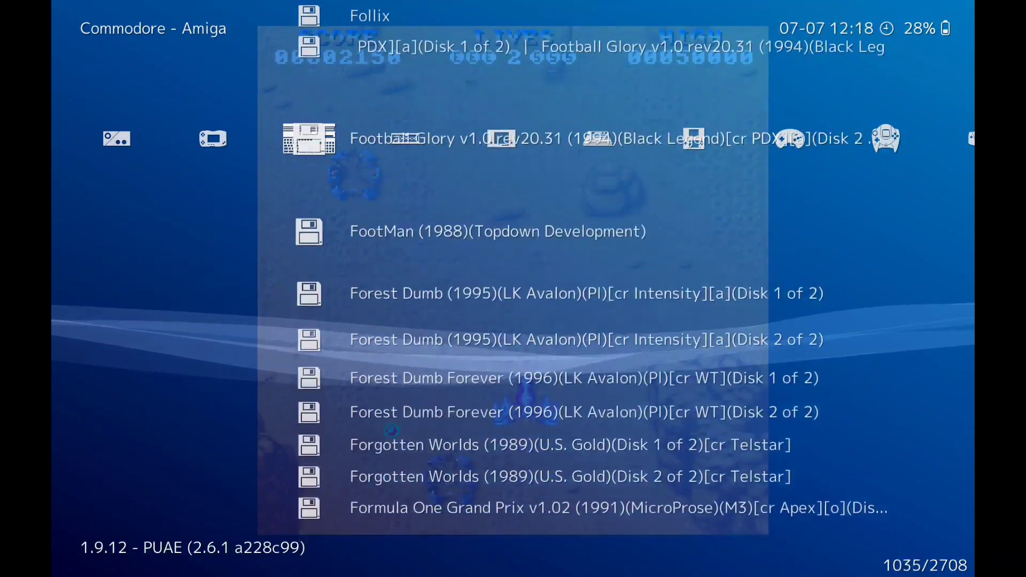
pyautogui.scroll(3)
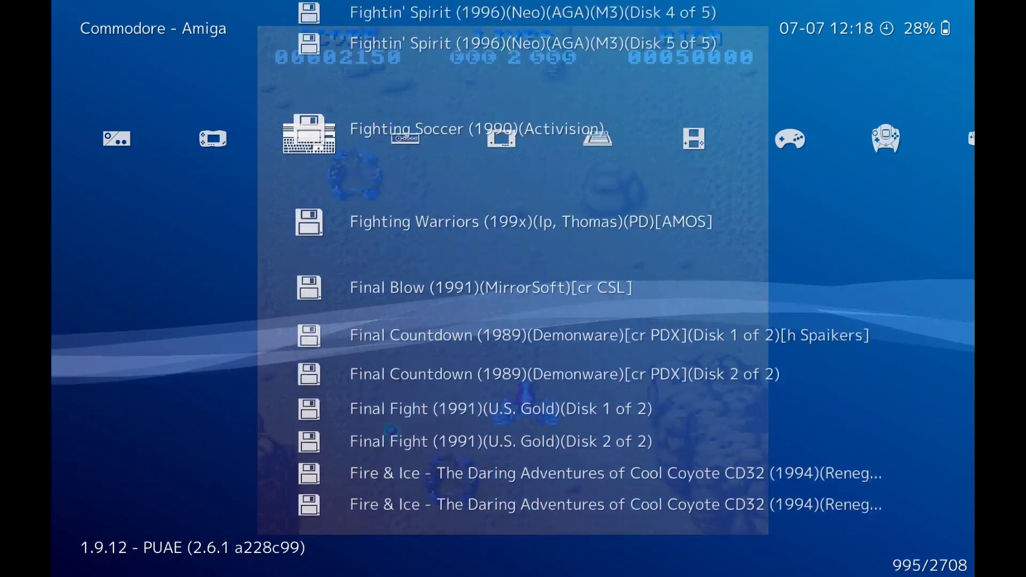
pyautogui.scroll(3)
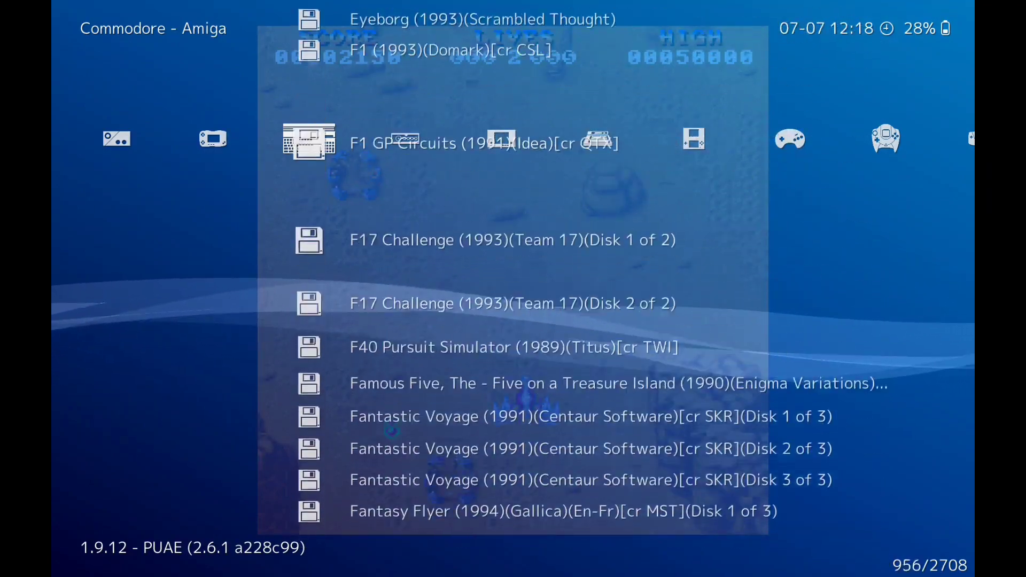
pyautogui.scroll(3)
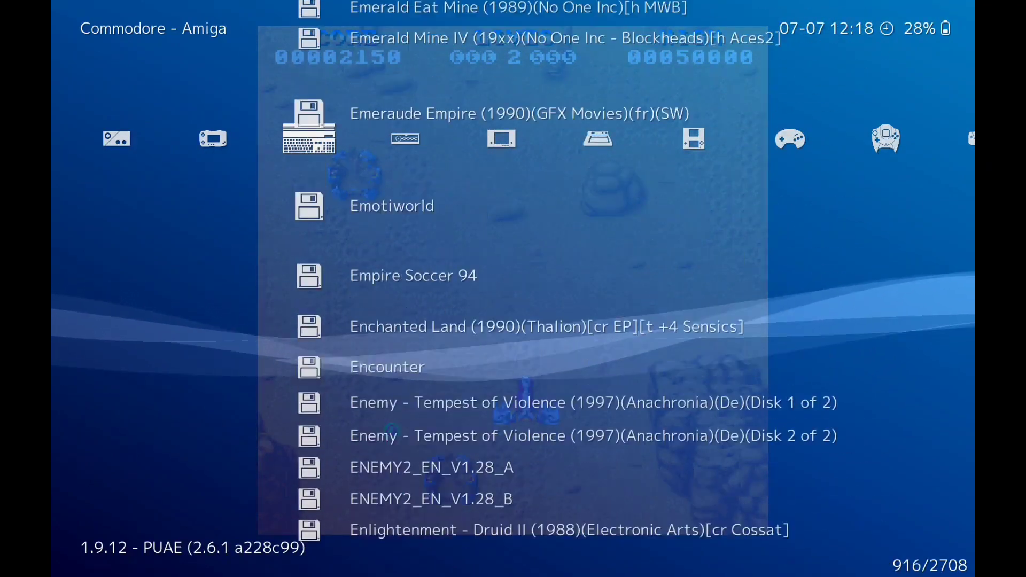
pyautogui.scroll(3)
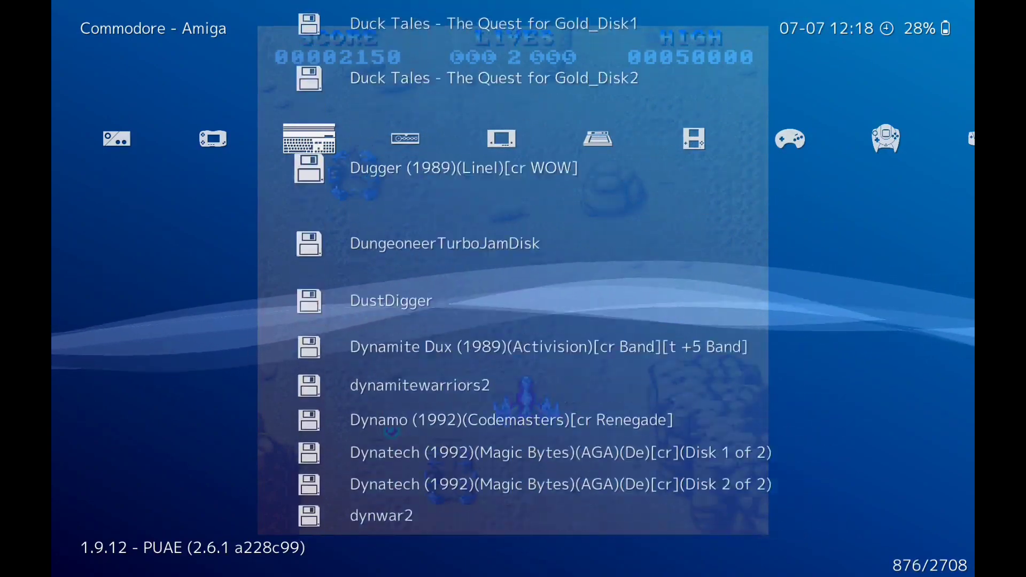
pyautogui.scroll(3)
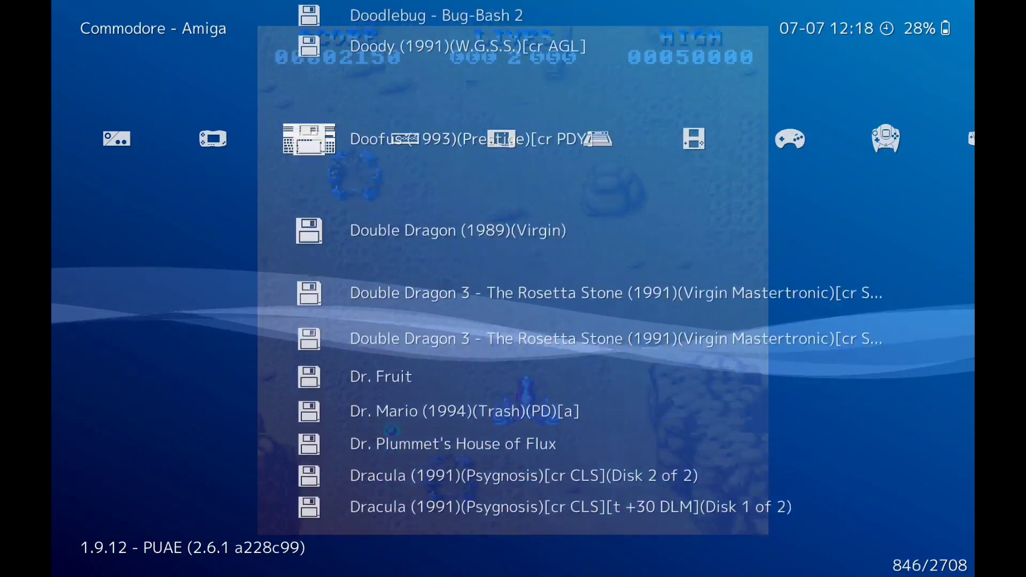
pyautogui.scroll(3)
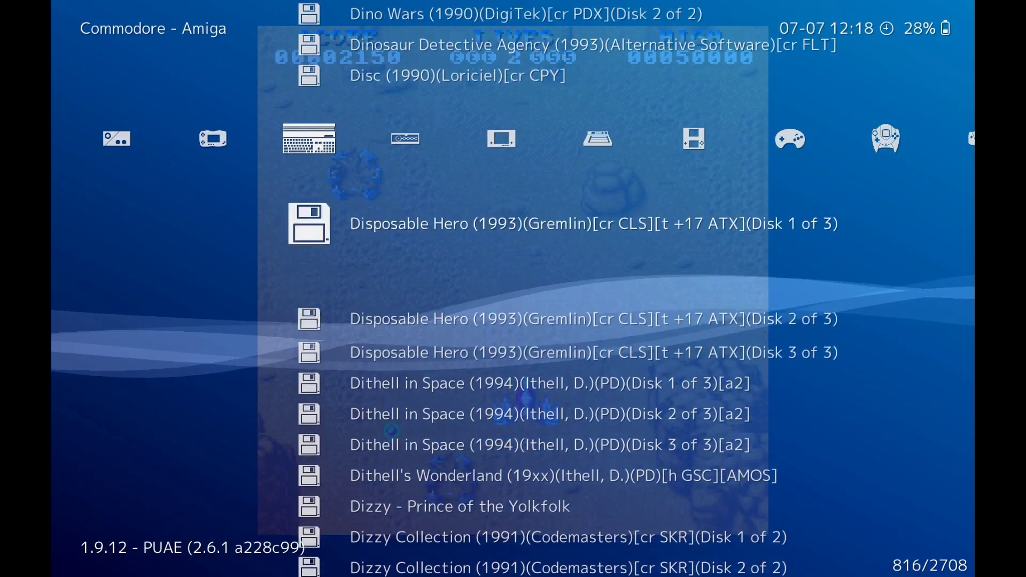
pyautogui.scroll(3)
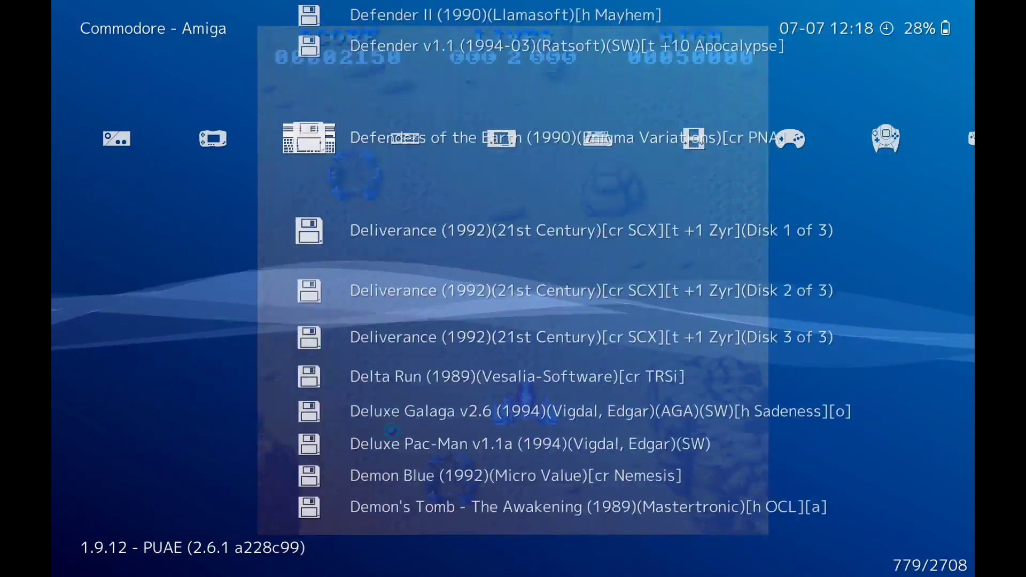
pyautogui.scroll(3)
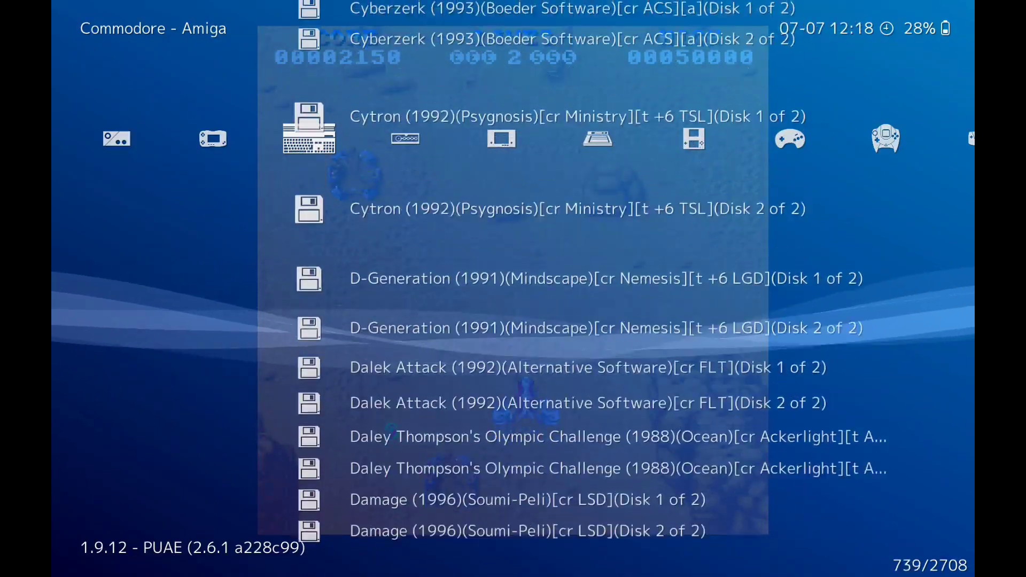
pyautogui.scroll(3)
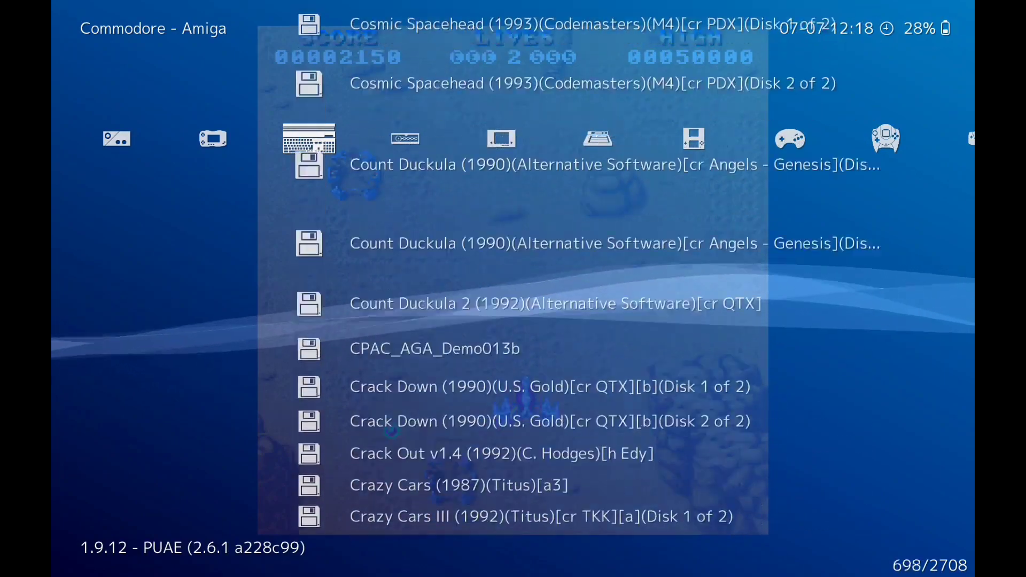
pyautogui.scroll(3)
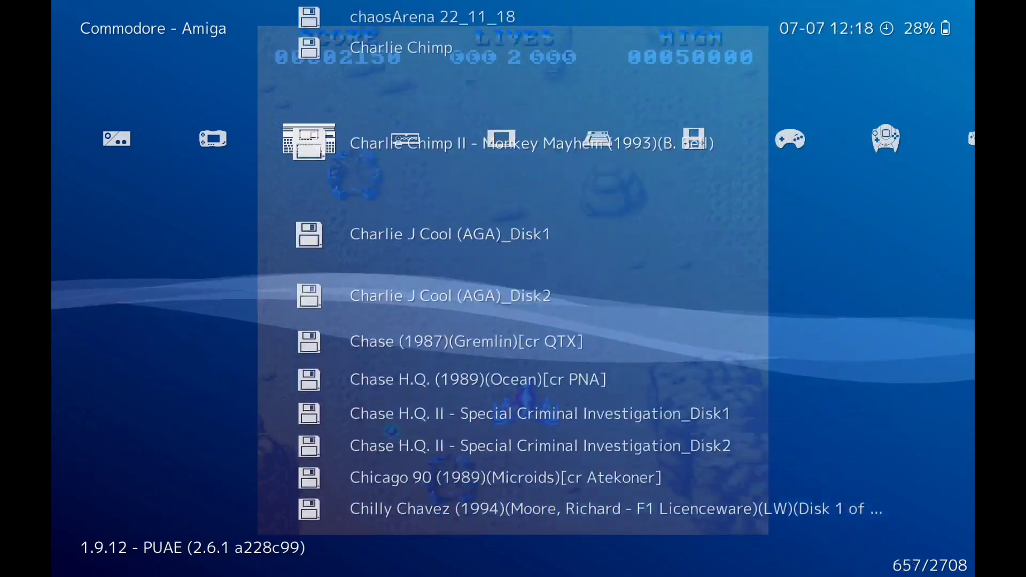
pyautogui.scroll(3)
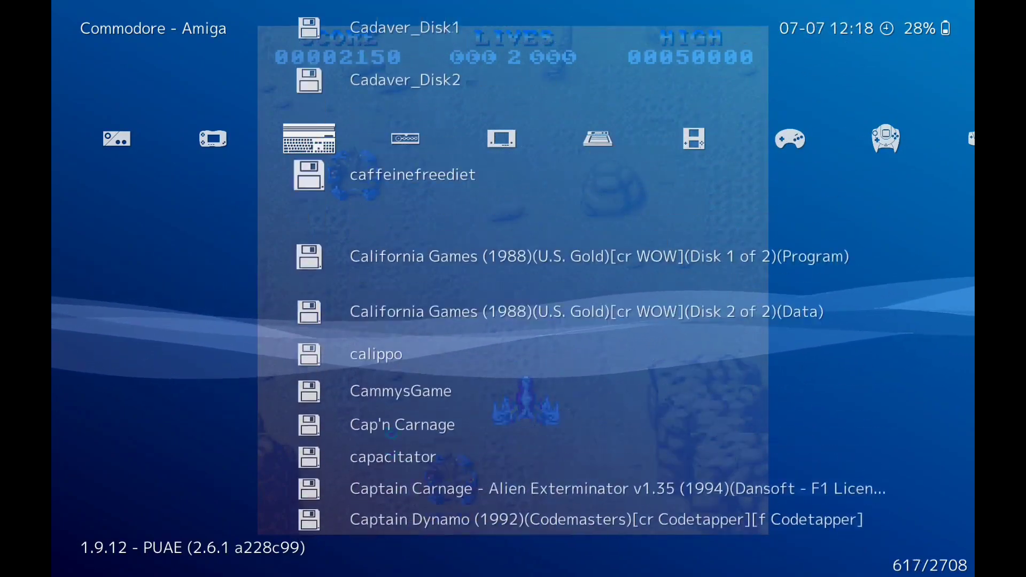
pyautogui.scroll(3)
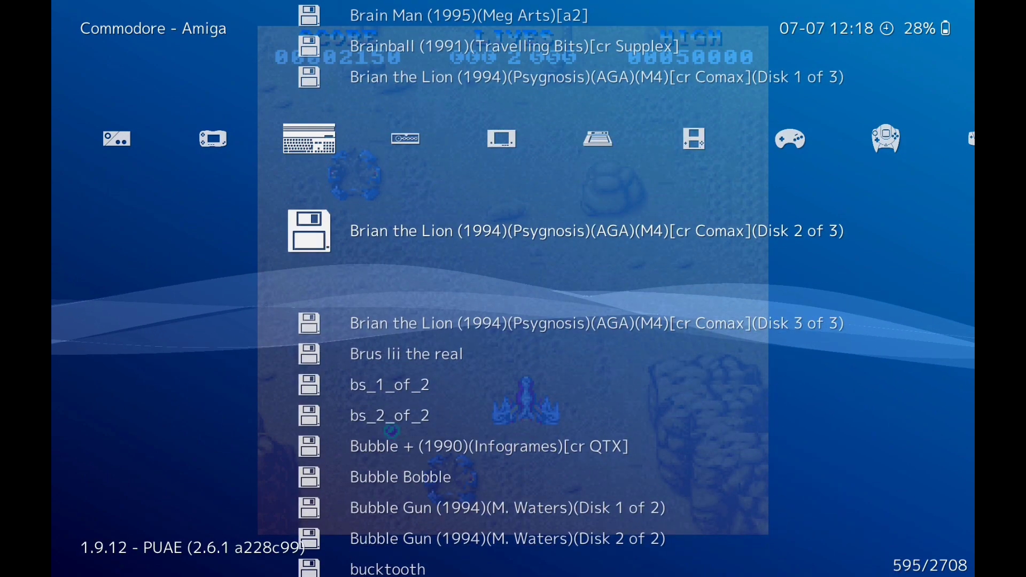
pyautogui.scroll(3)
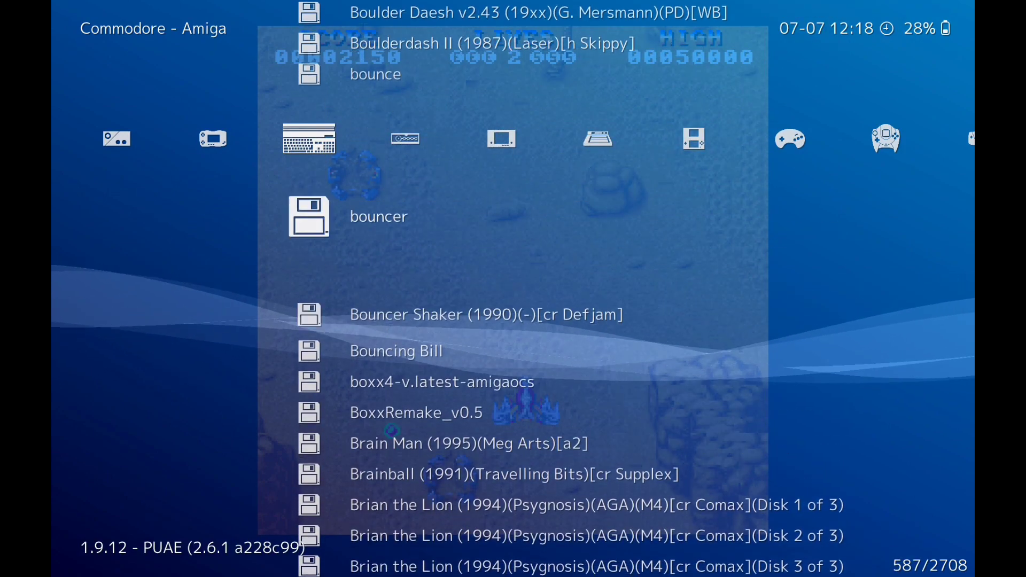
pyautogui.scroll(3)
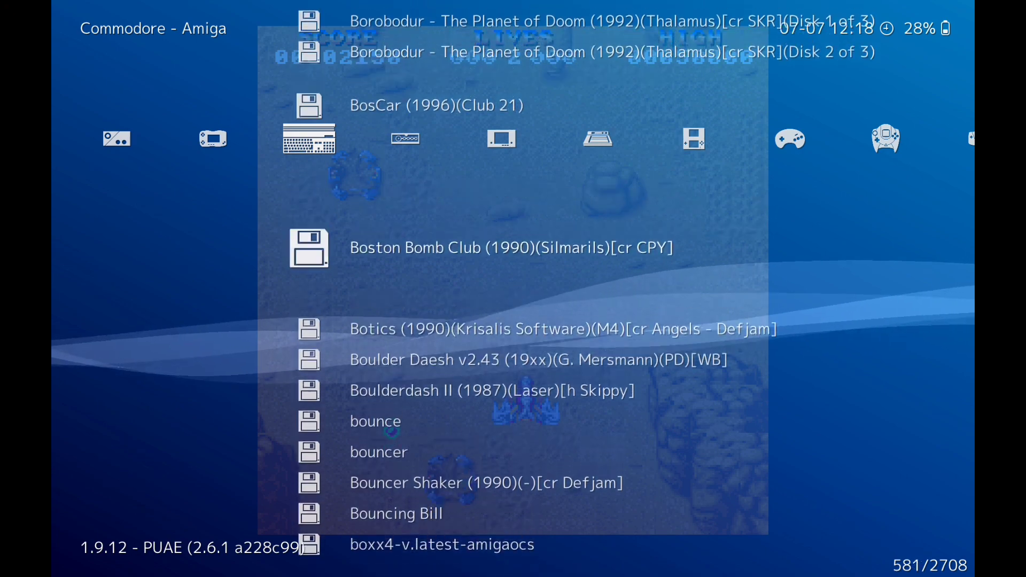
pyautogui.scroll(3)
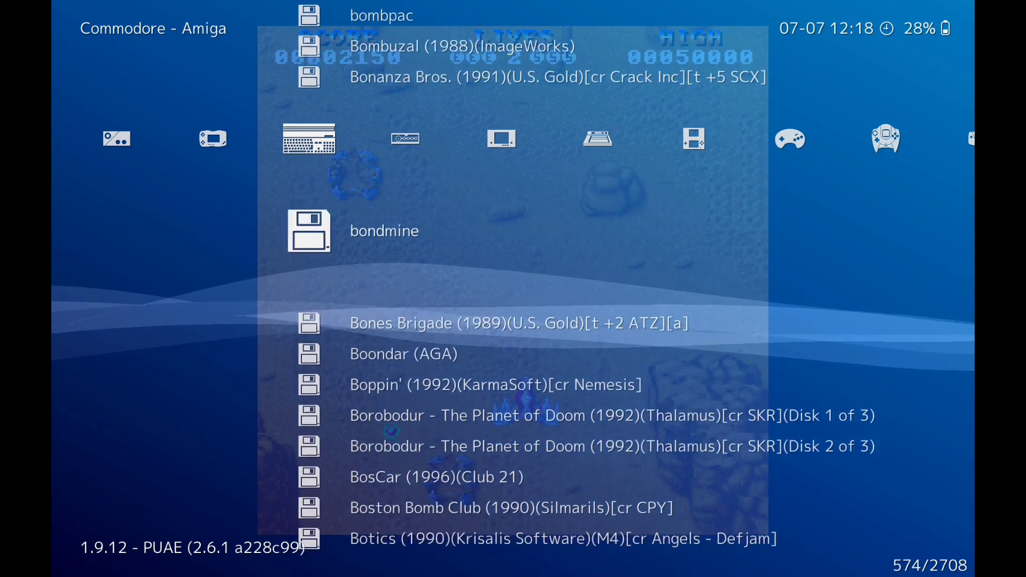
pyautogui.scroll(3)
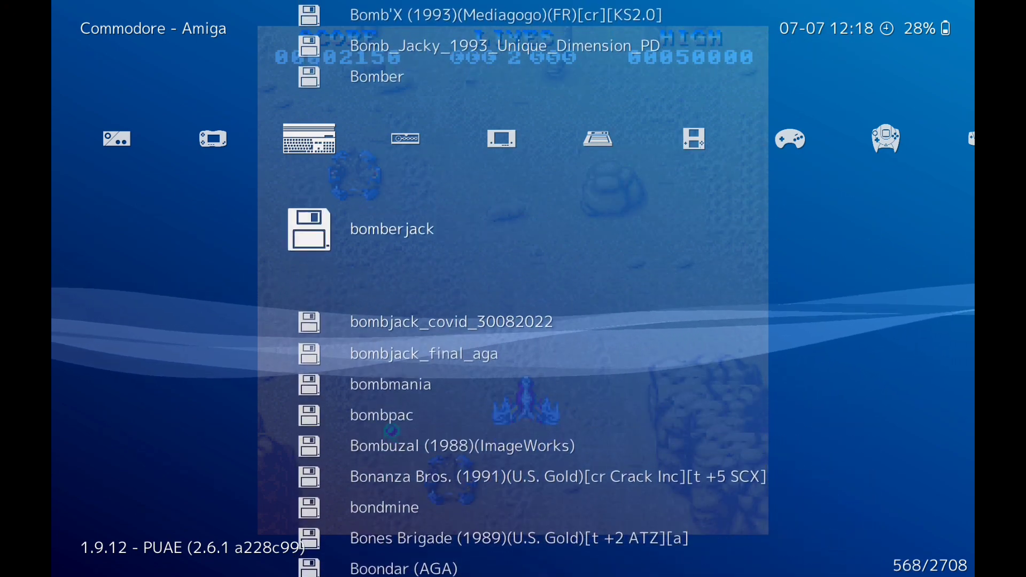
pyautogui.scroll(3)
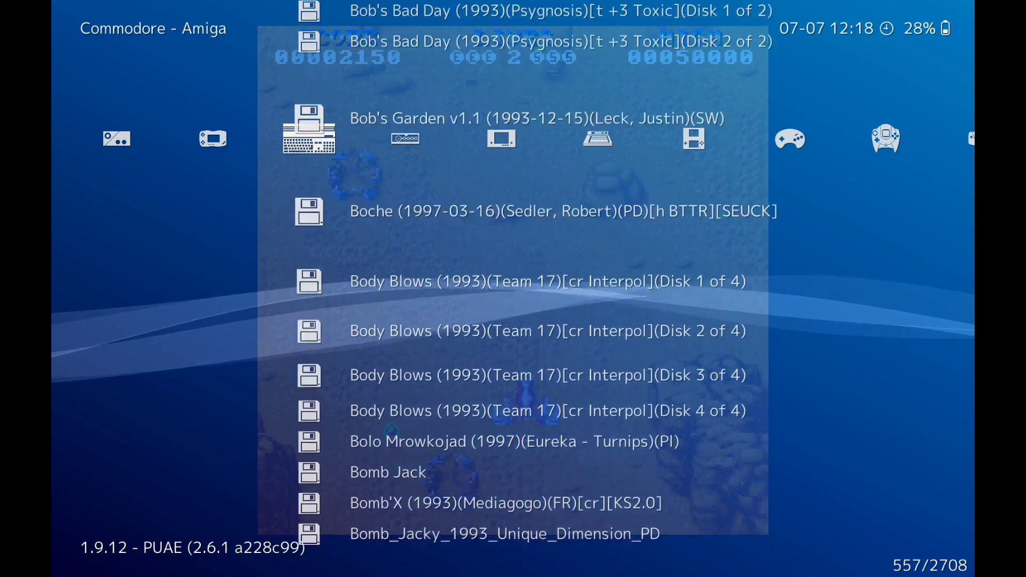
pyautogui.scroll(3)
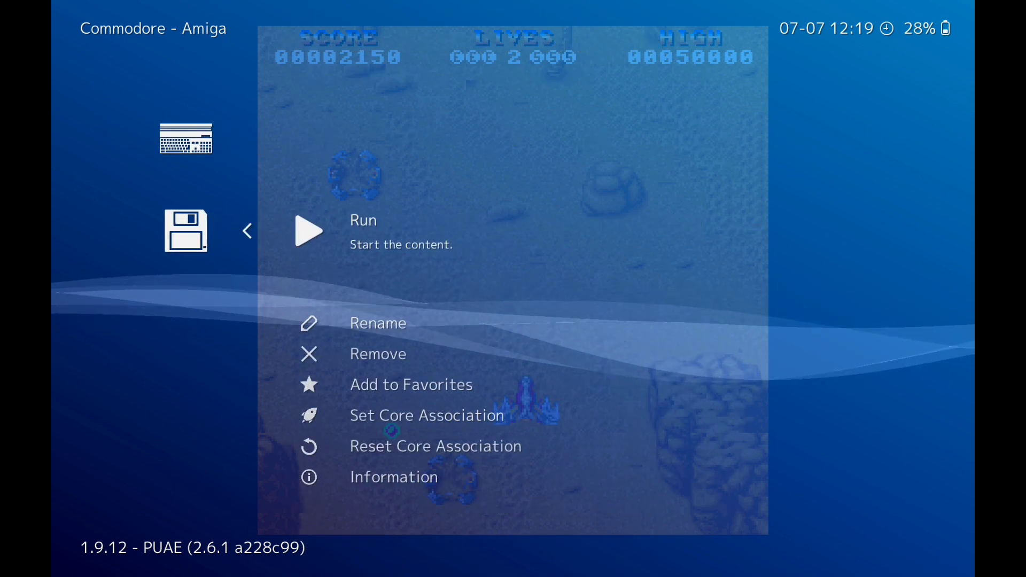
pyautogui.click(308, 231)
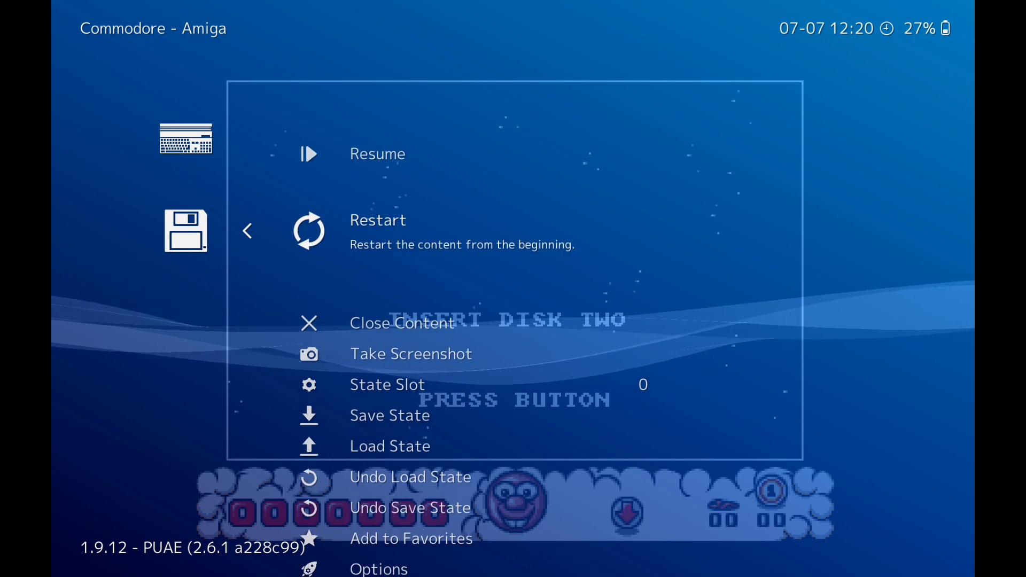
# Step: Open Disc Control's image browser and search 'b' to jump to the B disk files
pyautogui.scroll(-3)
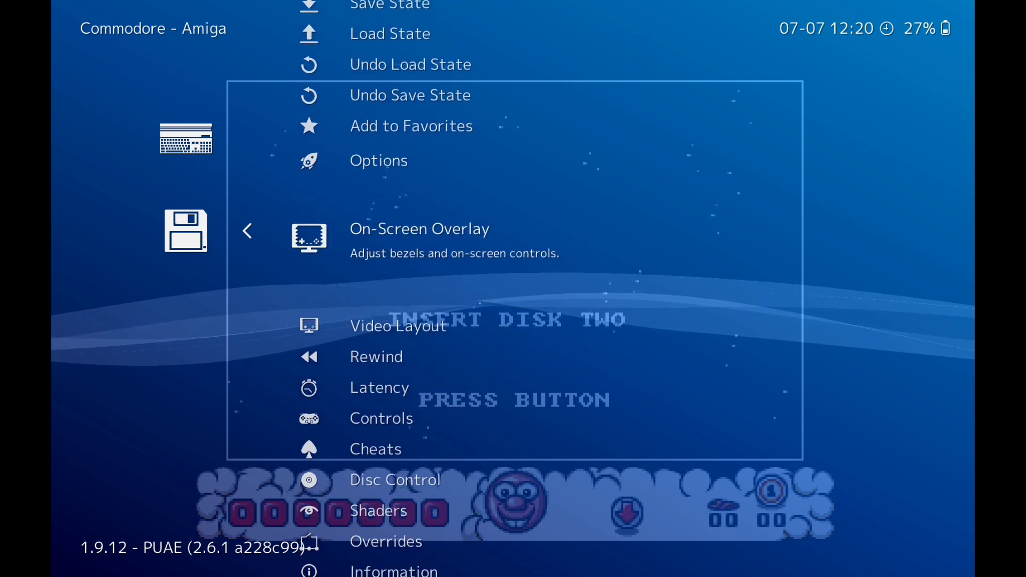
pyautogui.scroll(-3)
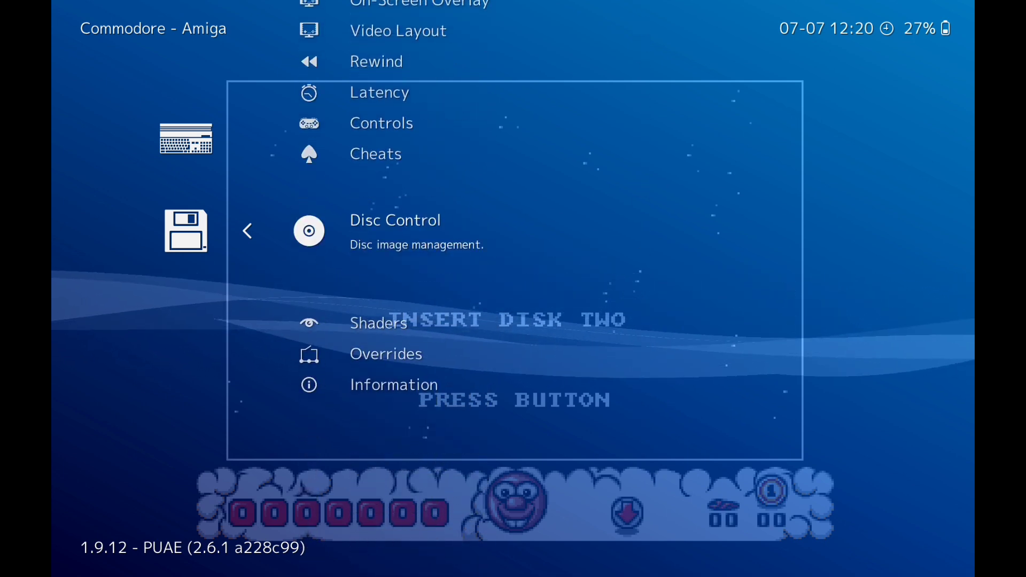
pyautogui.click(394, 220)
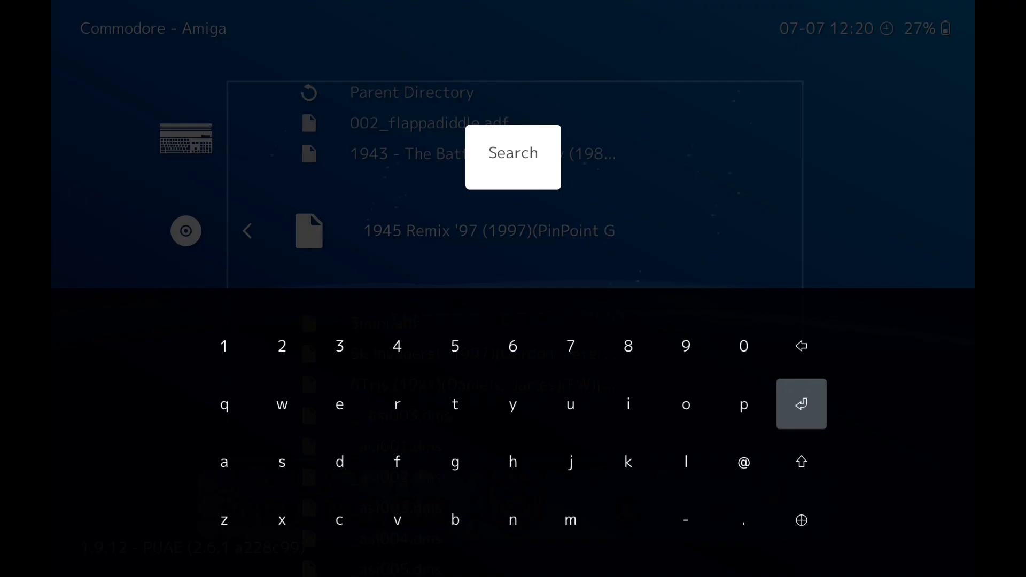
pyautogui.click(456, 462)
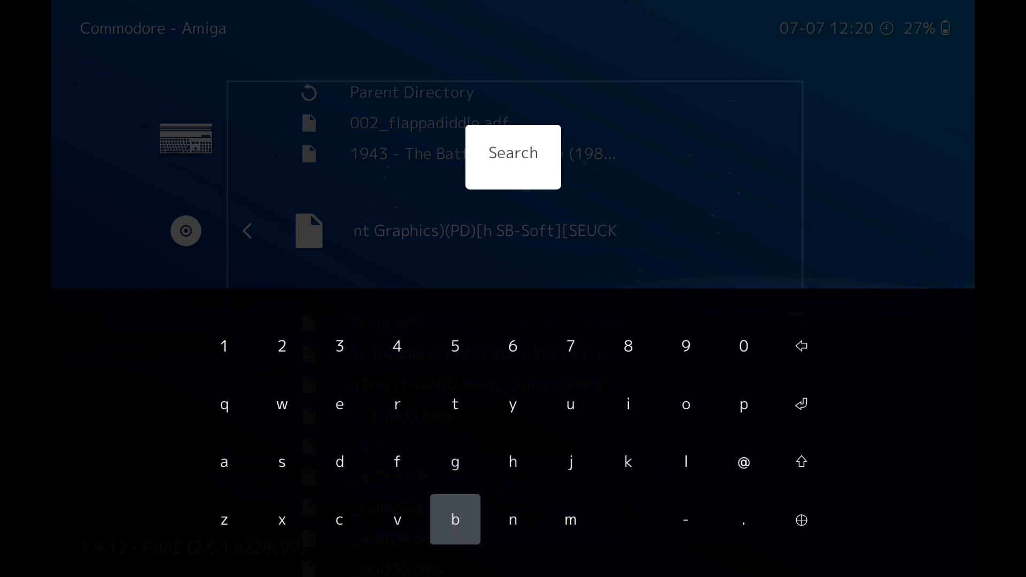
pyautogui.click(455, 519)
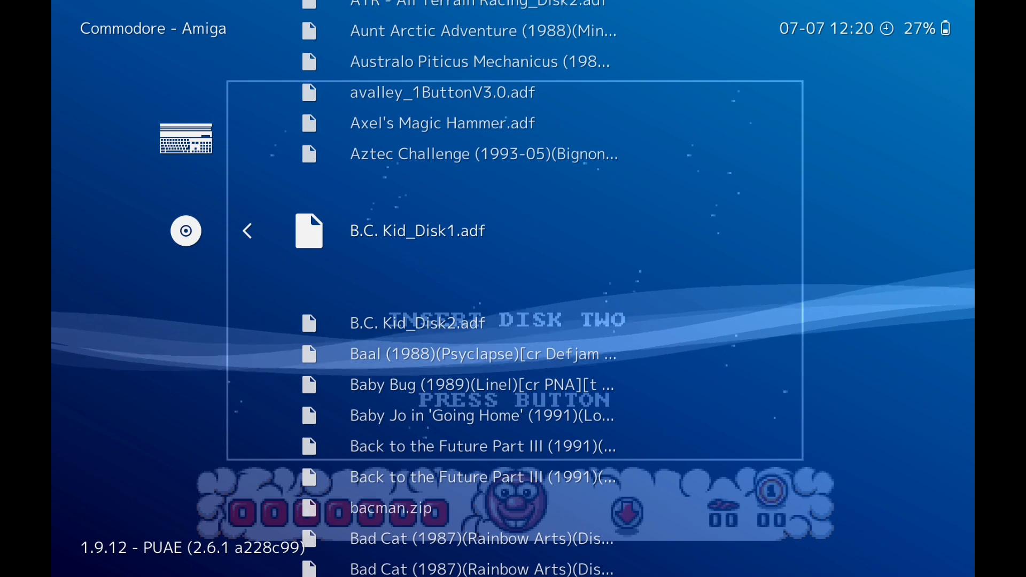
# Step: Scroll the disc image list down toward the Bob's Bad Day disk images
pyautogui.scroll(-3)
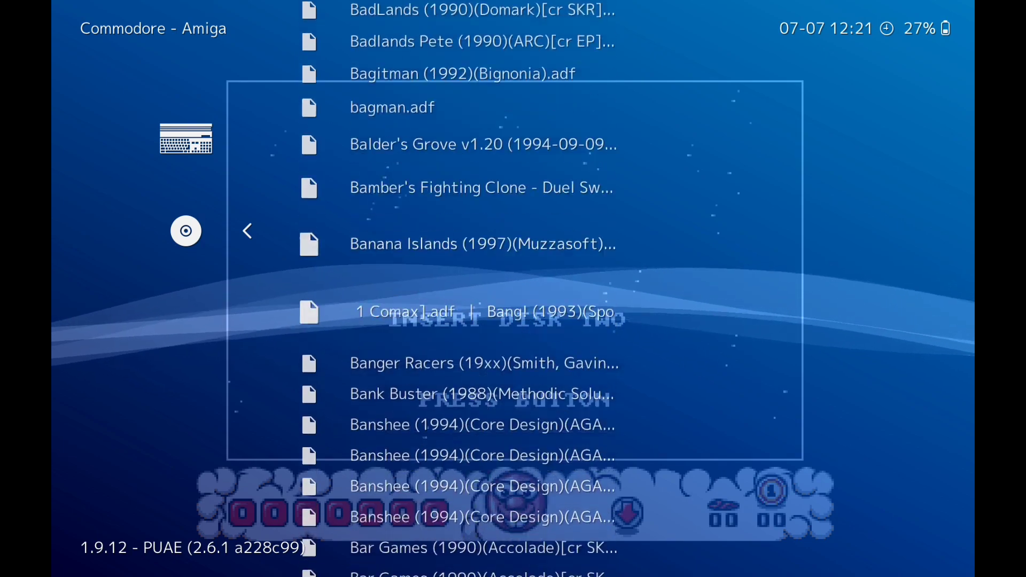
pyautogui.scroll(-3)
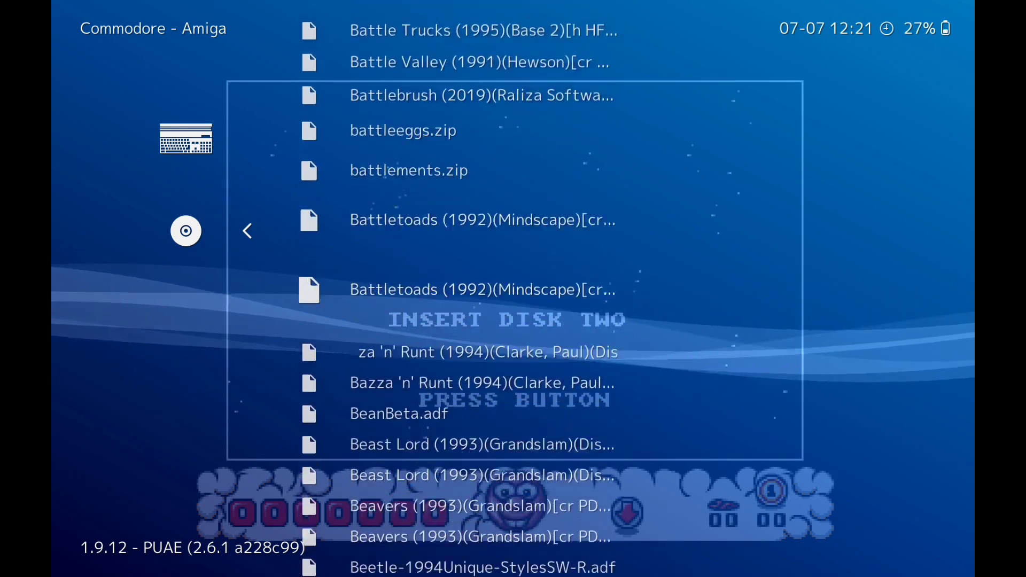
pyautogui.scroll(-3)
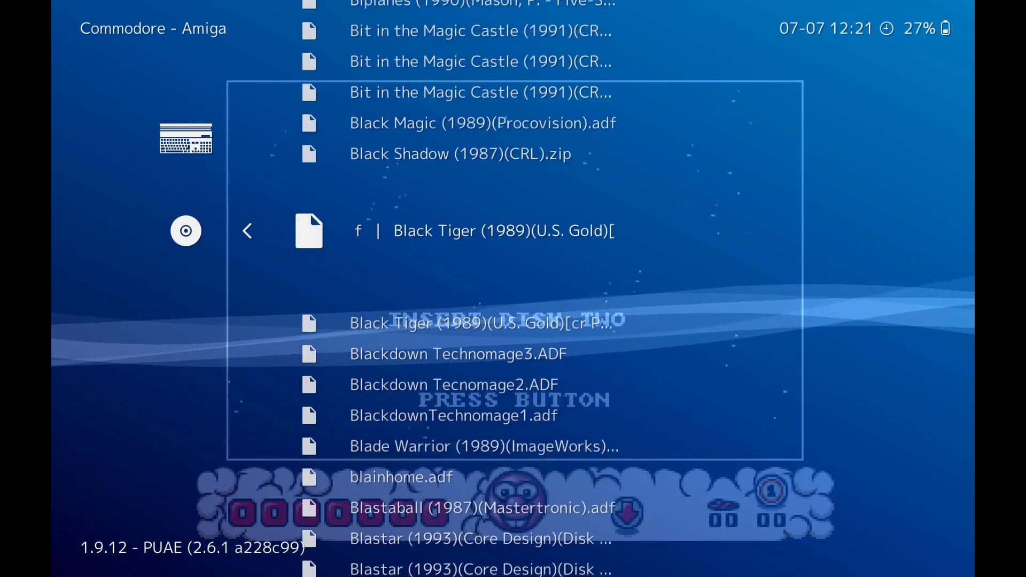
pyautogui.scroll(-3)
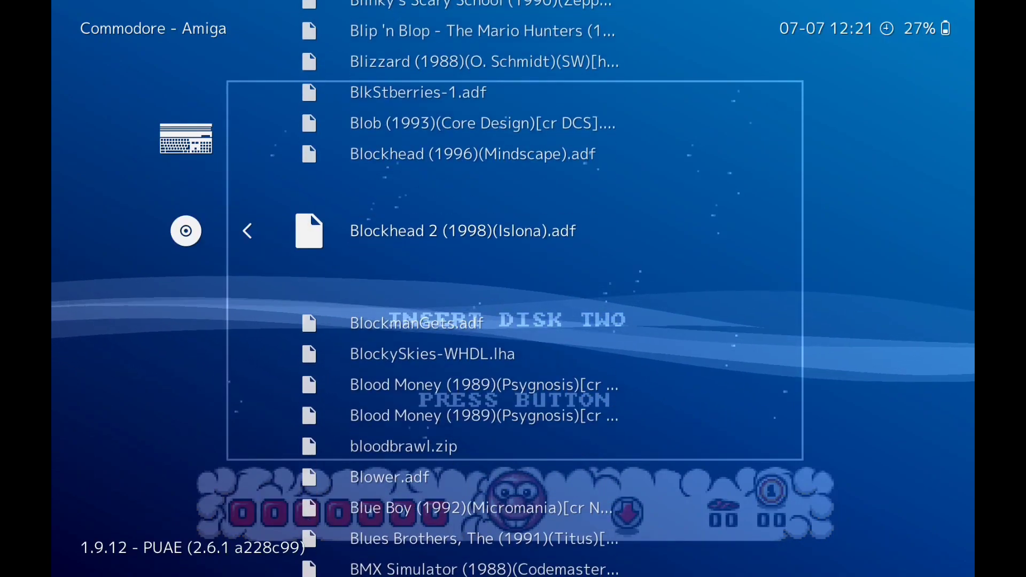
pyautogui.scroll(-3)
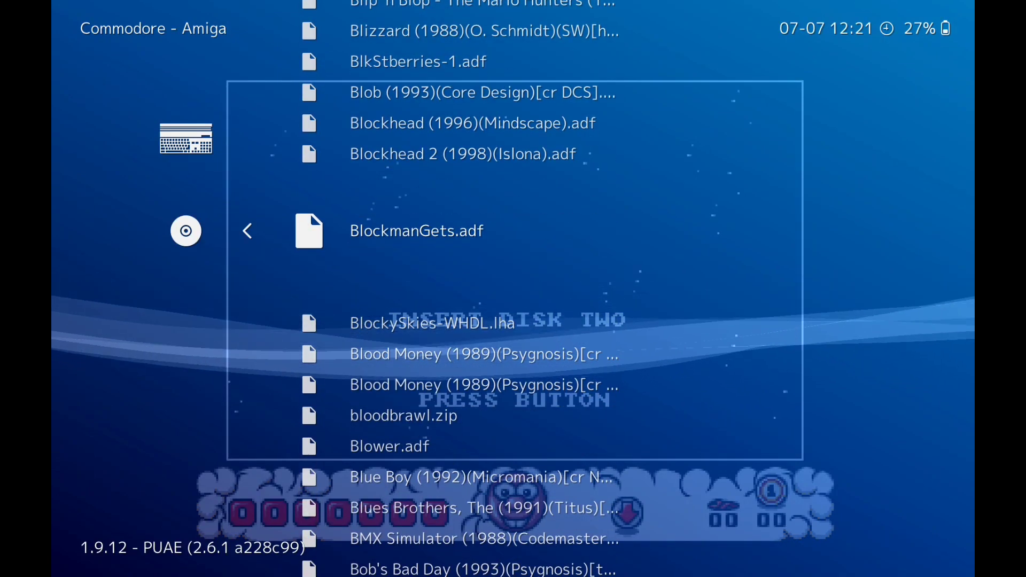
pyautogui.scroll(-3)
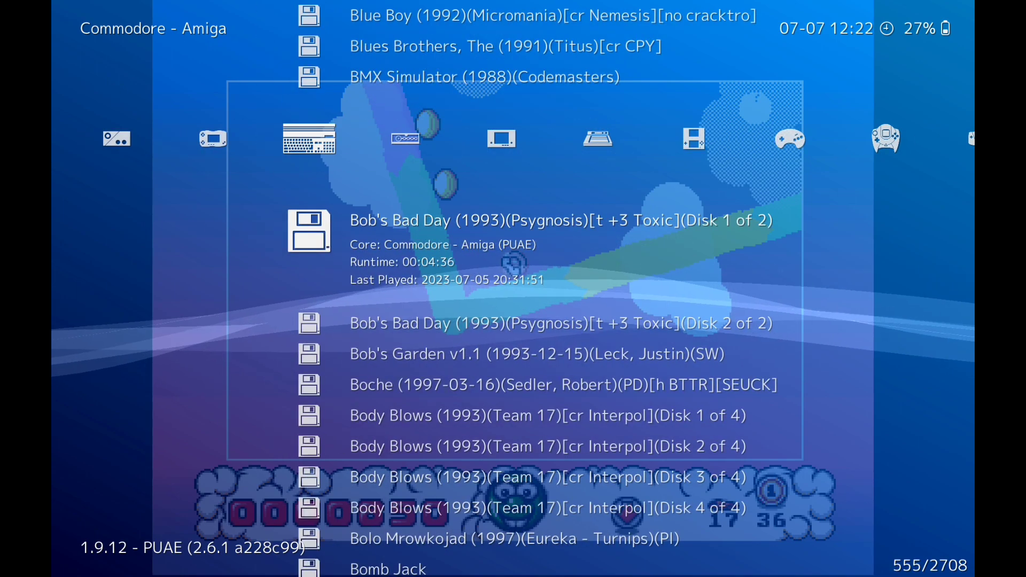
# Step: Select a B-title entry in the Commodore - Amiga playlist
pyautogui.scroll(3)
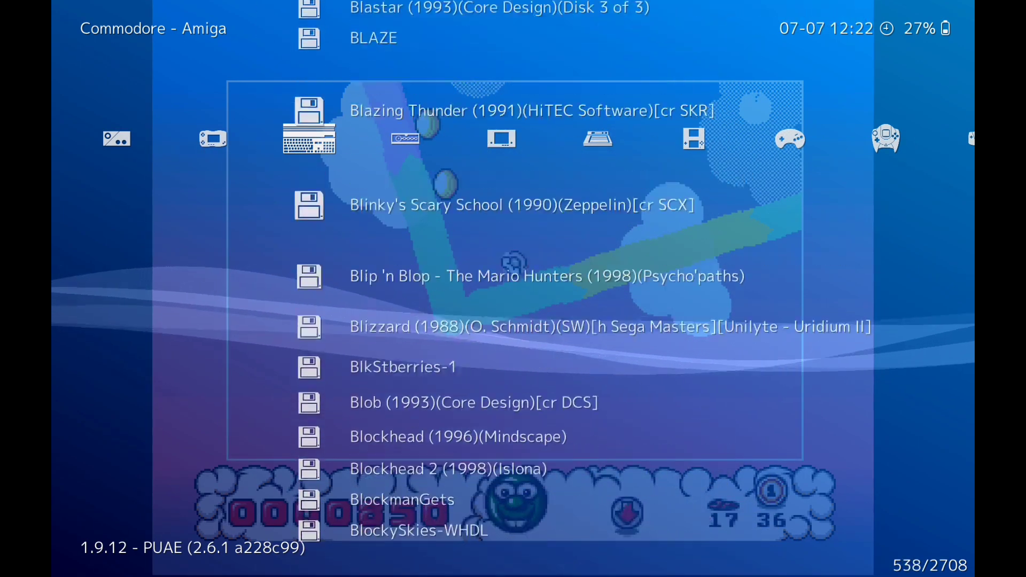
pyautogui.scroll(3)
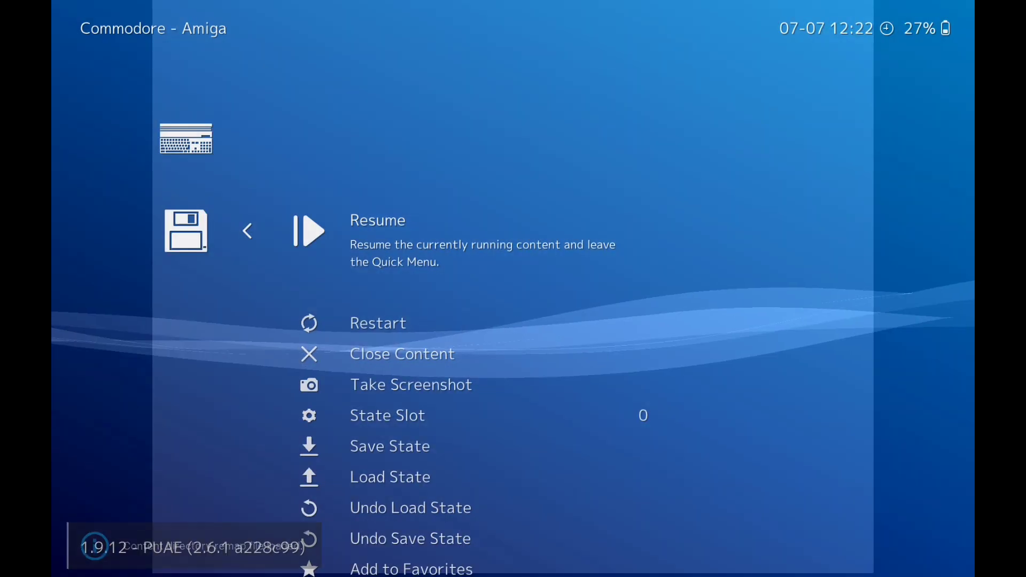
pyautogui.scroll(-3)
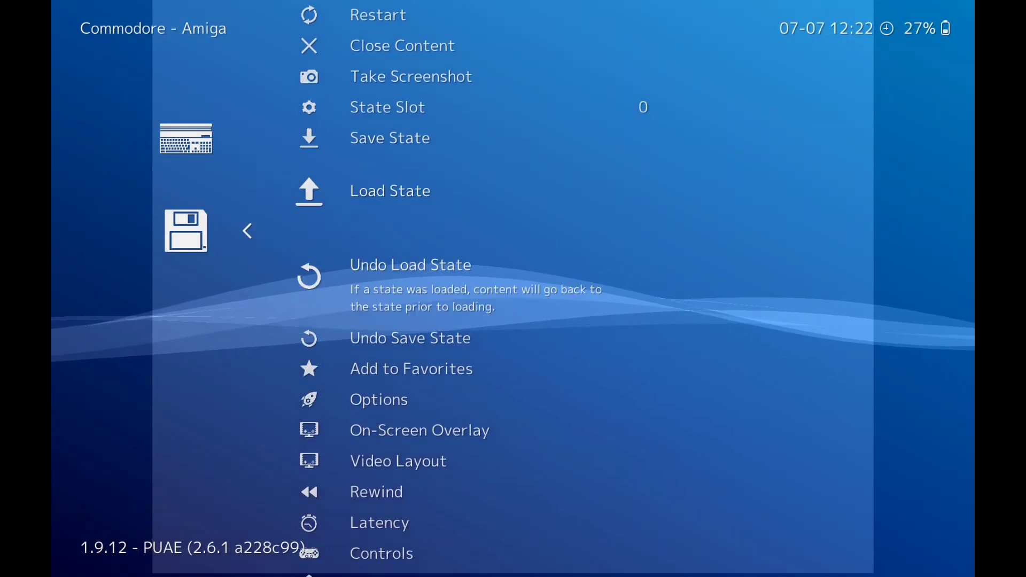
pyautogui.click(379, 399)
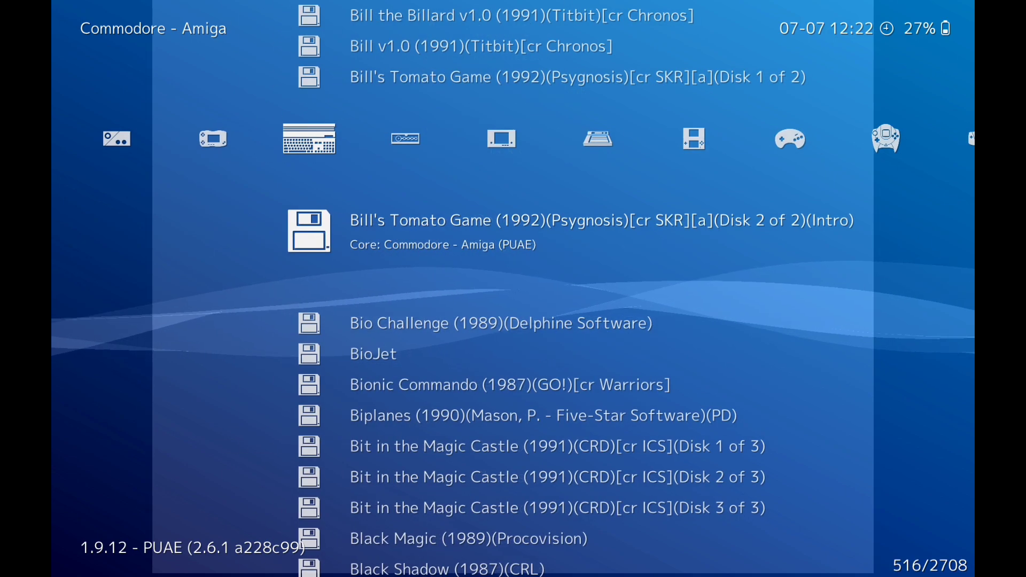
# Step: Scroll the playlist through the B titles to bs_1_of_2 and show its Run menu
pyautogui.scroll(3)
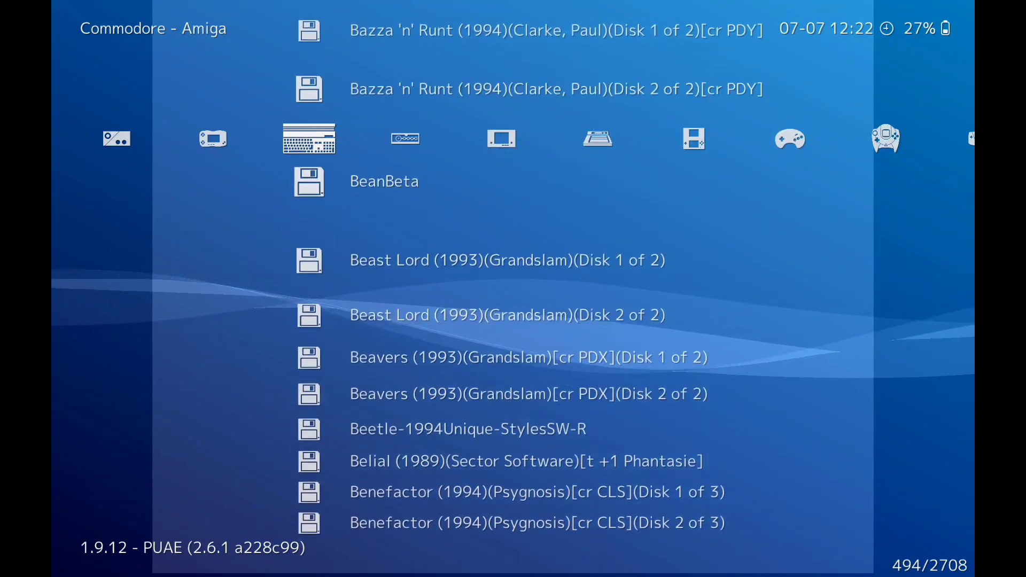
pyautogui.scroll(3)
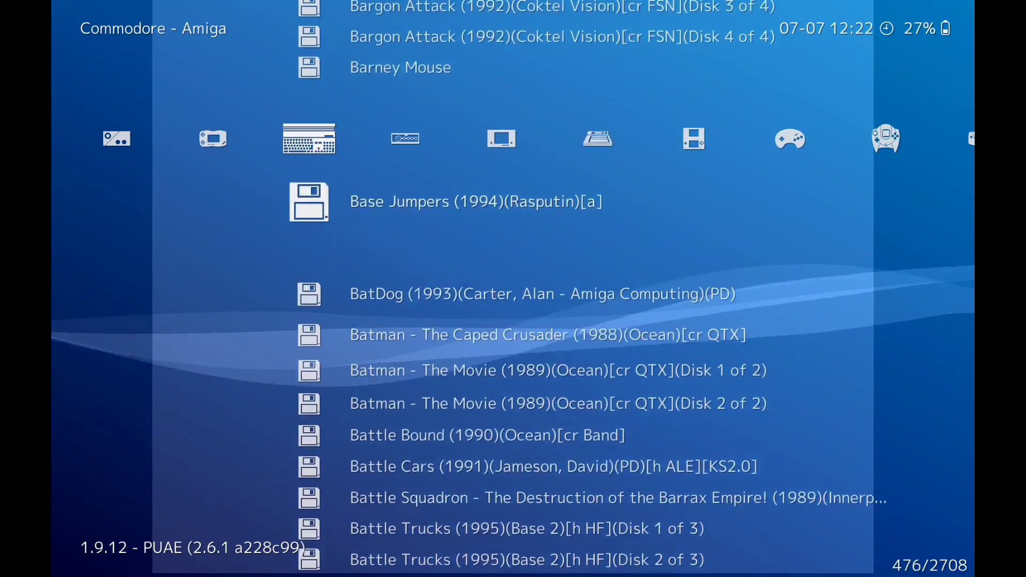
pyautogui.scroll(3)
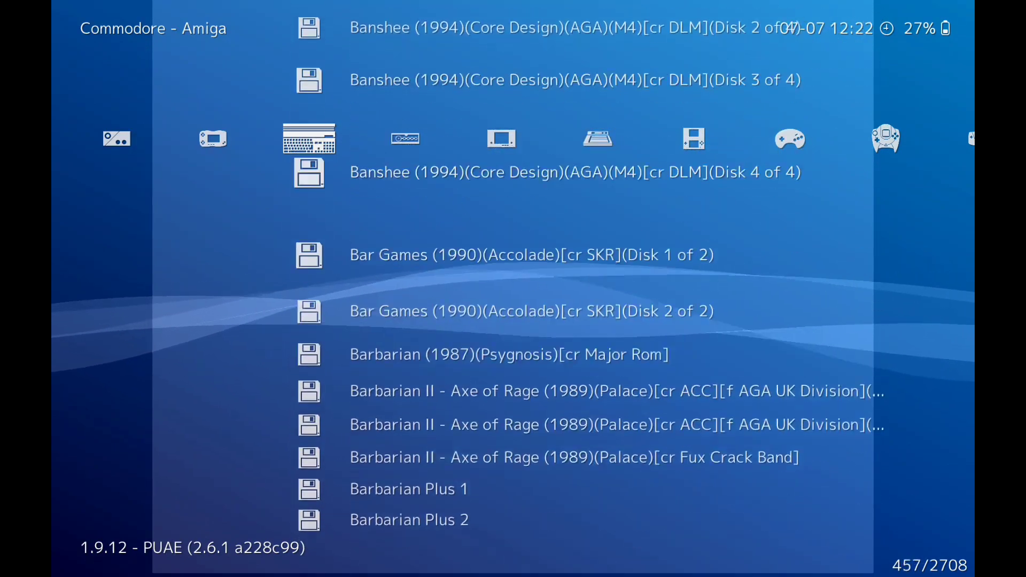
pyautogui.scroll(3)
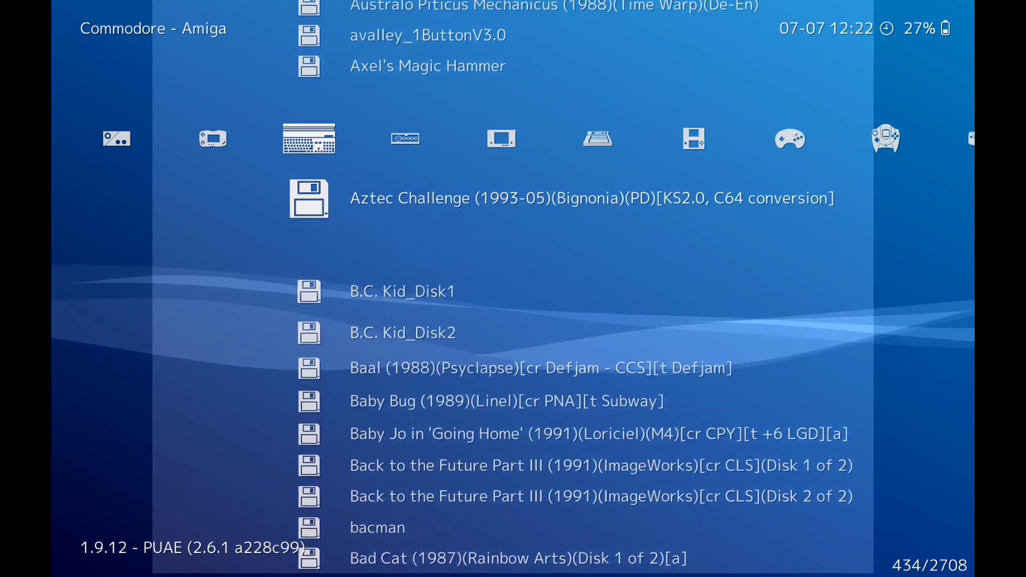
pyautogui.scroll(-3)
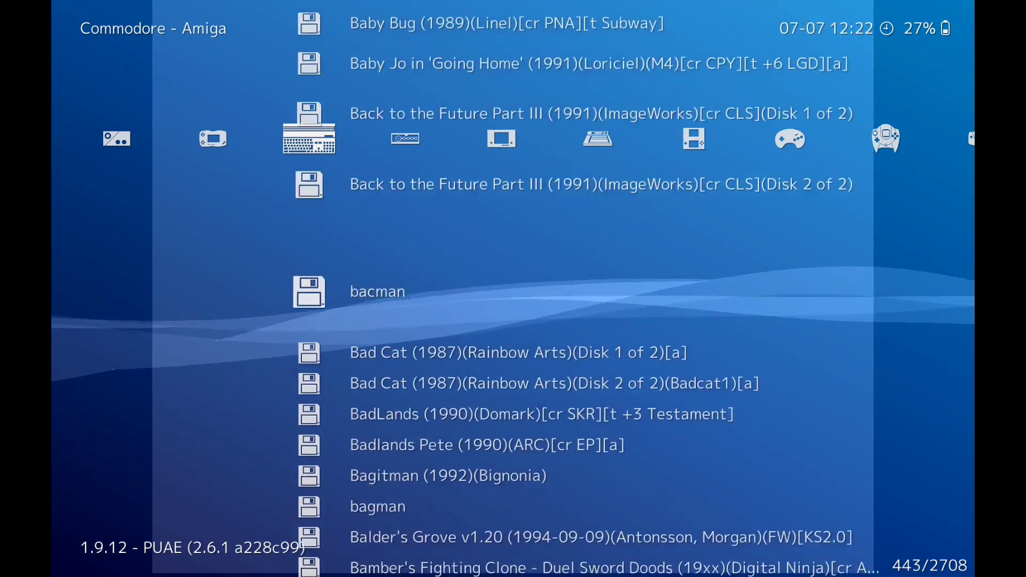
pyautogui.scroll(-3)
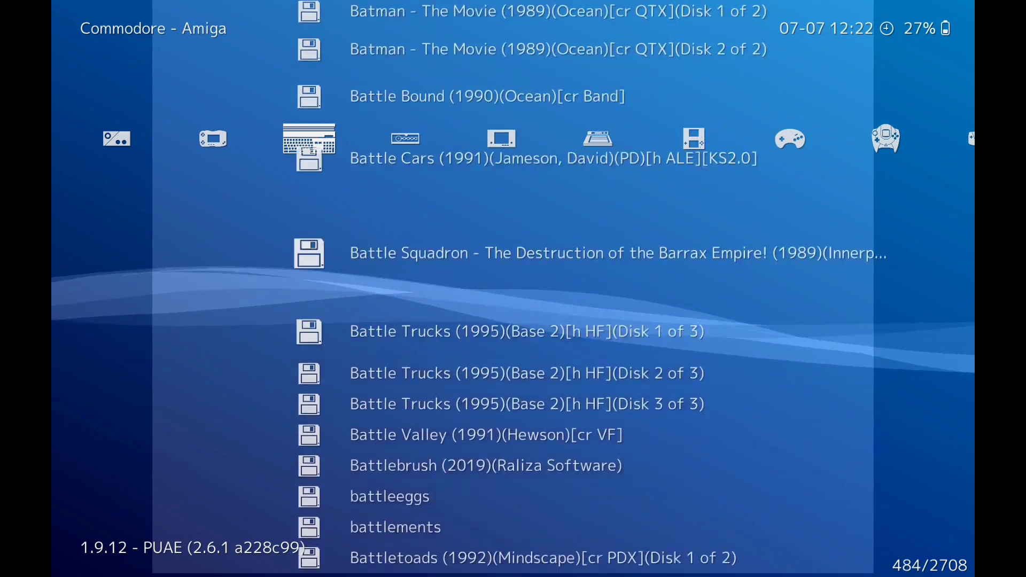
pyautogui.scroll(-3)
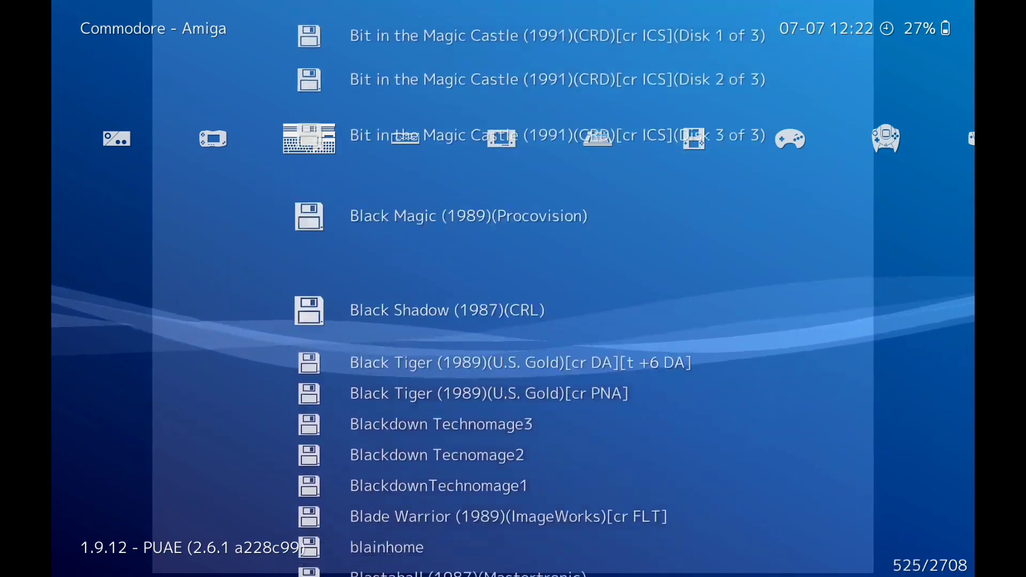
pyautogui.scroll(-3)
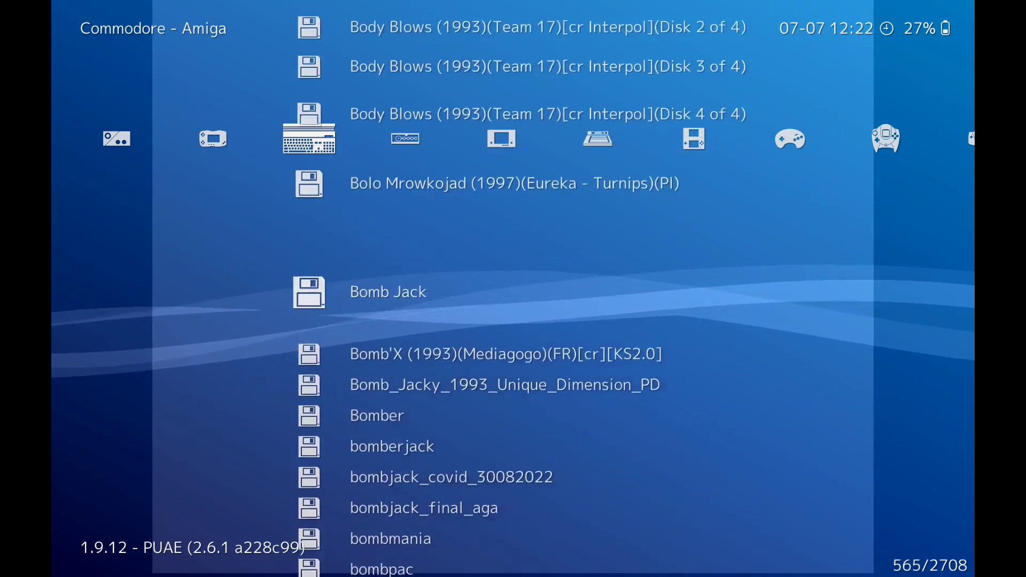
pyautogui.scroll(-3)
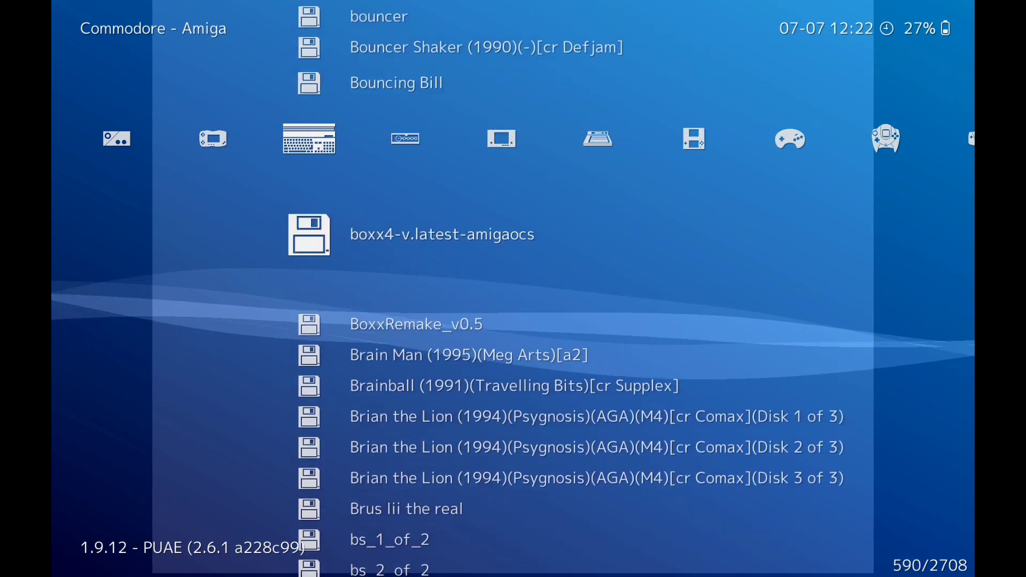
pyautogui.scroll(-3)
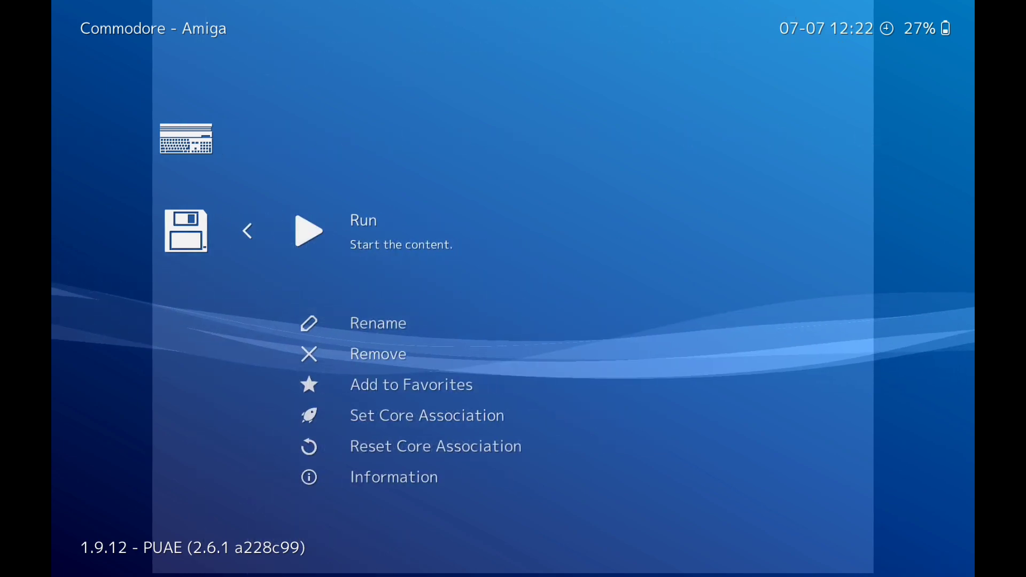
# Step: Run bs_1_of_2, which stops at the AmigaDOS 'Unable to load bs: Error code 103' message
pyautogui.click(308, 231)
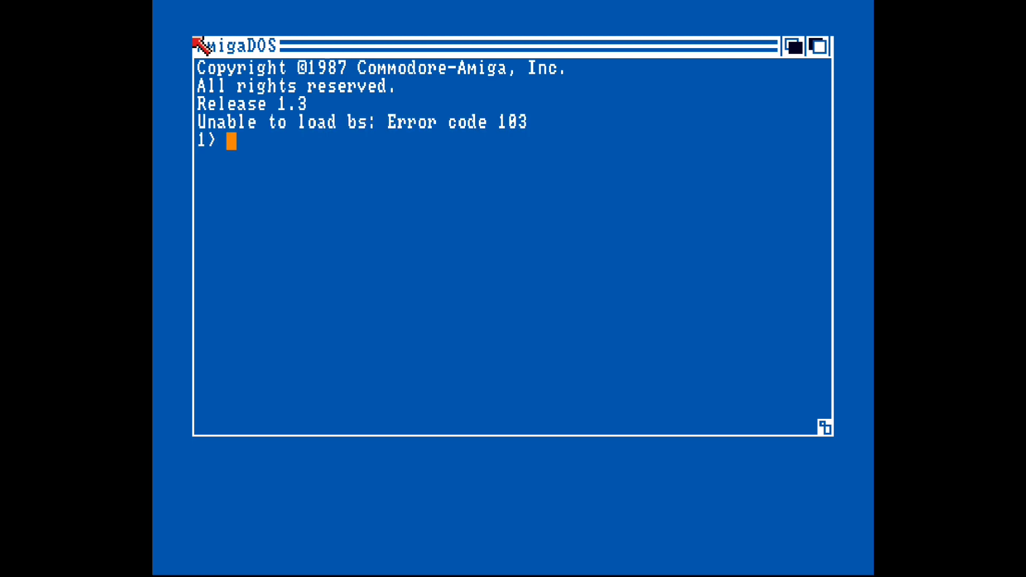
pyautogui.moveTo(451, 166)
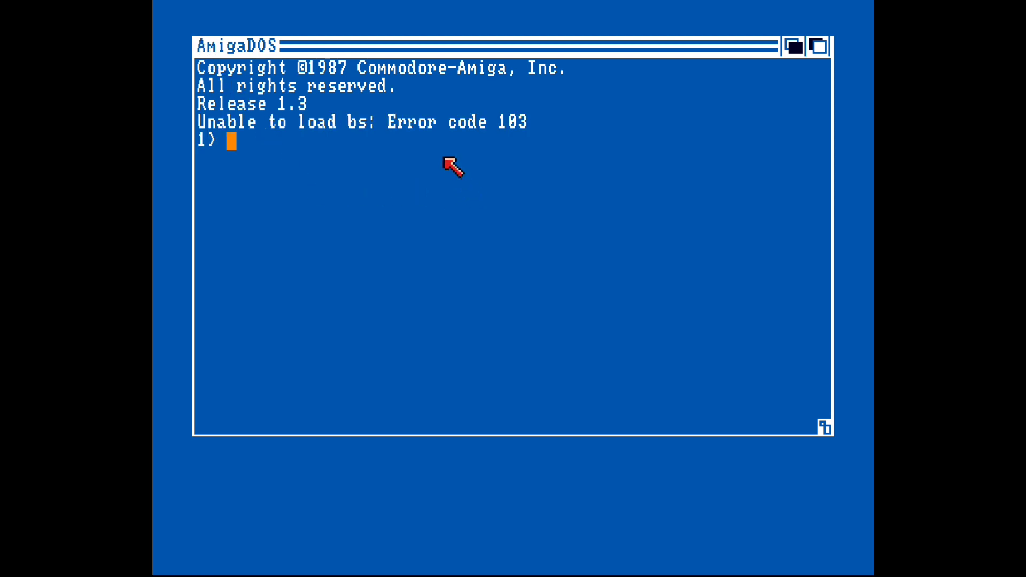
pyautogui.moveTo(320, 141)
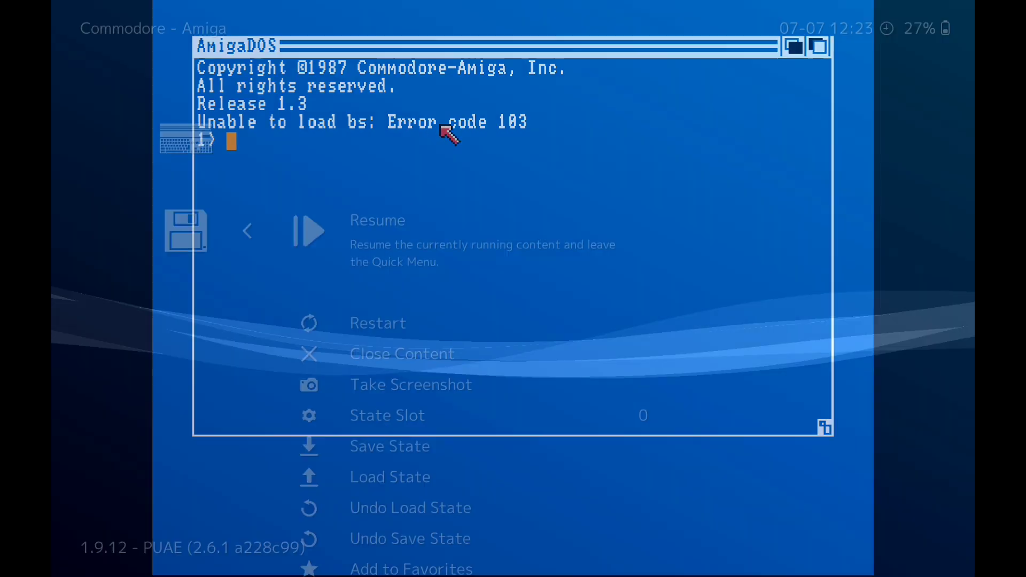
# Step: Open the running game's core Options from the Quick Menu to reach the Model setting
pyautogui.scroll(-3)
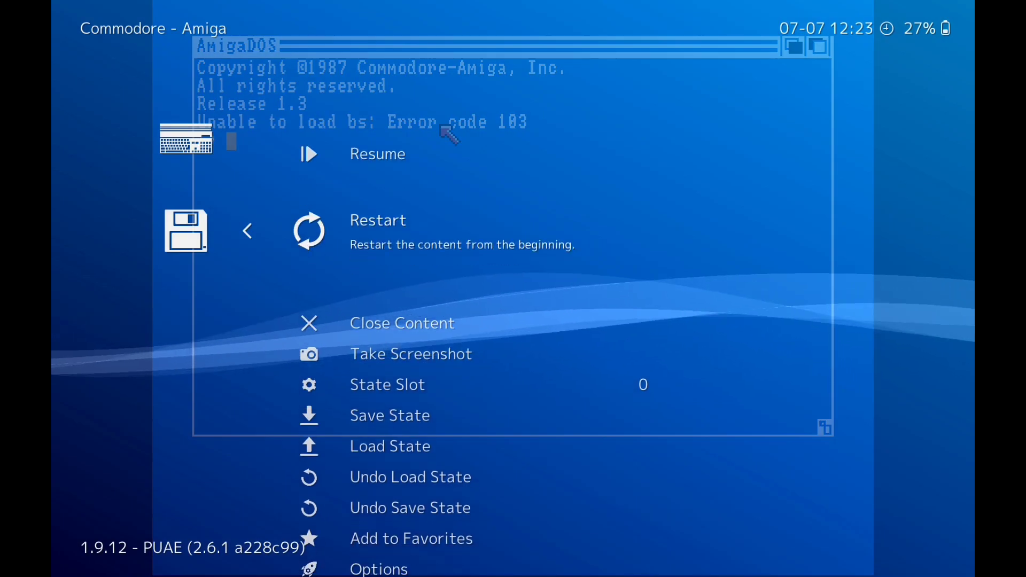
pyautogui.scroll(-3)
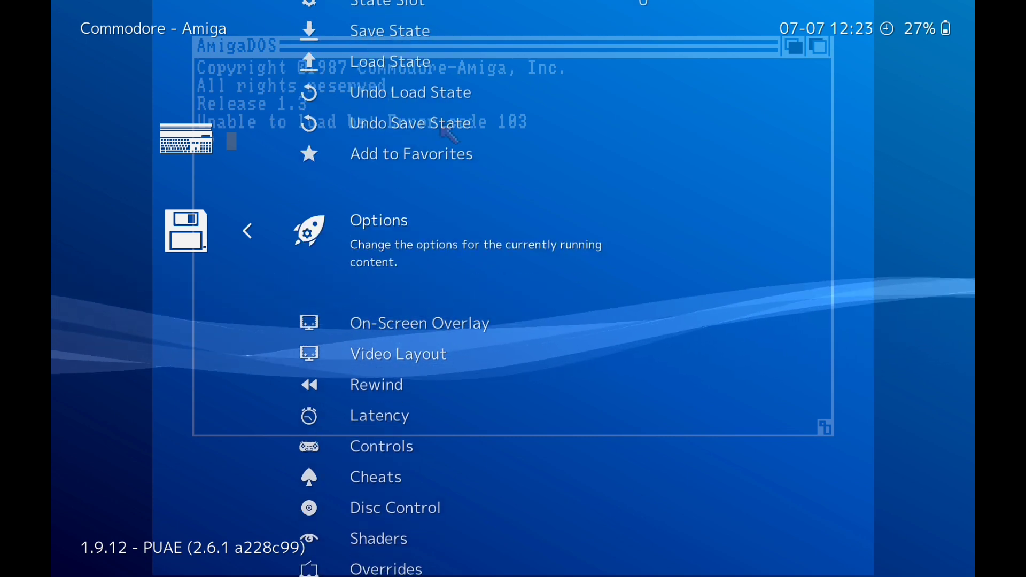
pyautogui.click(378, 220)
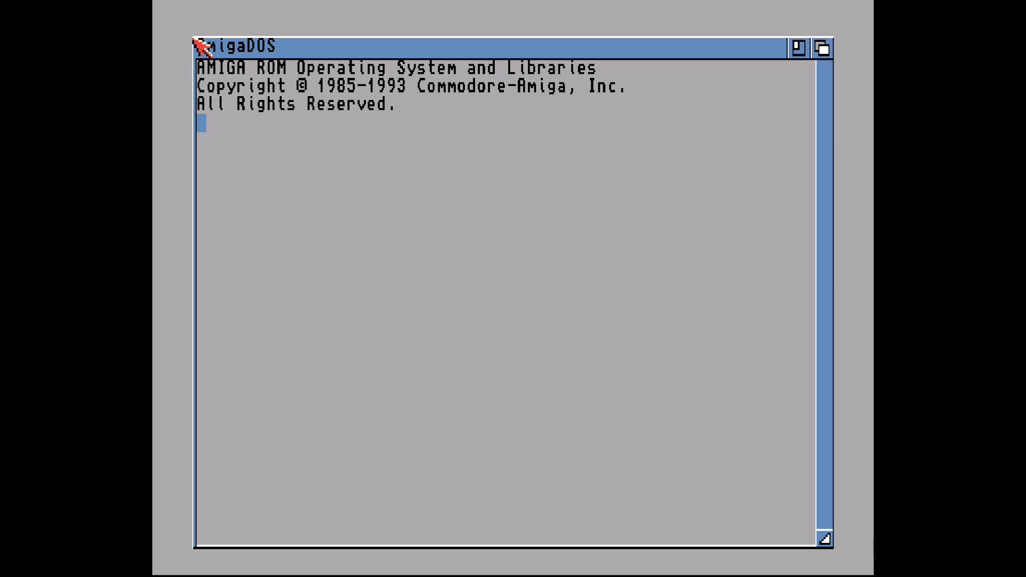
pyautogui.moveTo(210, 59)
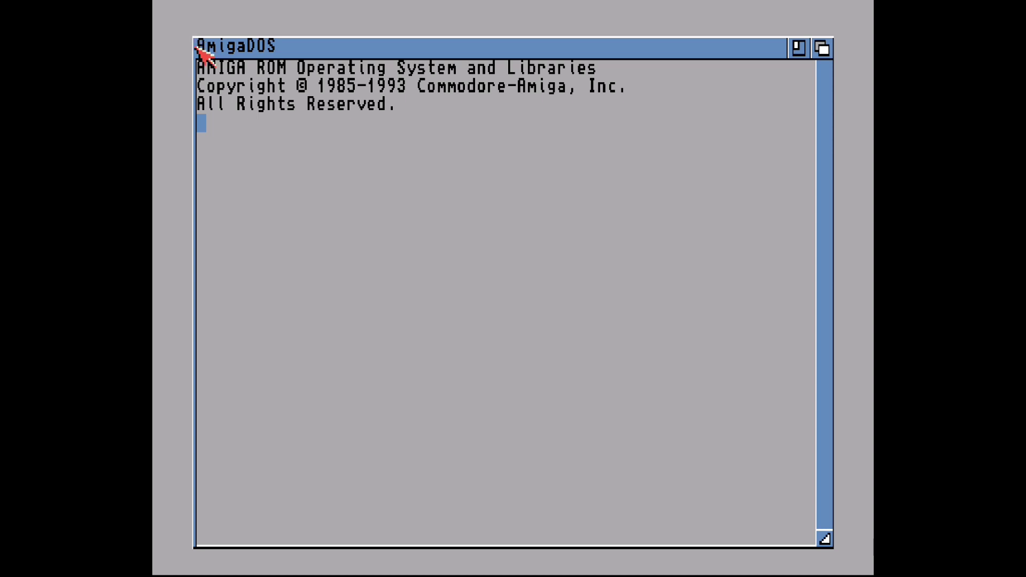
pyautogui.moveTo(623, 349)
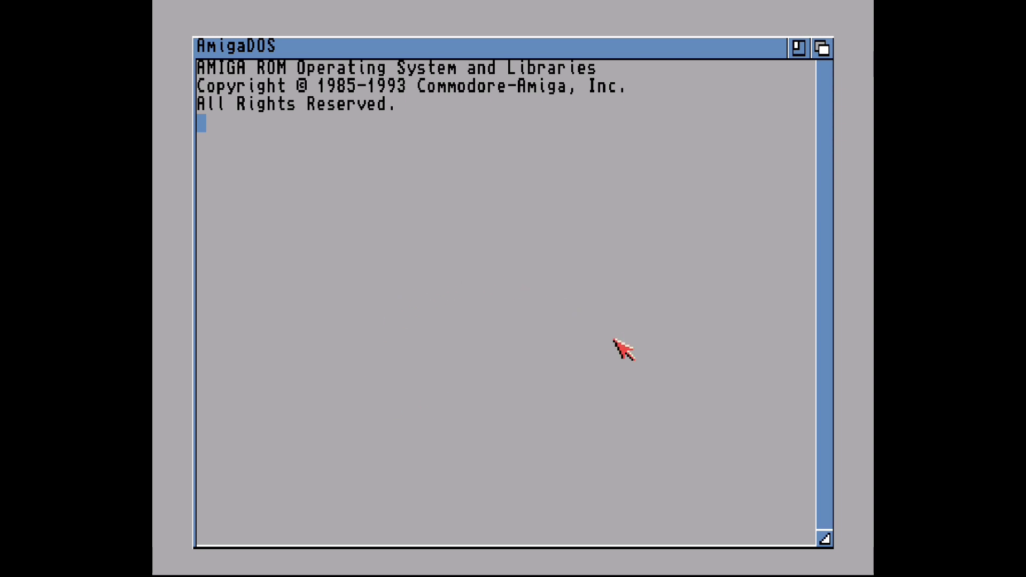
pyautogui.moveTo(648, 318)
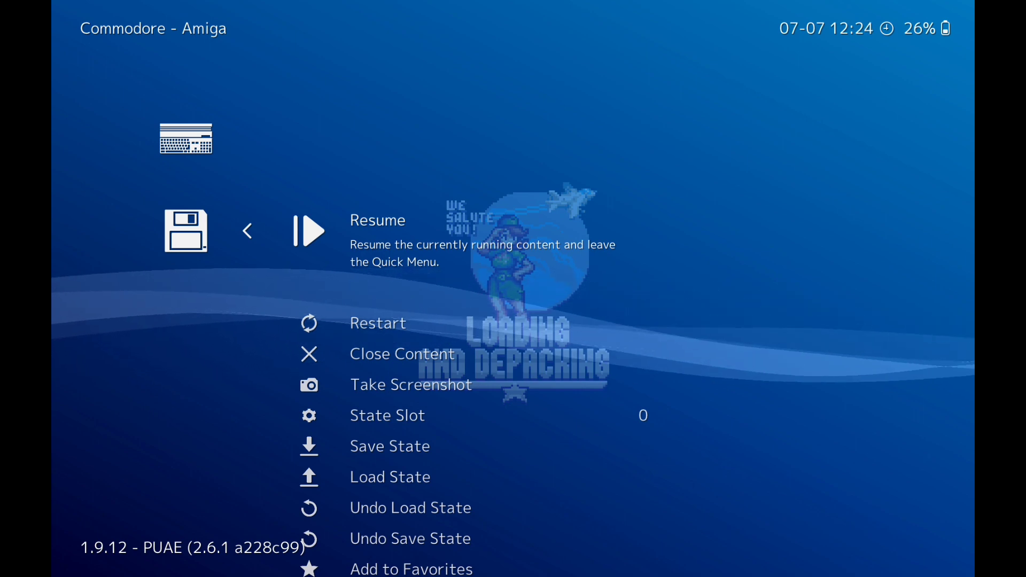
# Step: Set the Model core option to A500+ (v2.04, 1M Chip) and back out to the Amiga playlist
pyautogui.scroll(-3)
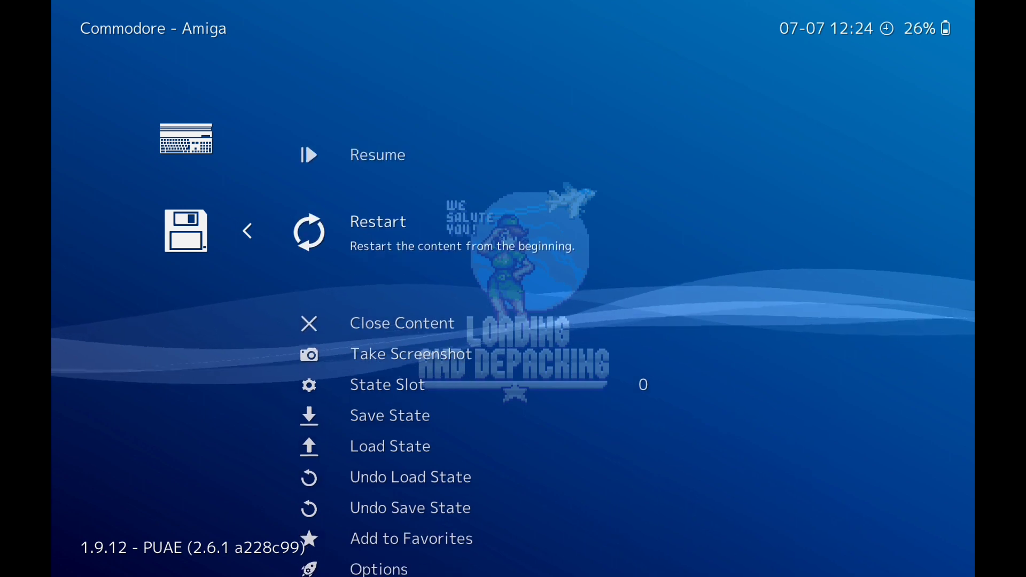
pyautogui.scroll(-3)
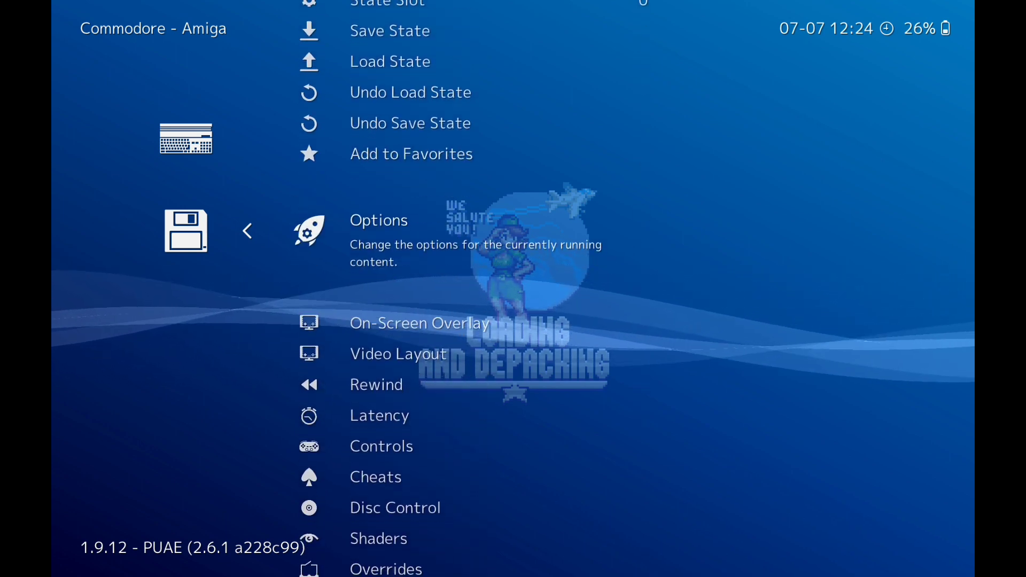
pyautogui.click(379, 220)
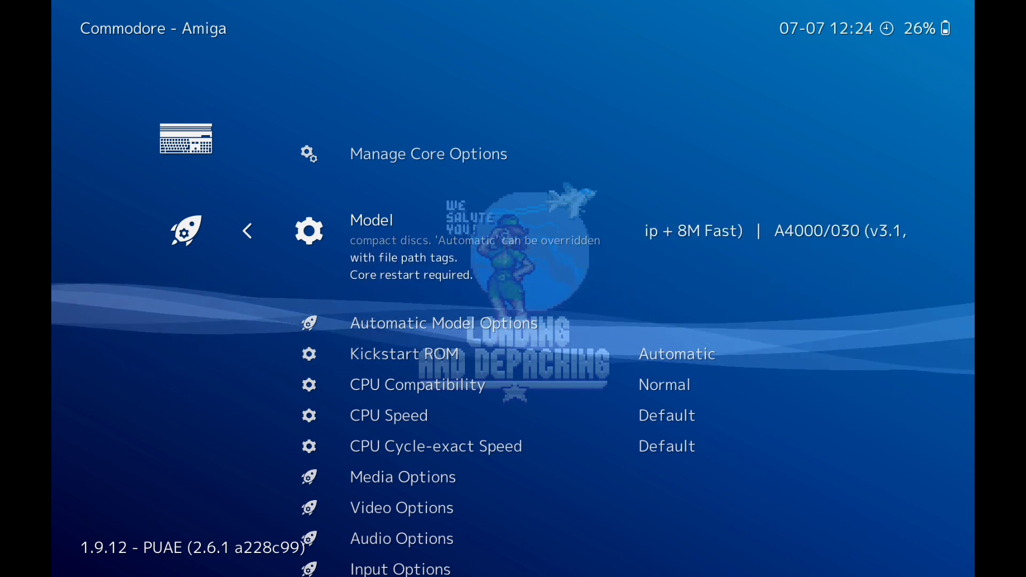
pyautogui.click(247, 231)
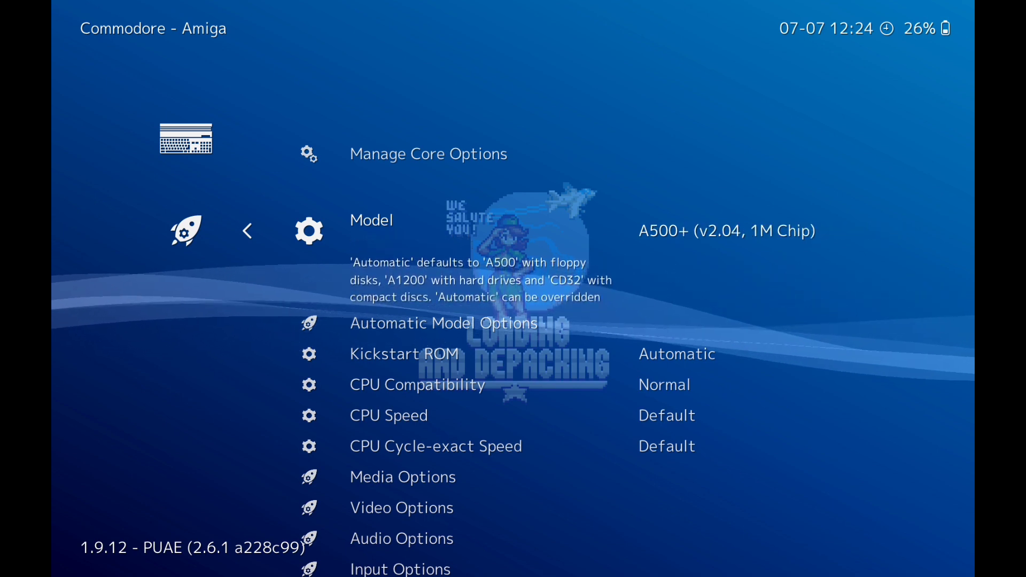
pyautogui.click(247, 231)
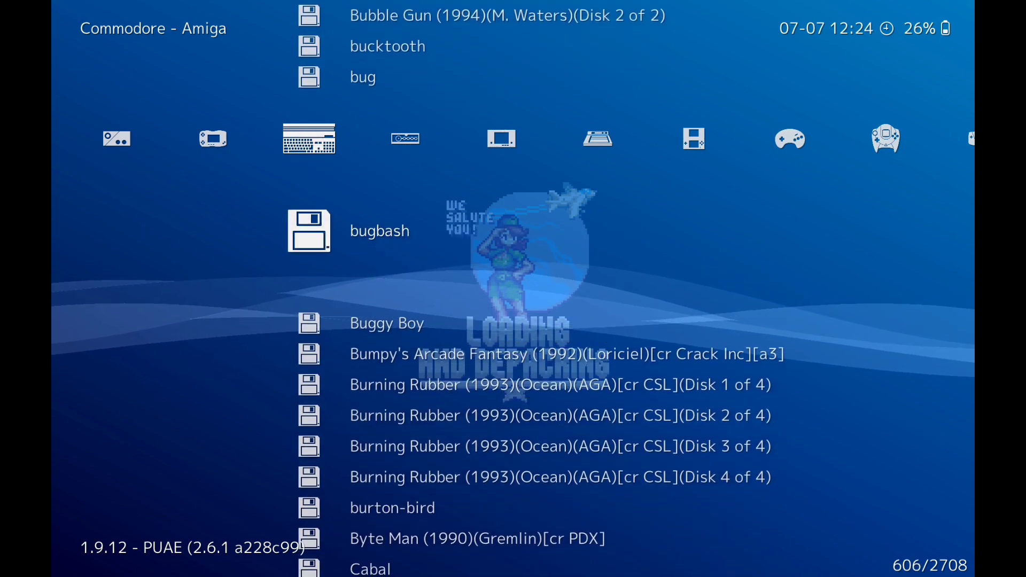
pyautogui.scroll(-3)
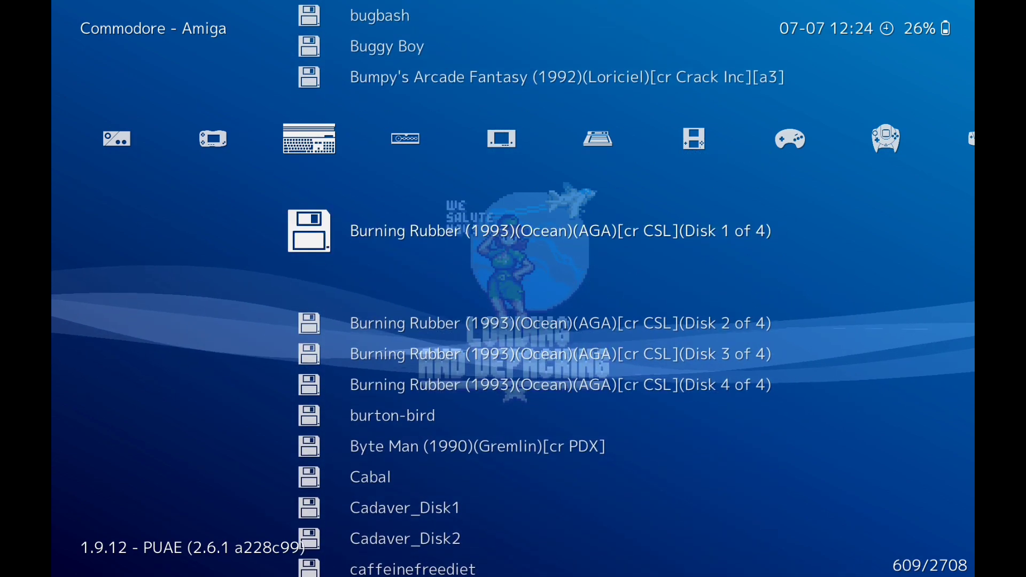
pyautogui.scroll(3)
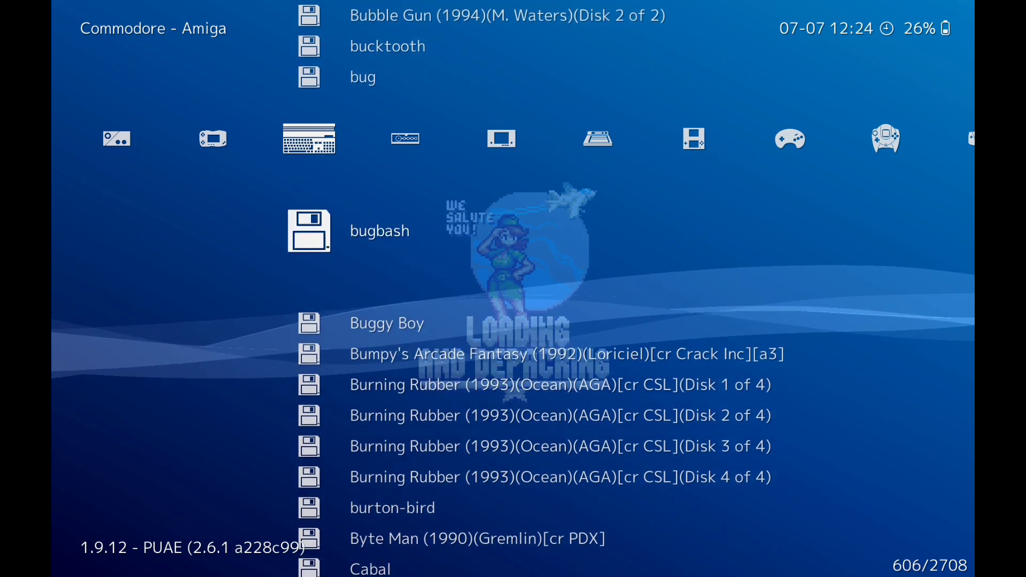
pyautogui.scroll(3)
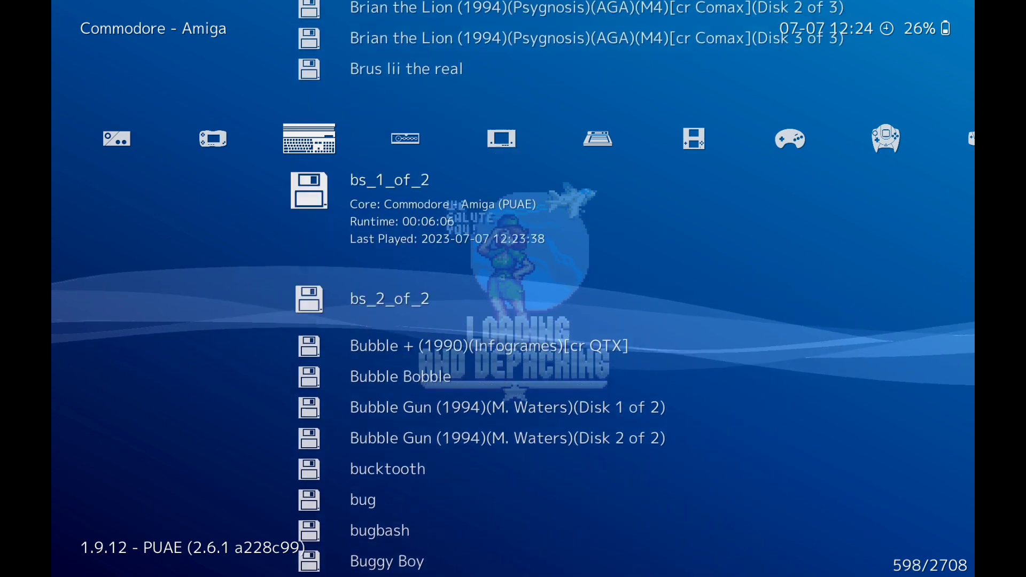
pyautogui.scroll(3)
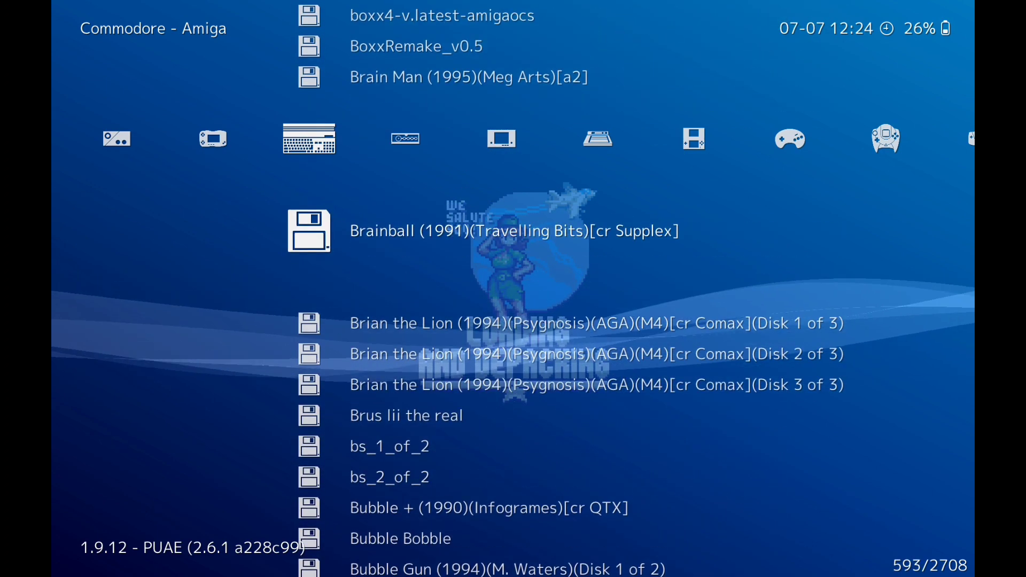